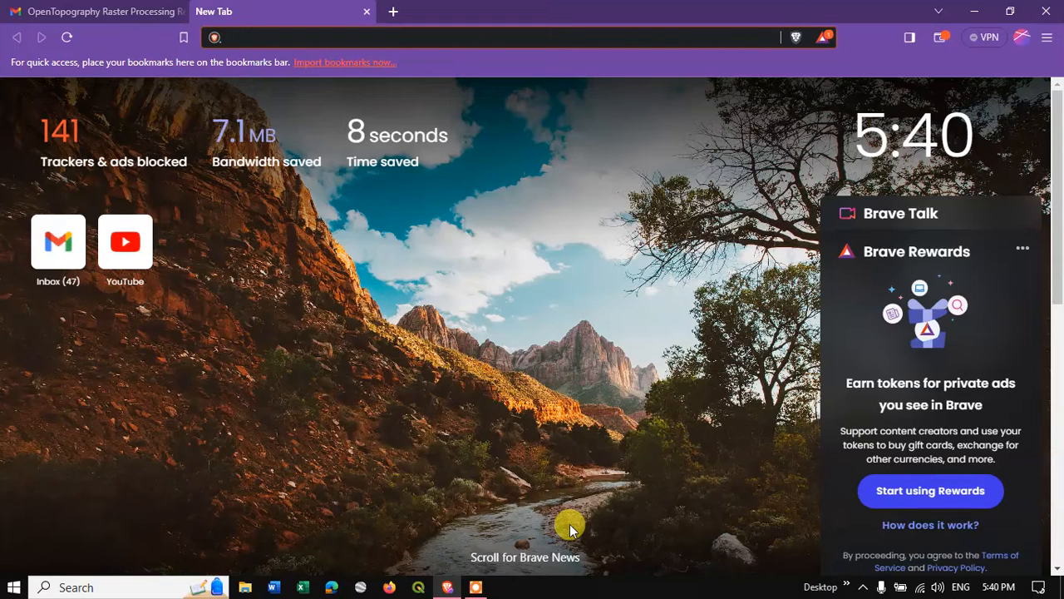
# Search for 'Opentopography' from the address bar of a new Brave tab.
pyautogui.click(499, 37)
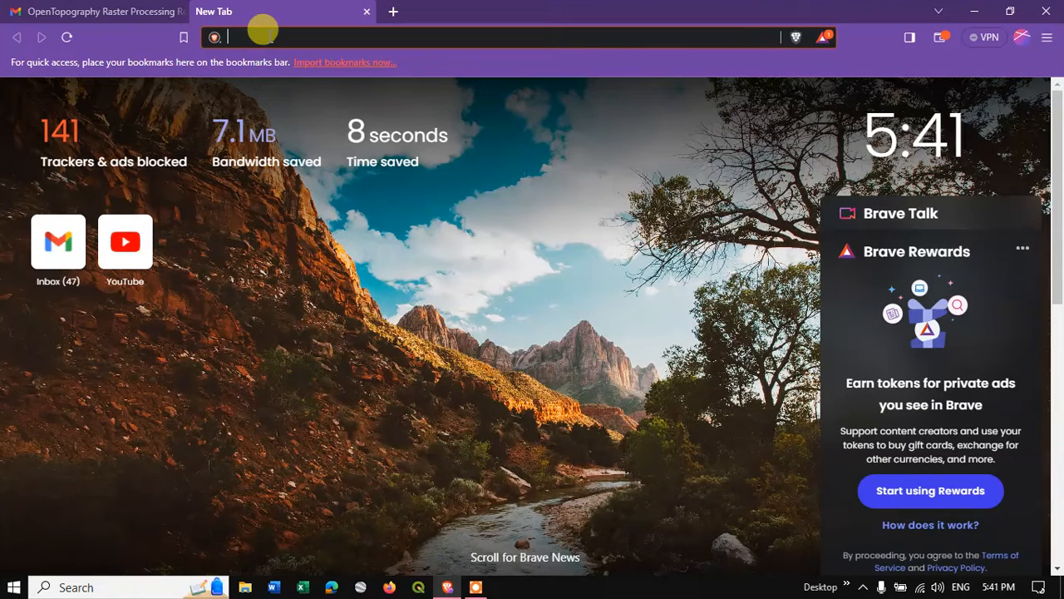
pyautogui.write('Opentopography&source=desktop')
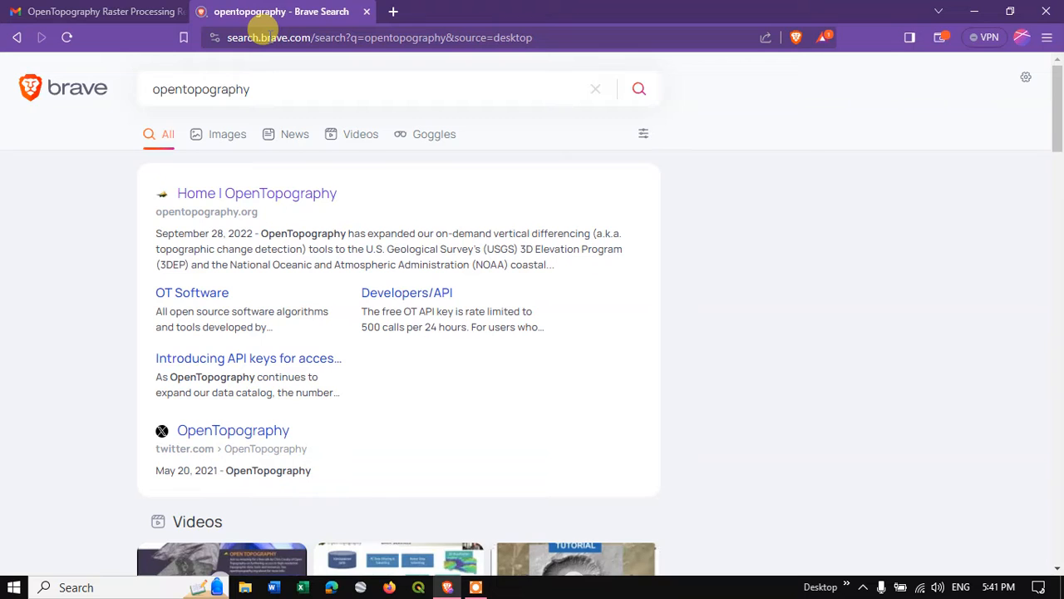
pyautogui.moveTo(165, 213)
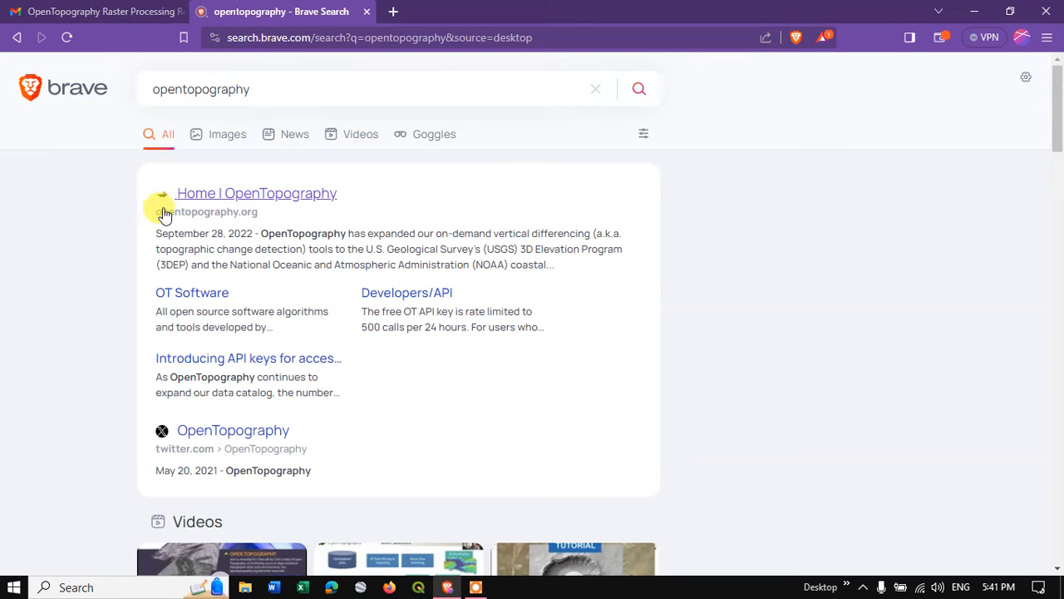
pyautogui.moveTo(262, 223)
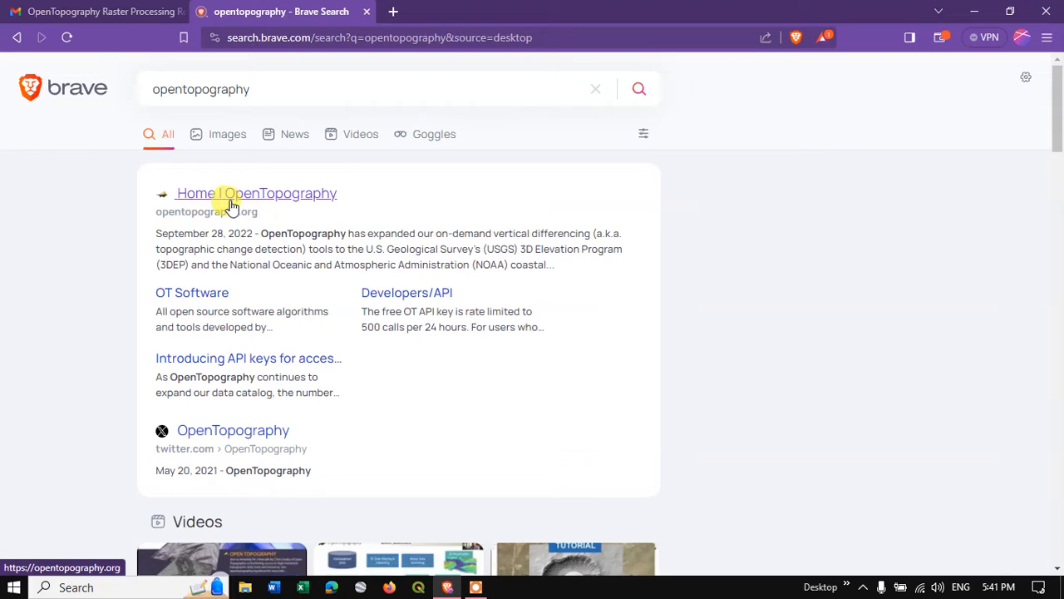
# Open the OpenTopography home page result, then go to DATA > FIND DATA MAP.
pyautogui.click(257, 193)
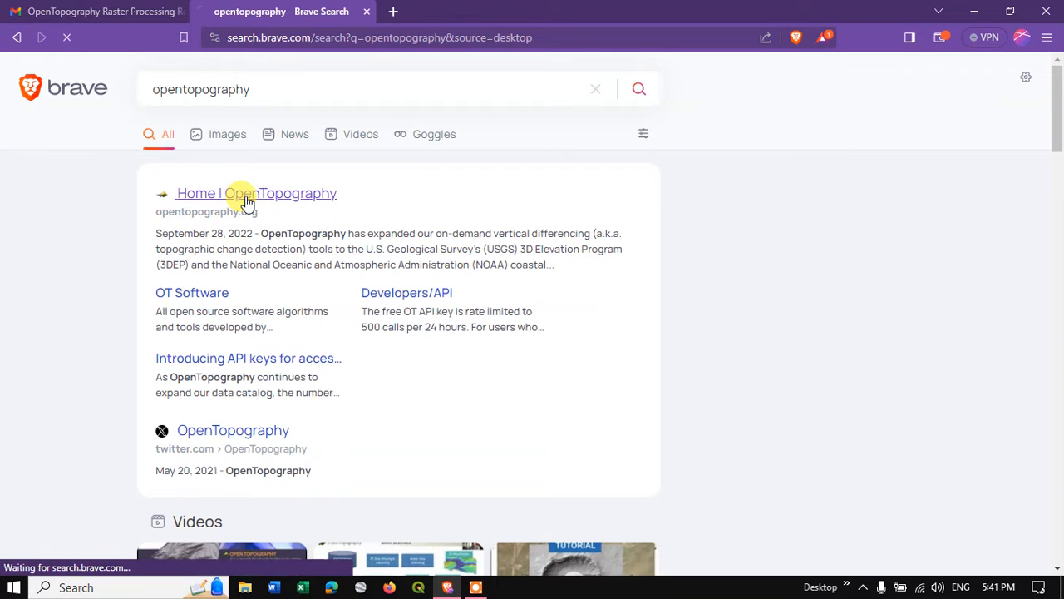
pyautogui.click(256, 193)
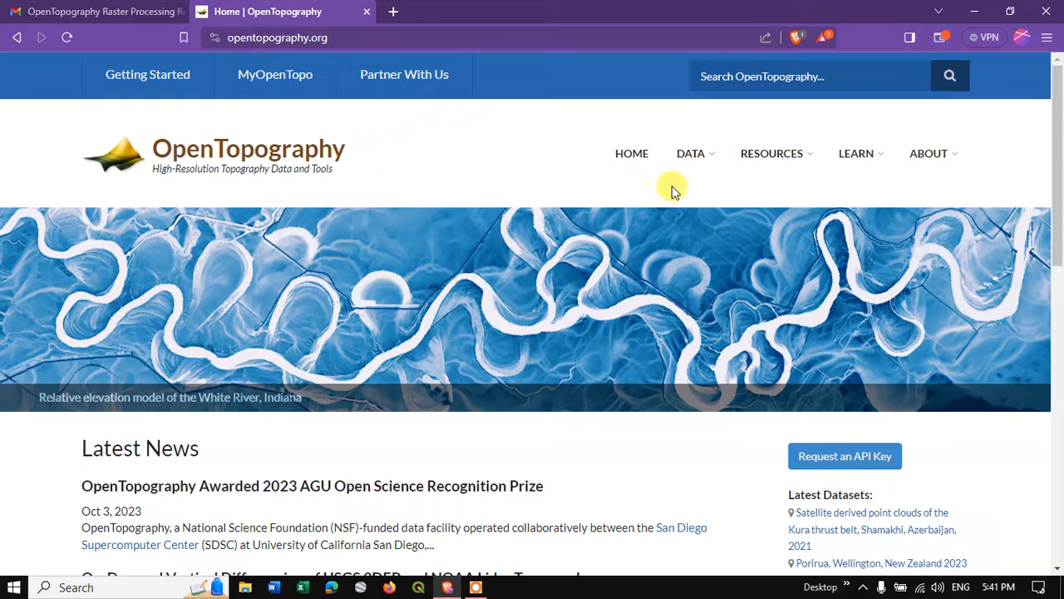
pyautogui.click(691, 153)
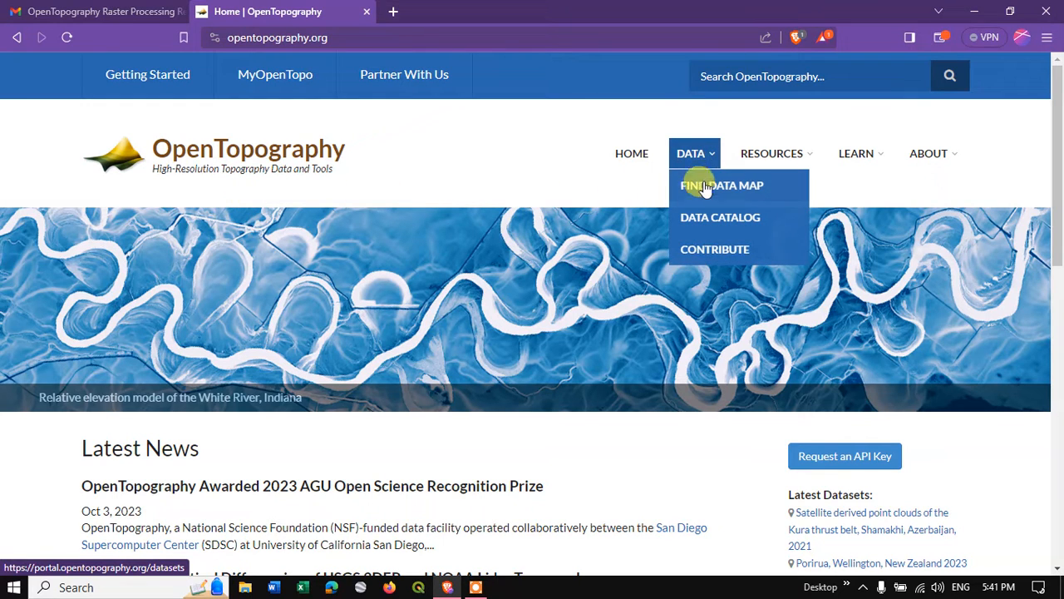
pyautogui.click(721, 185)
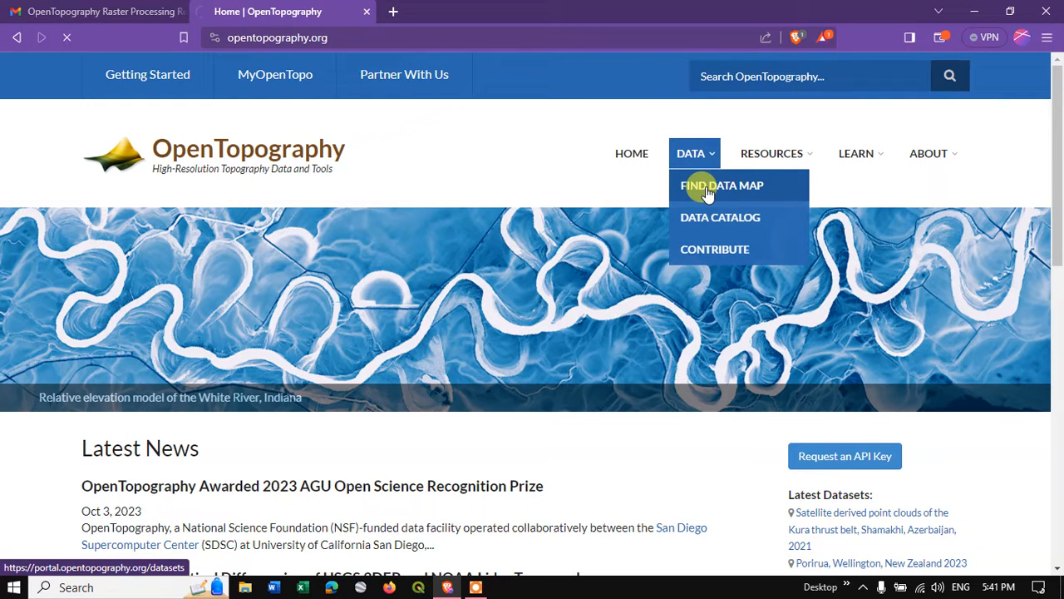
pyautogui.click(722, 184)
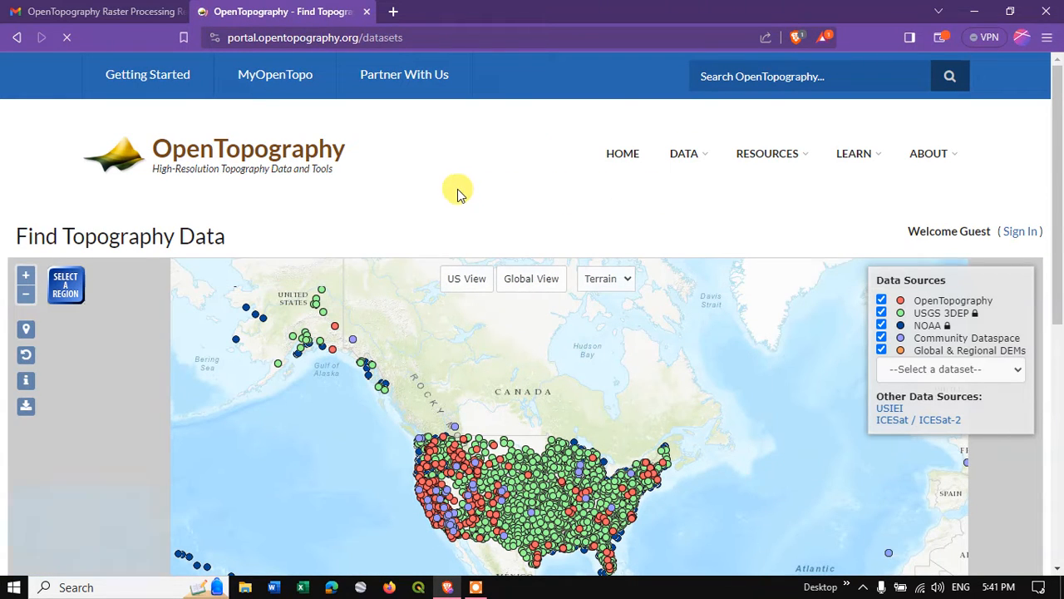
pyautogui.scroll(-3)
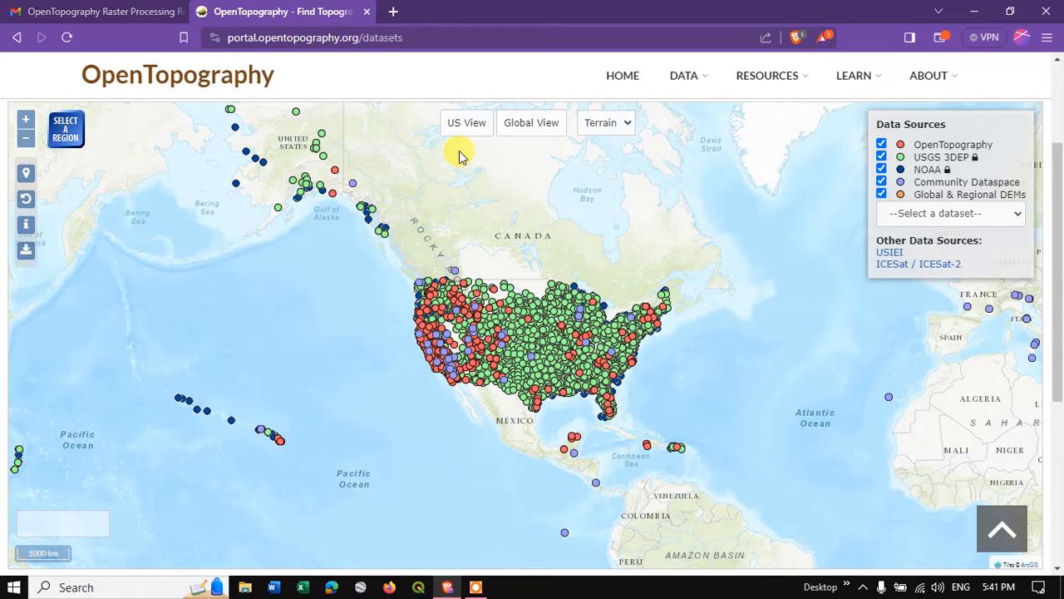
pyautogui.moveTo(915, 150)
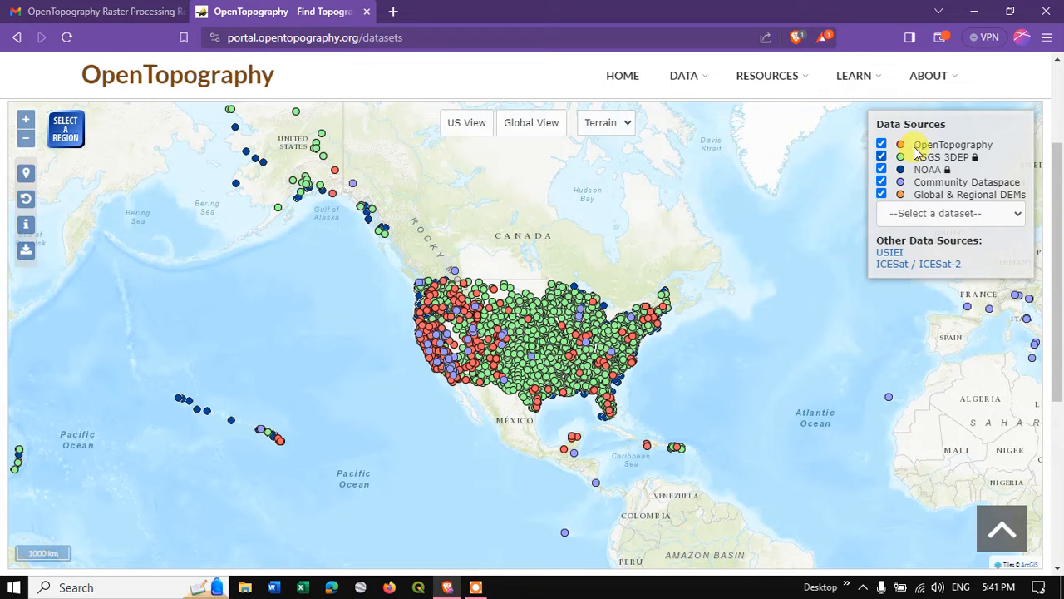
pyautogui.moveTo(509, 133)
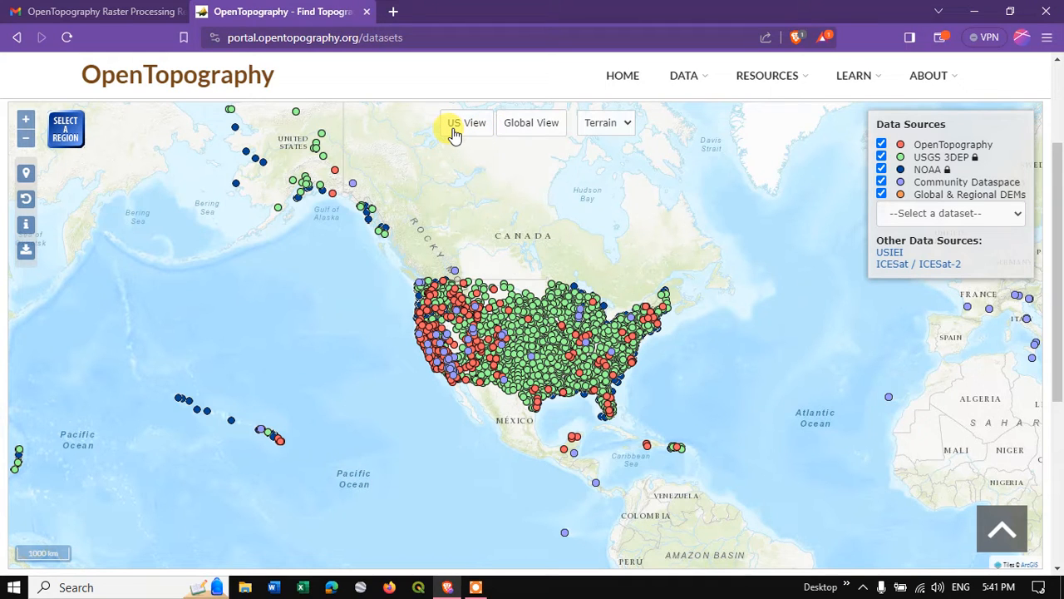
pyautogui.moveTo(521, 133)
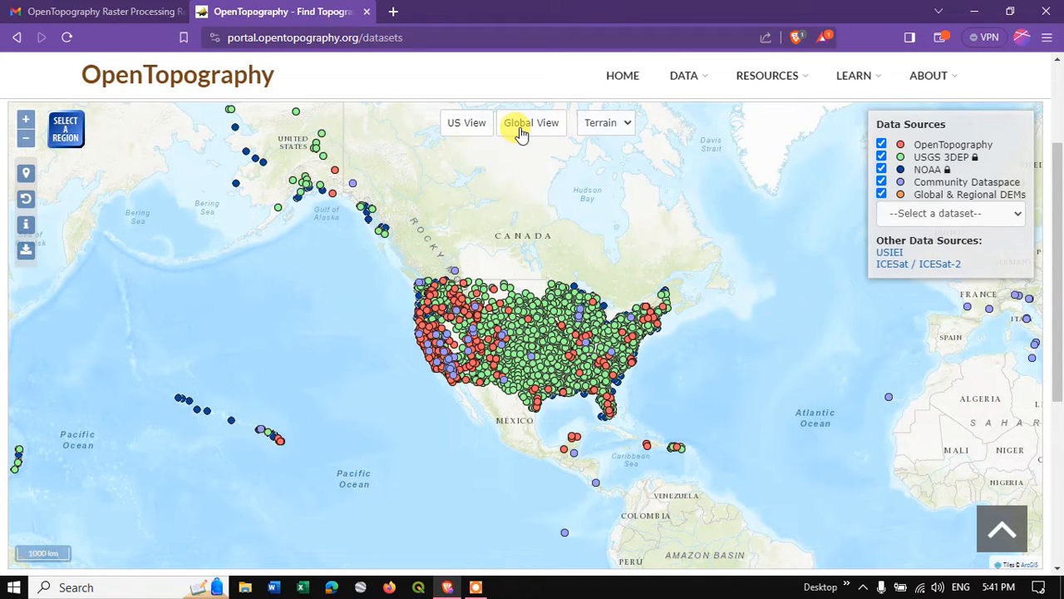
pyautogui.moveTo(542, 128)
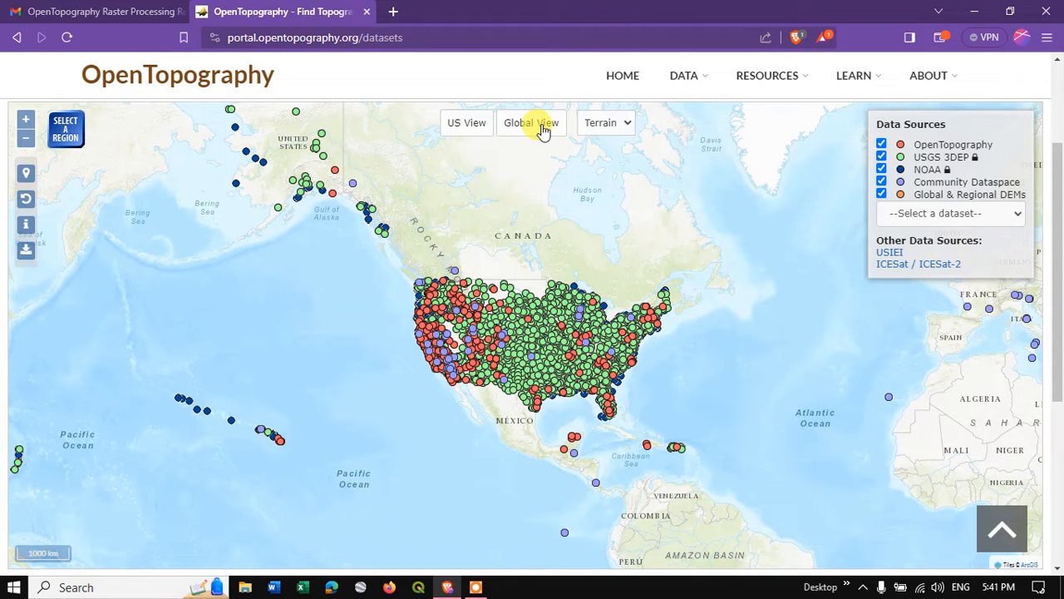
# Switch the data map to Global View and overlay SRTM_GL1 & GL3 coverage.
pyautogui.click(531, 123)
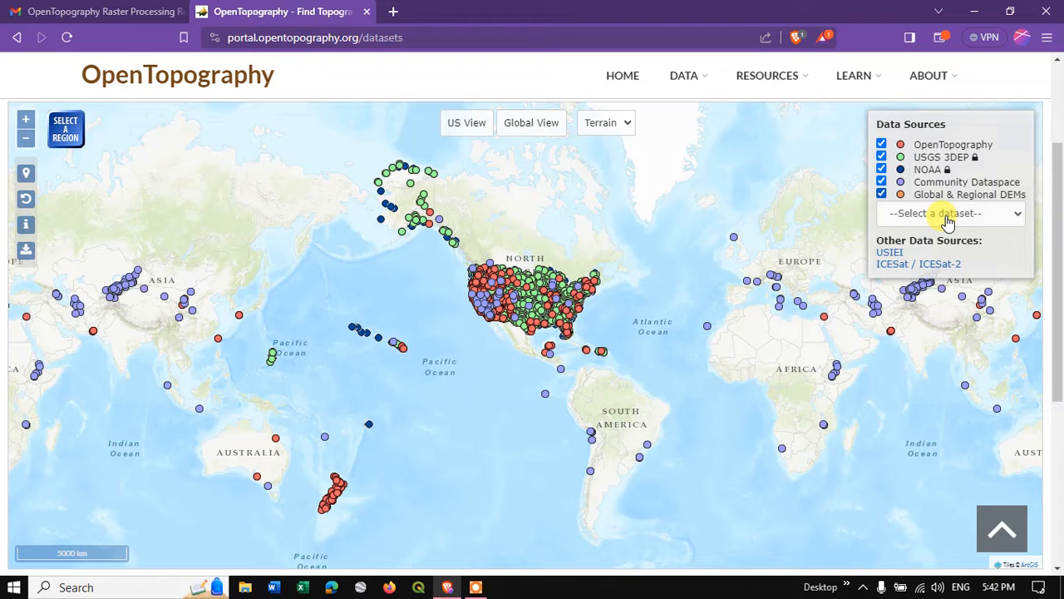
pyautogui.click(950, 213)
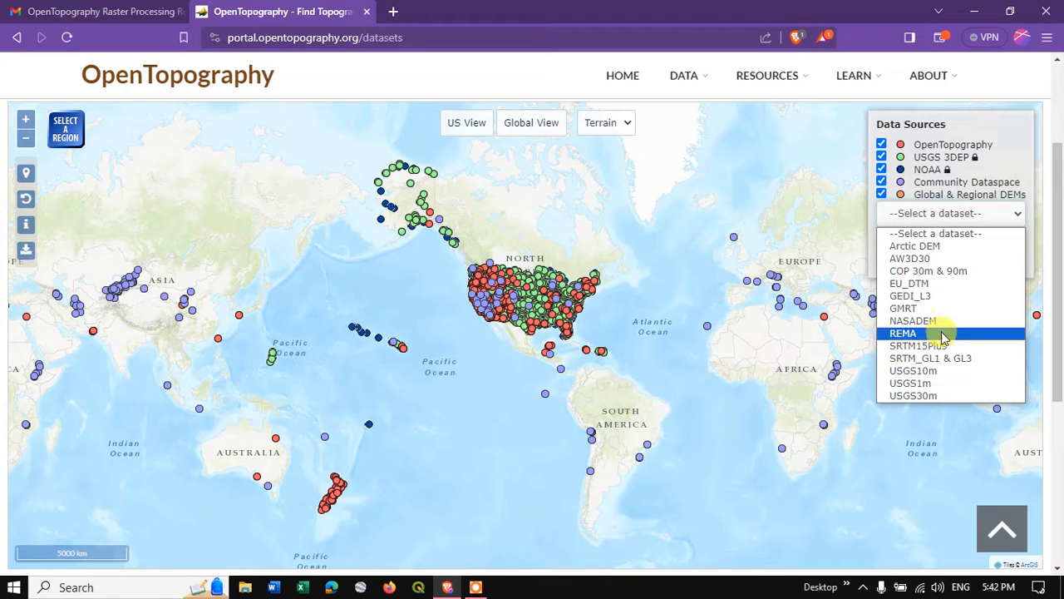
pyautogui.moveTo(931, 358)
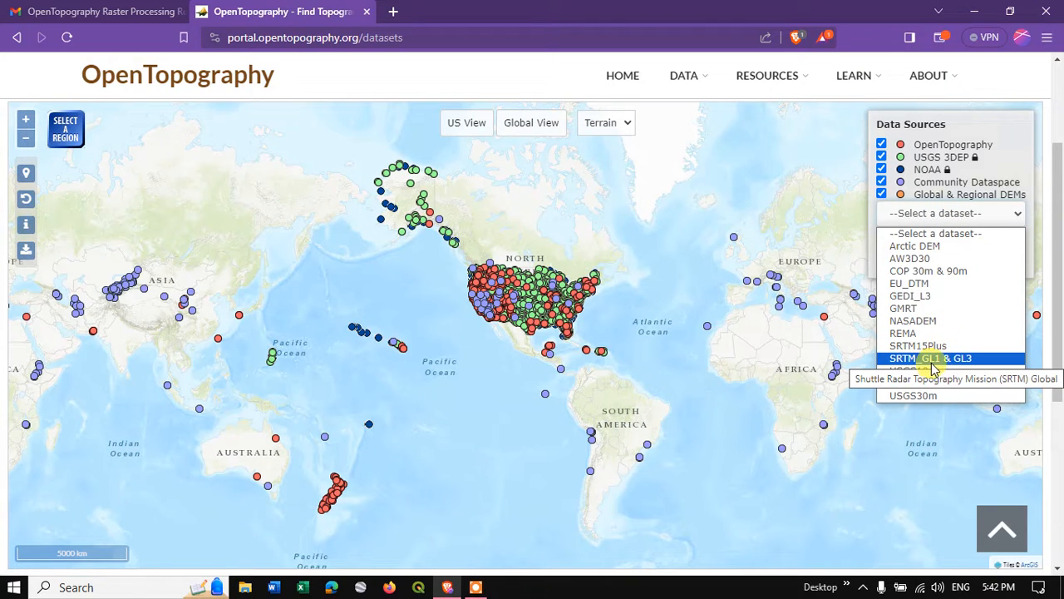
pyautogui.click(930, 358)
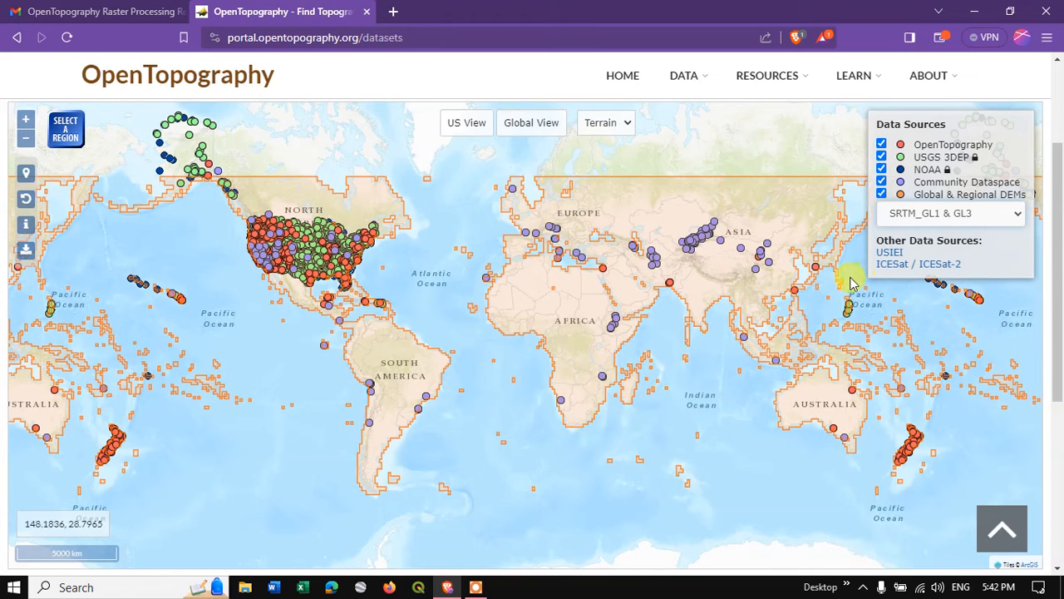
pyautogui.moveTo(998, 476)
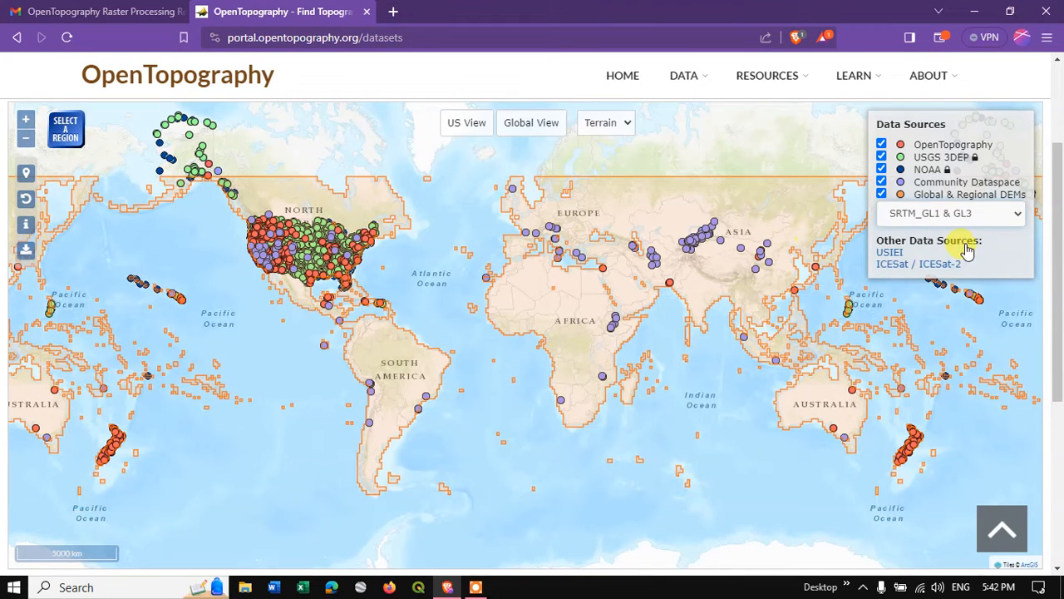
pyautogui.moveTo(899, 486)
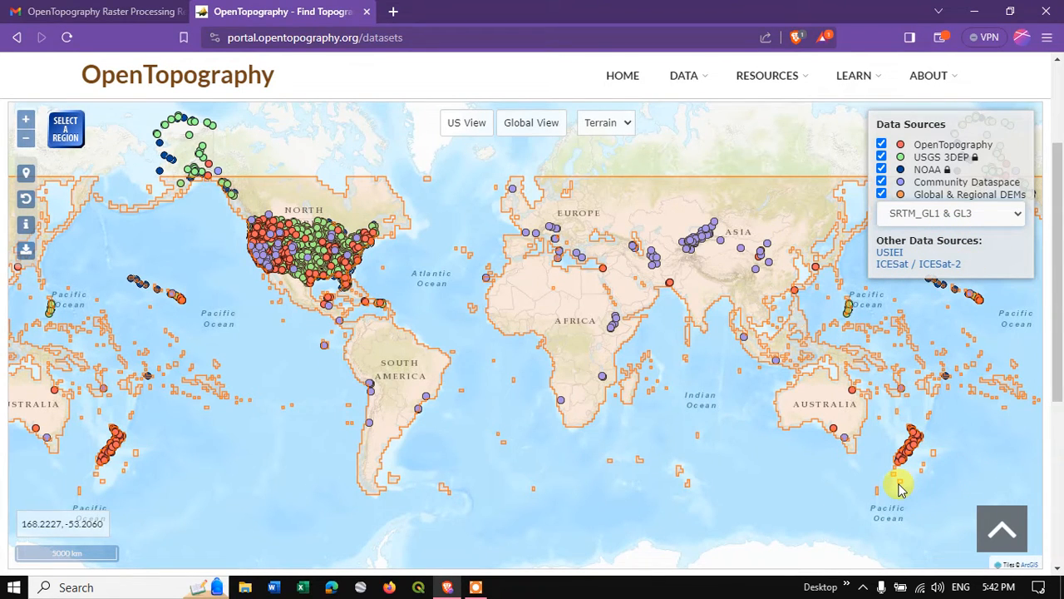
pyautogui.moveTo(819, 350)
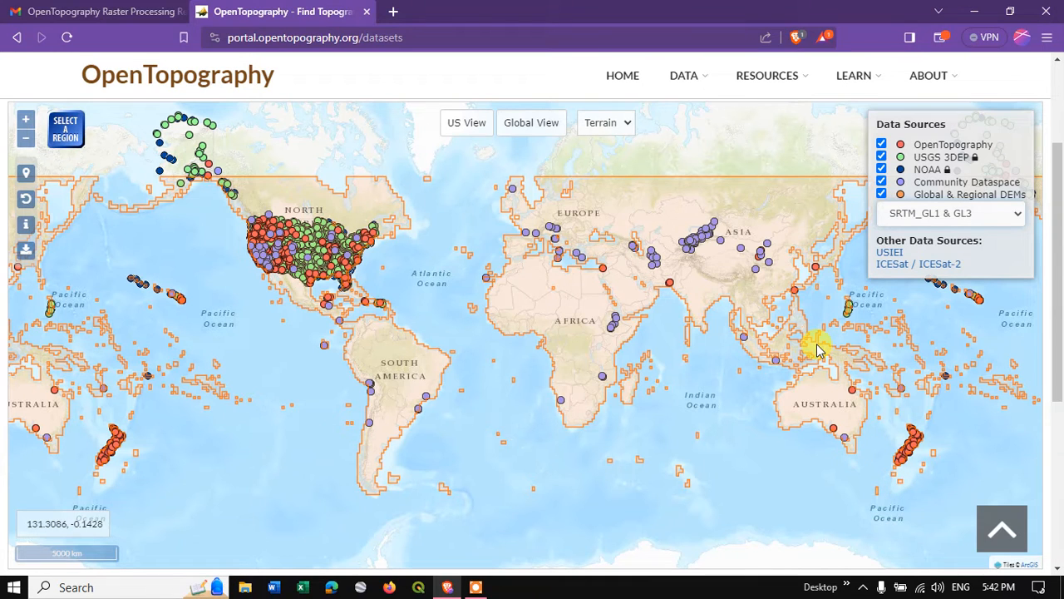
pyautogui.moveTo(121, 225)
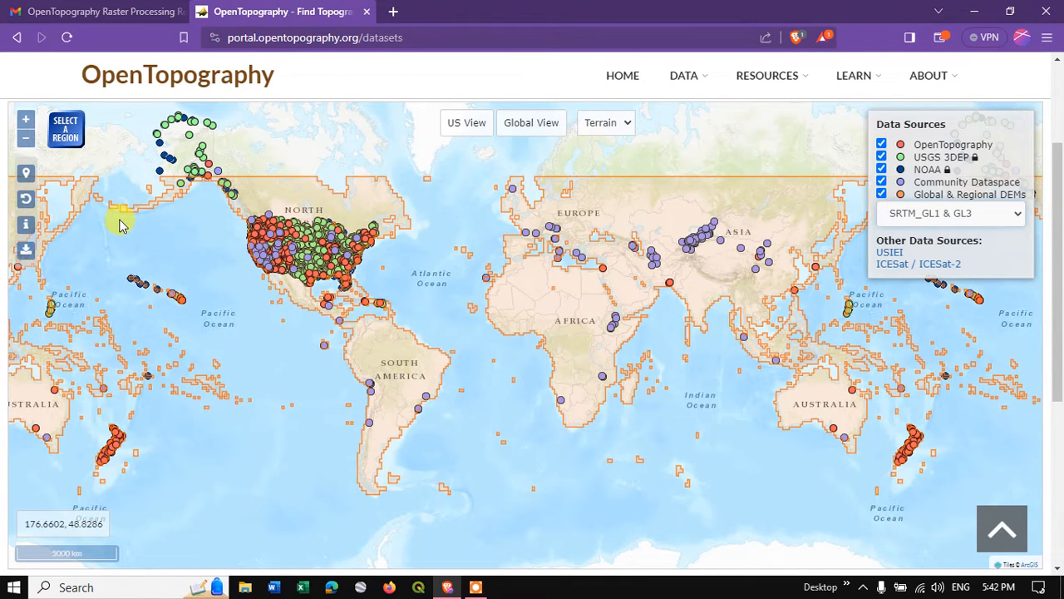
pyautogui.moveTo(65, 128)
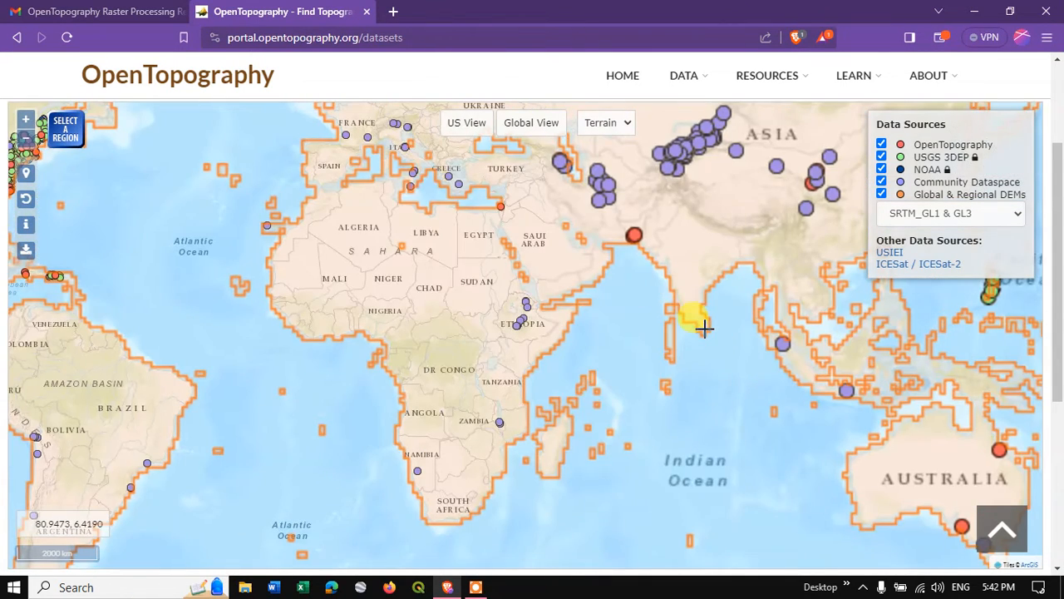
# Zoom the data map in on central Sri Lanka around Gampola and Nuwara Eliya.
pyautogui.scroll(3)
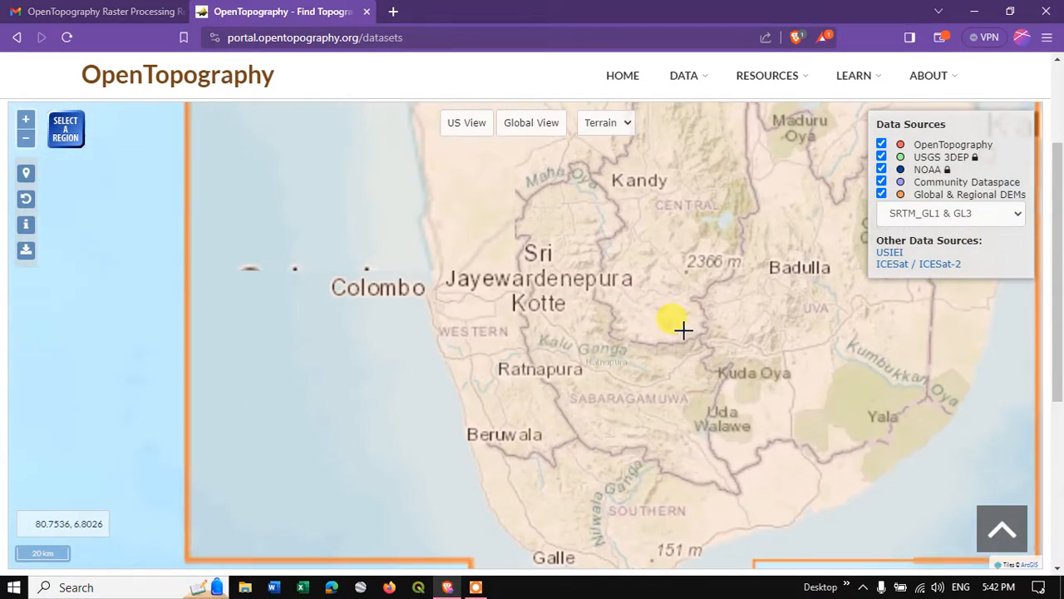
pyautogui.scroll(3)
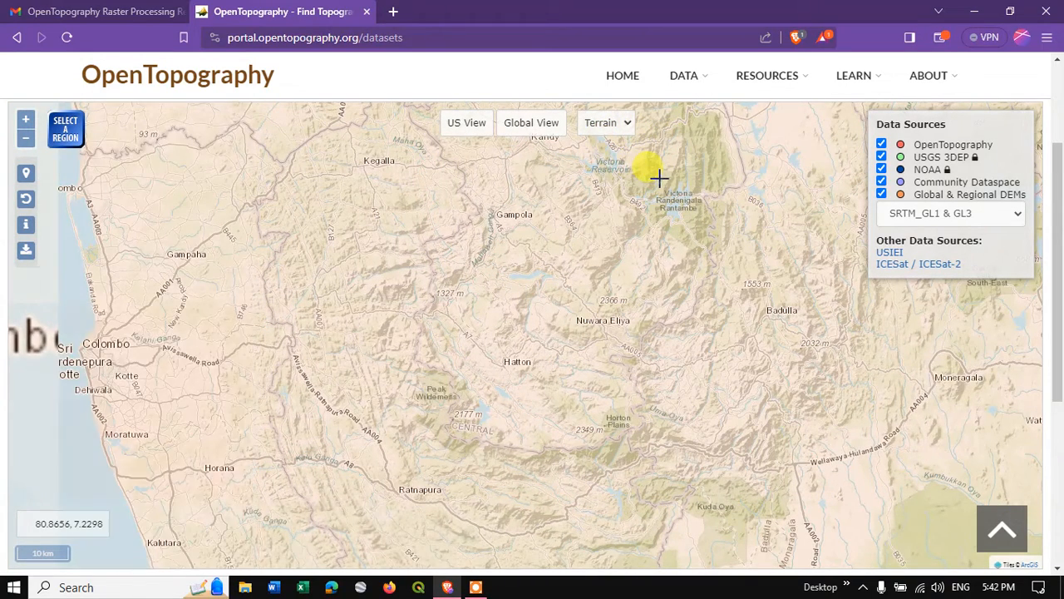
pyautogui.scroll(-3)
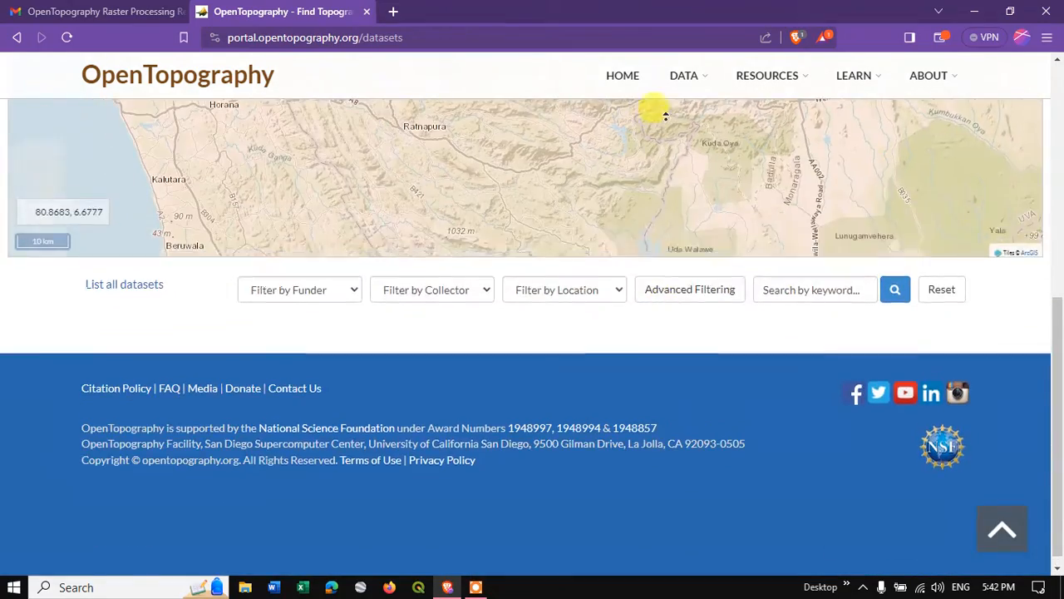
pyautogui.scroll(3)
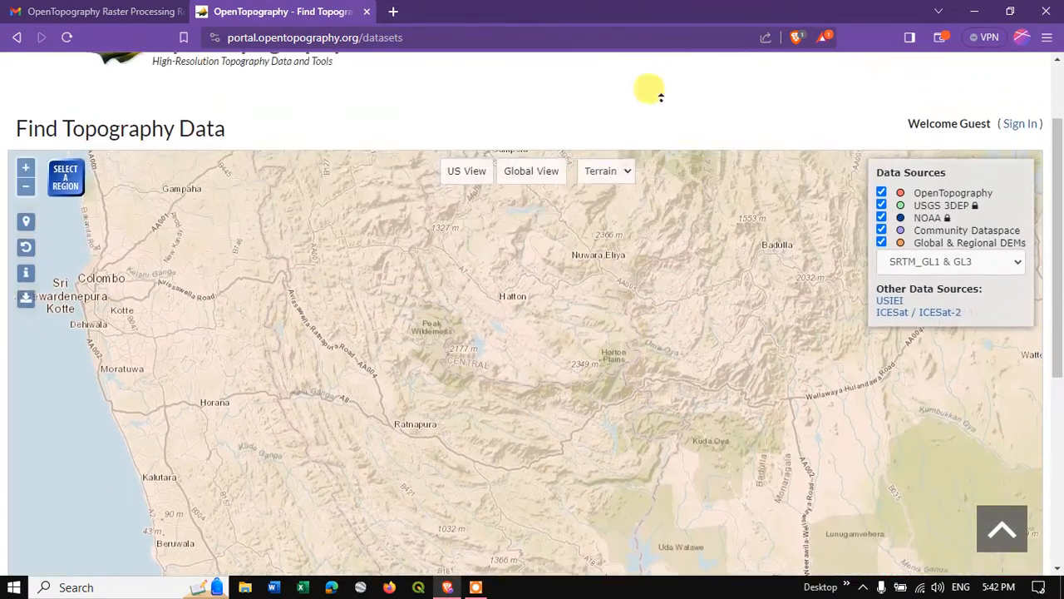
pyautogui.scroll(3)
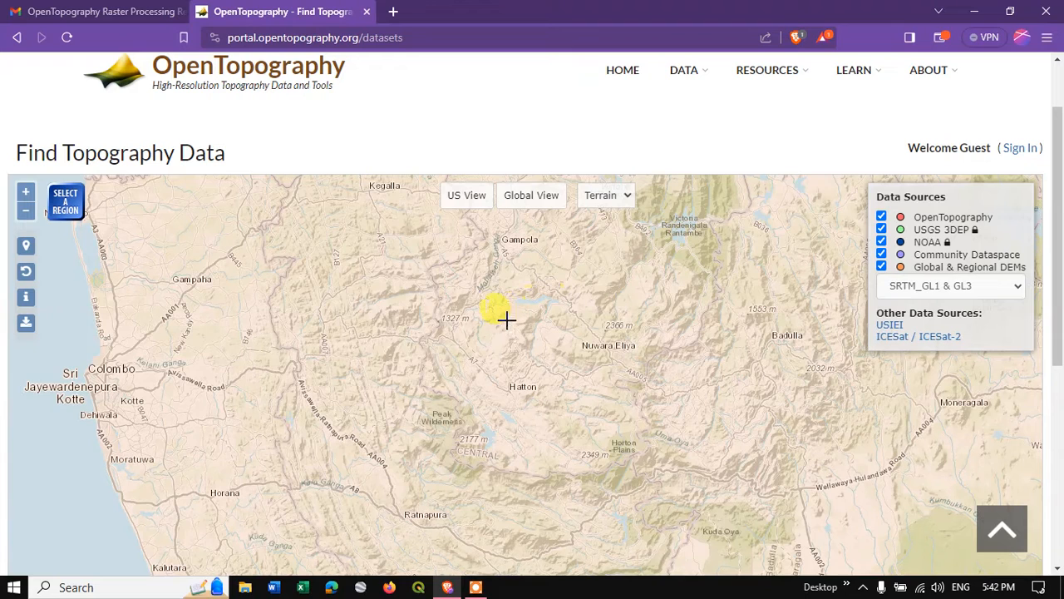
pyautogui.moveTo(636, 378)
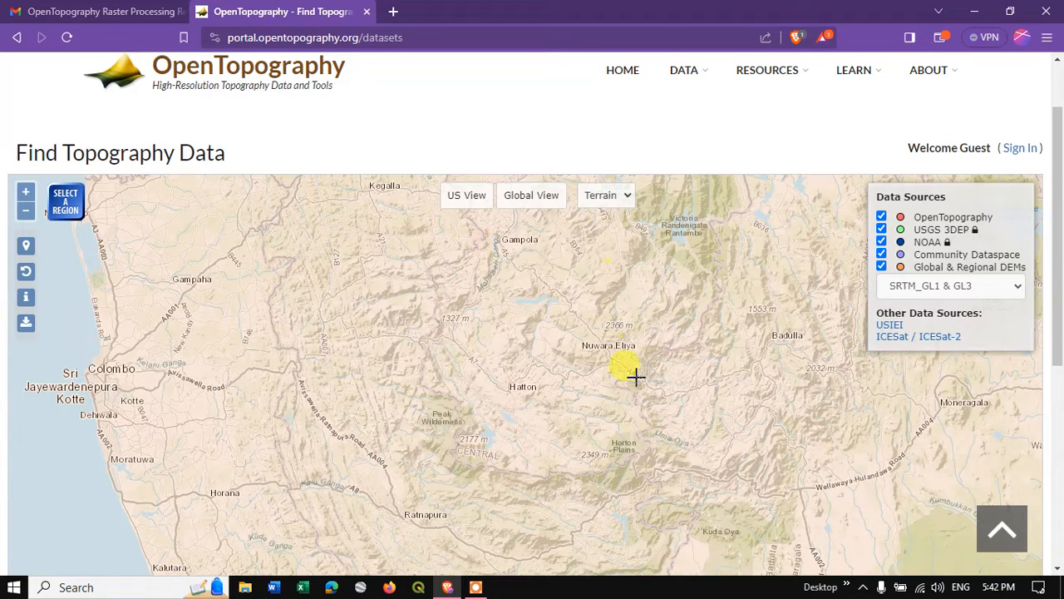
pyautogui.moveTo(424, 222)
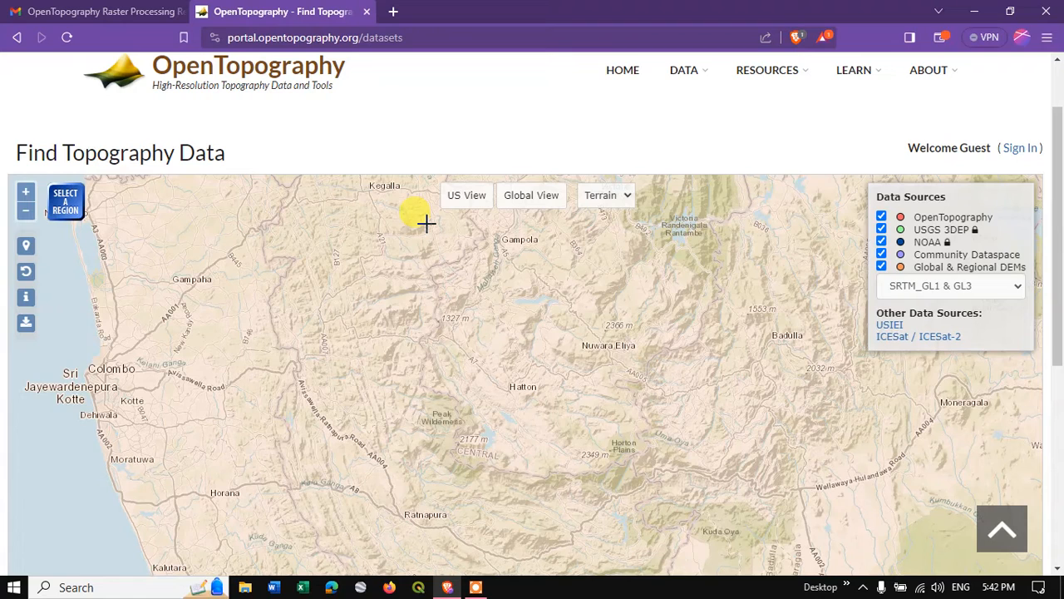
pyautogui.moveTo(440, 229)
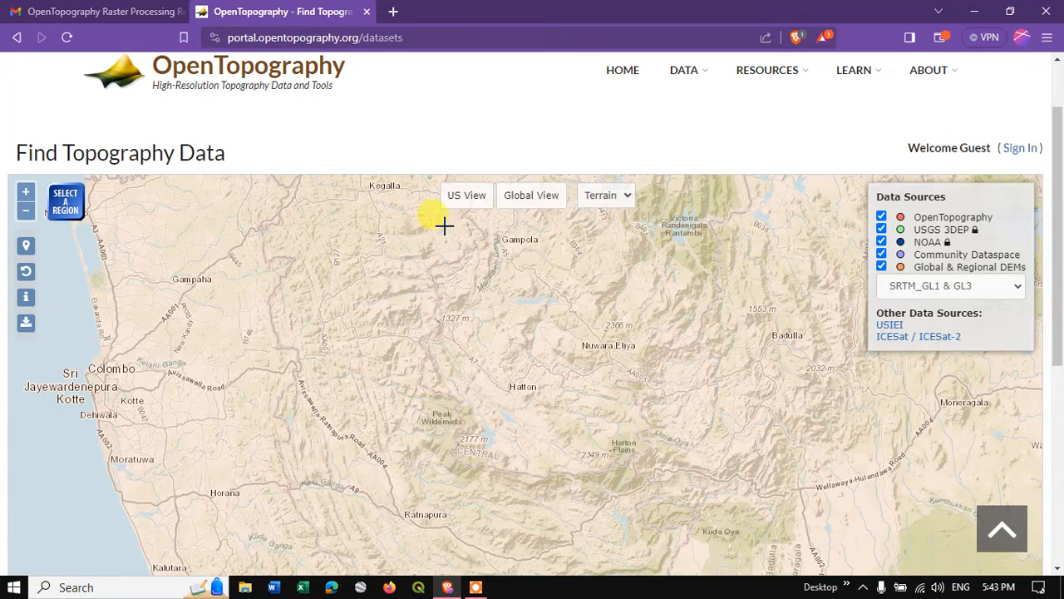
# Draw a search rectangle from Gampola to below Nuwara Eliya, listing 8 datasets.
pyautogui.moveTo(444, 226); pyautogui.dragTo(596, 367)
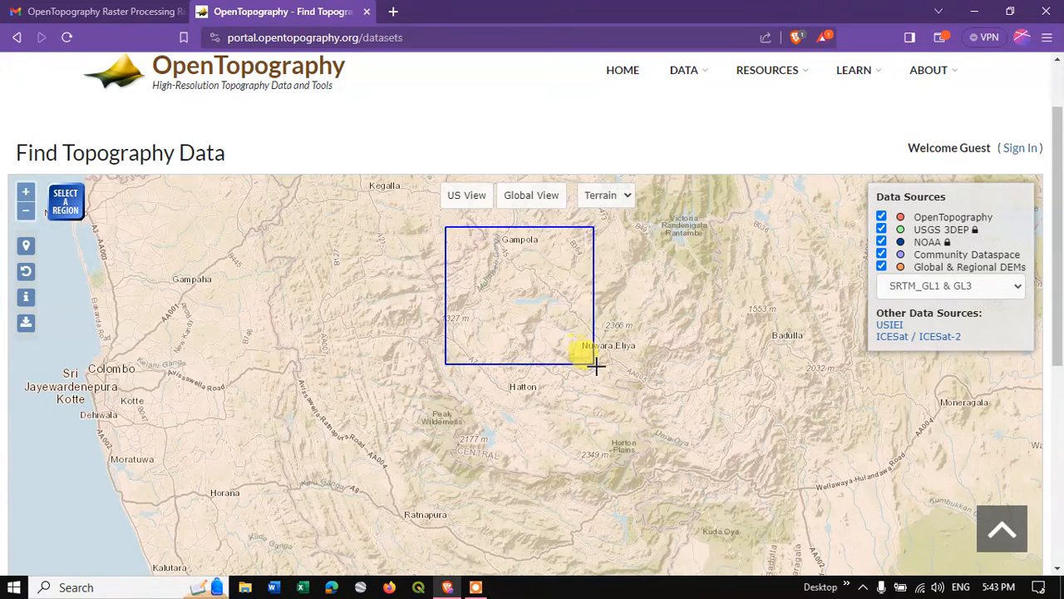
pyautogui.moveTo(597, 368); pyautogui.dragTo(647, 424)
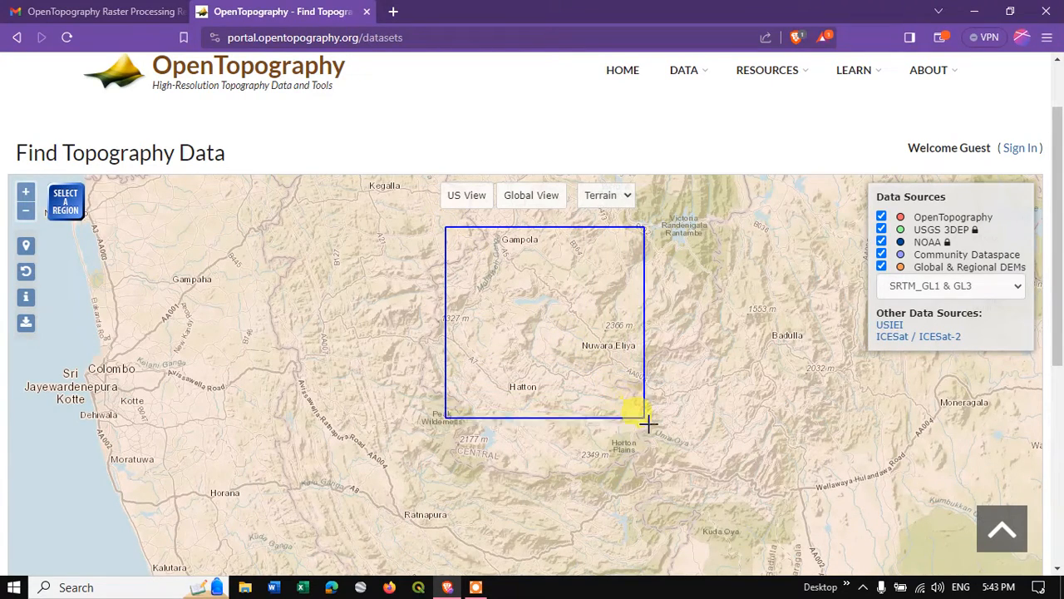
pyautogui.moveTo(647, 423); pyautogui.dragTo(647, 397)
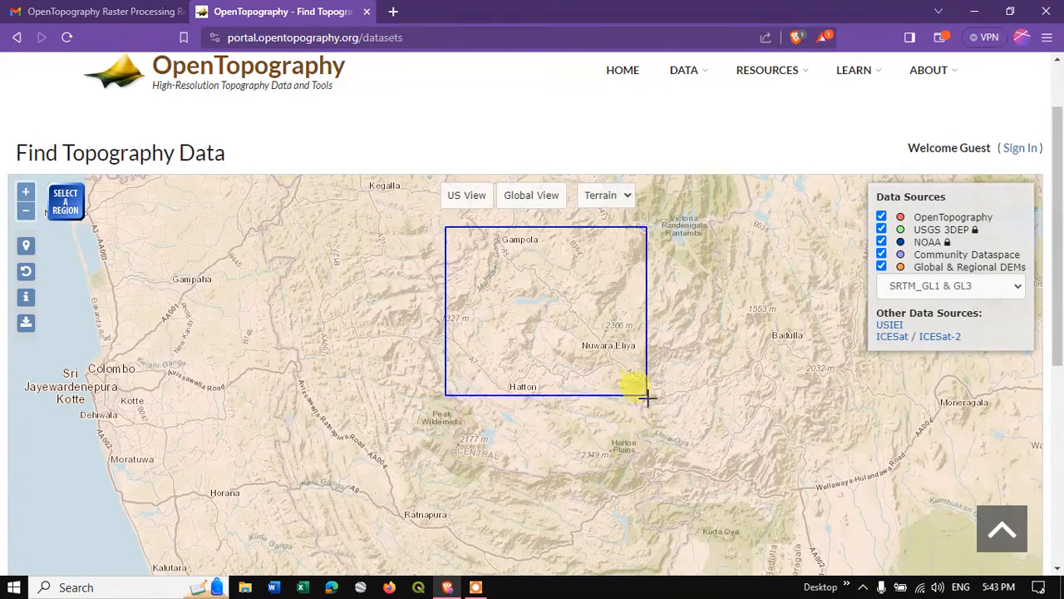
pyautogui.moveTo(647, 397); pyautogui.dragTo(647, 418)
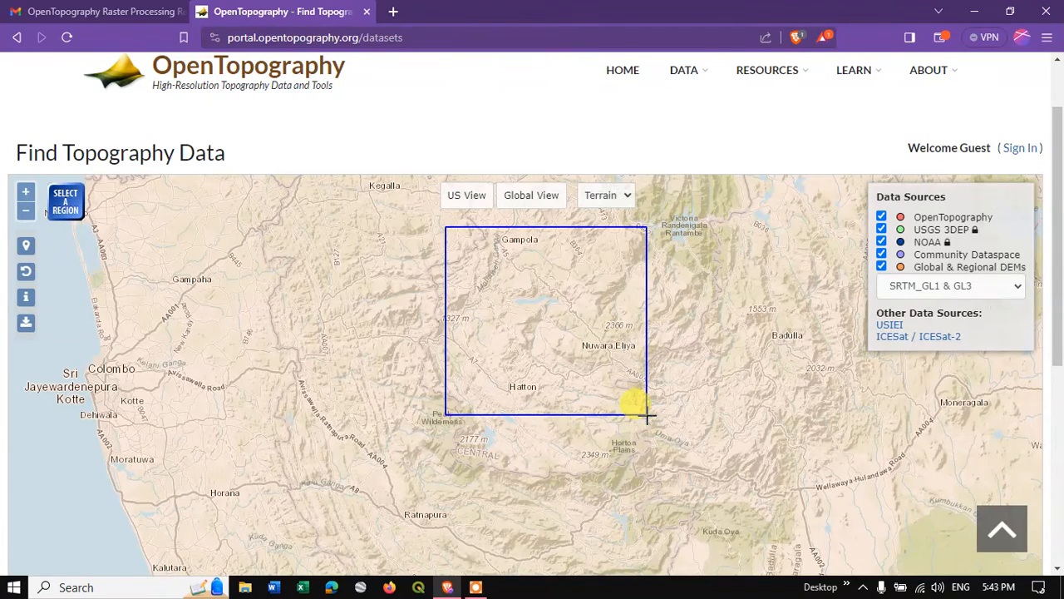
pyautogui.click(647, 415)
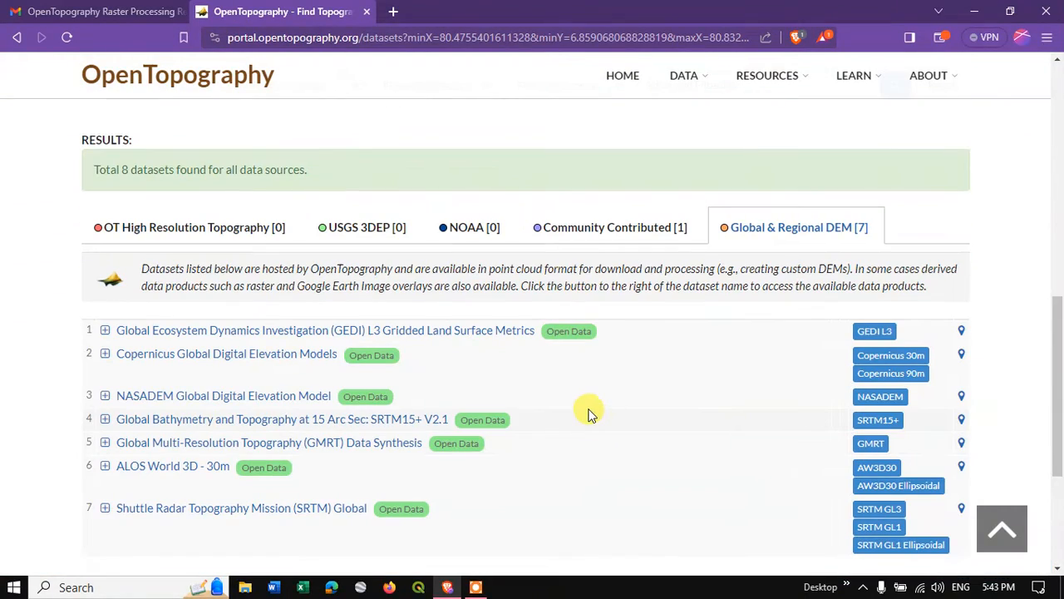
pyautogui.moveTo(582, 409)
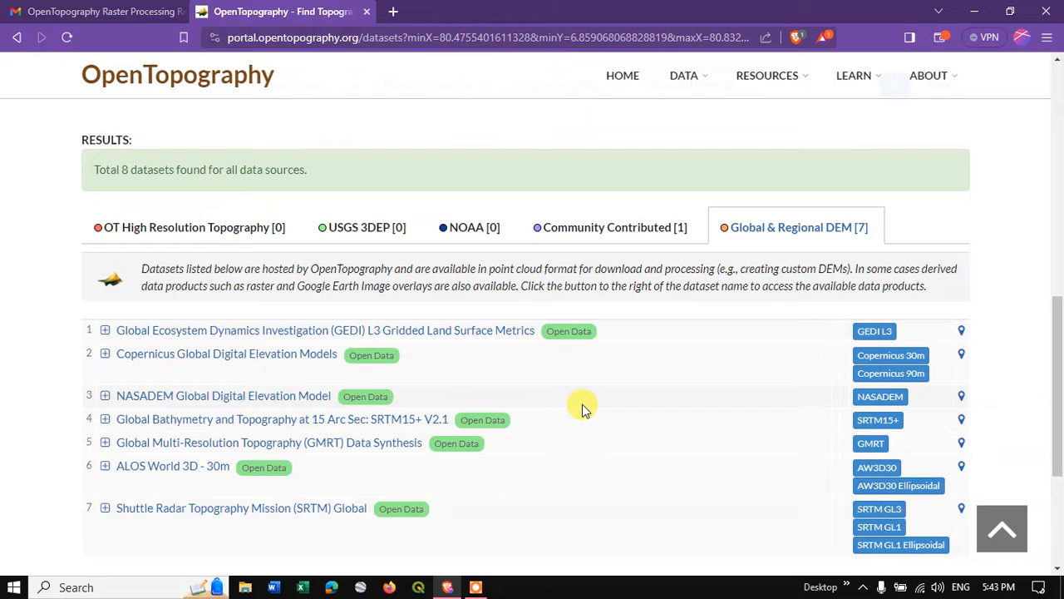
pyautogui.moveTo(798, 227)
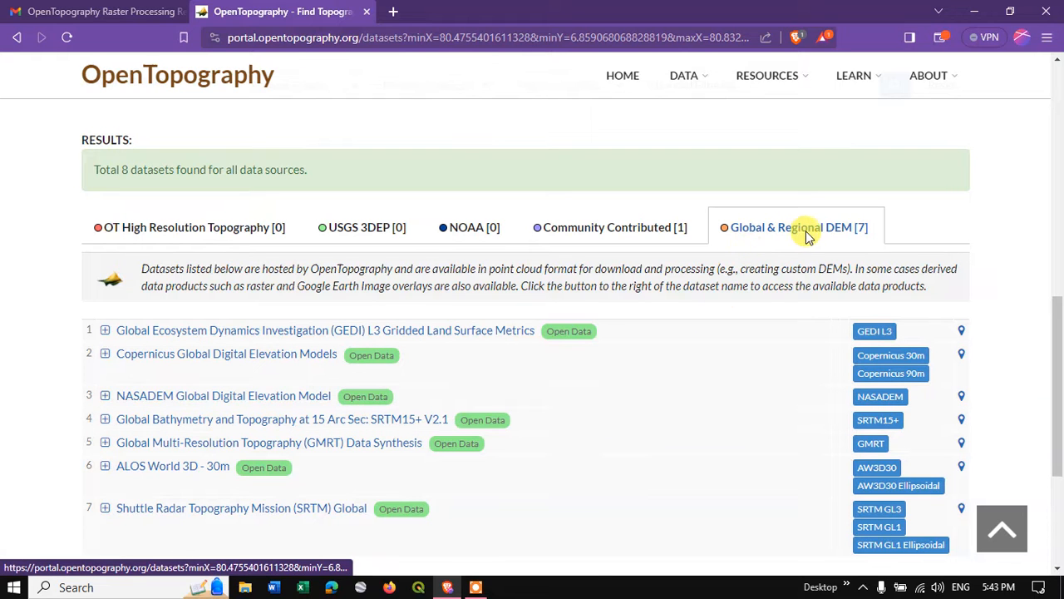
pyautogui.scroll(-3)
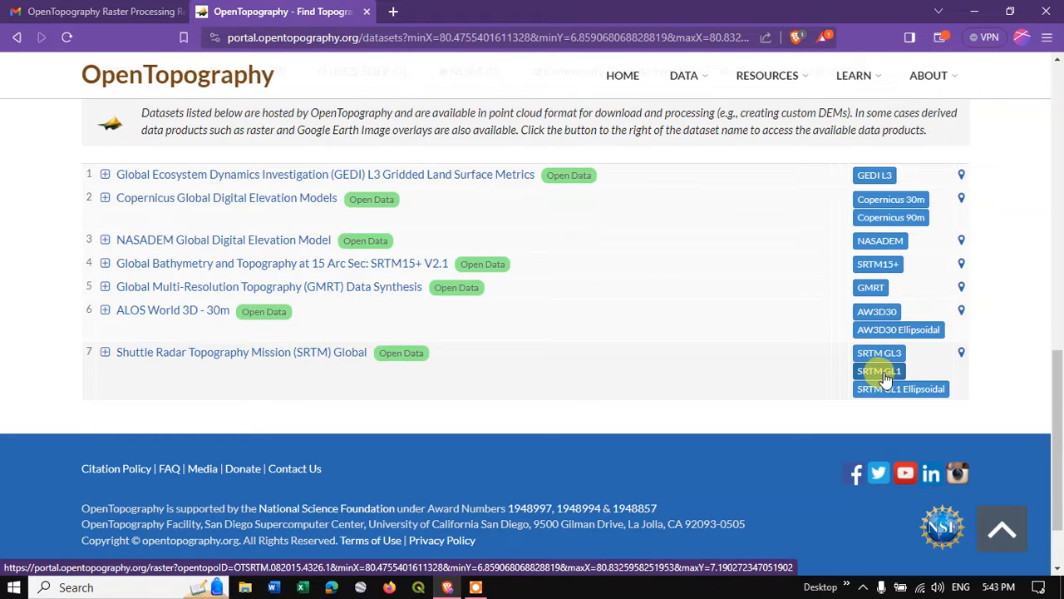
# Open the SRTM GL1 Global 30m dataset page for the selected region.
pyautogui.click(879, 371)
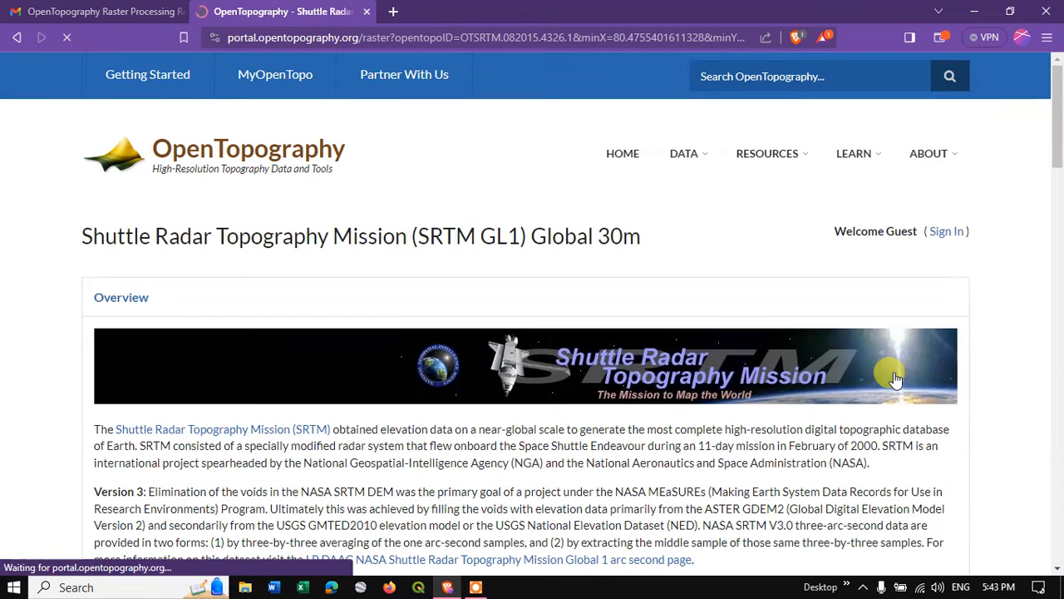
pyautogui.scroll(-3)
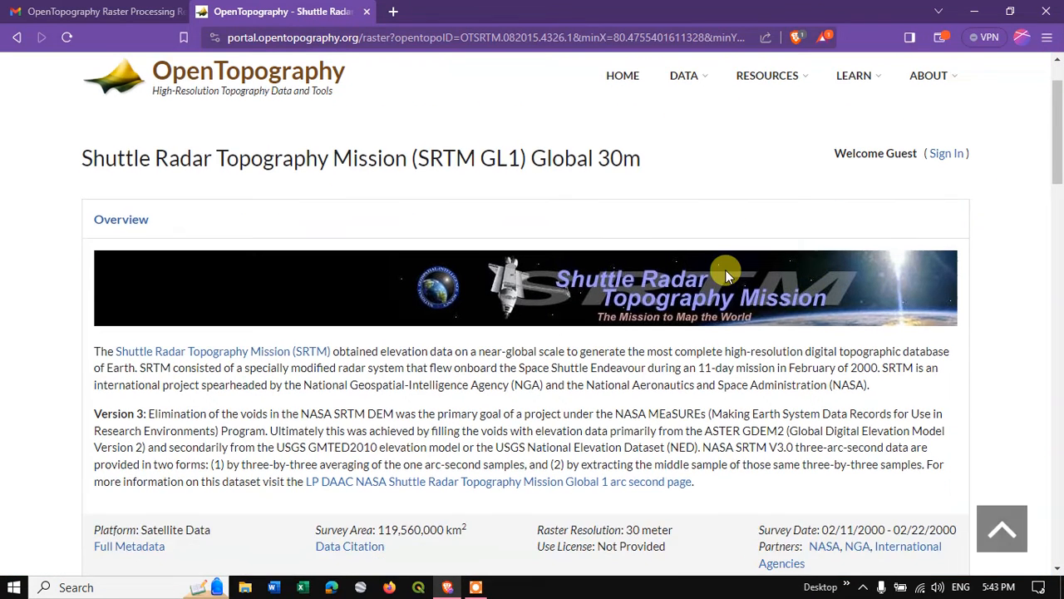
pyautogui.scroll(-3)
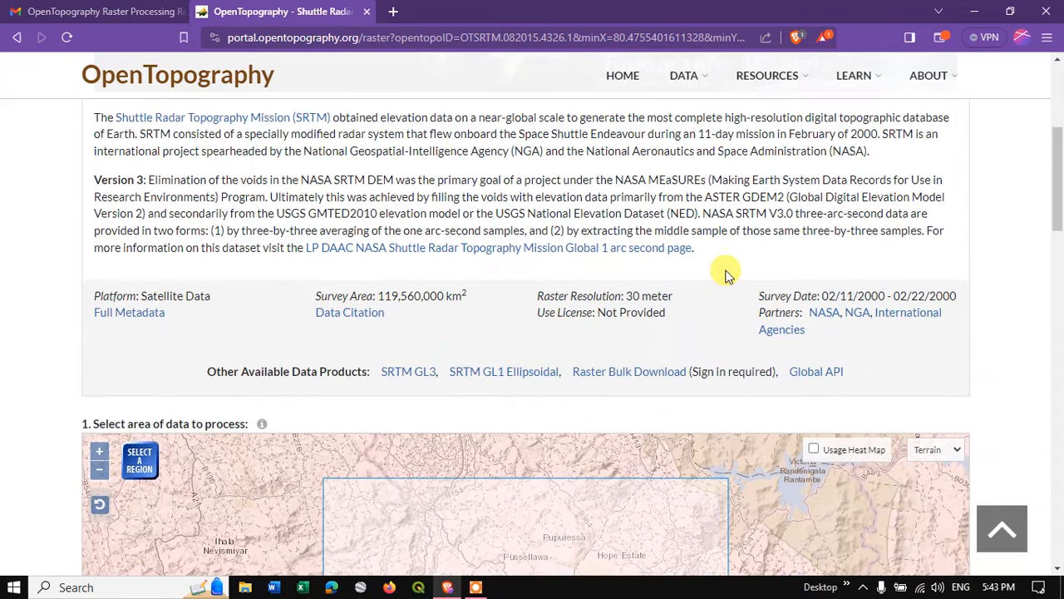
# Review the data citation, highlighting the survey area and date range, then close it.
pyautogui.click(349, 312)
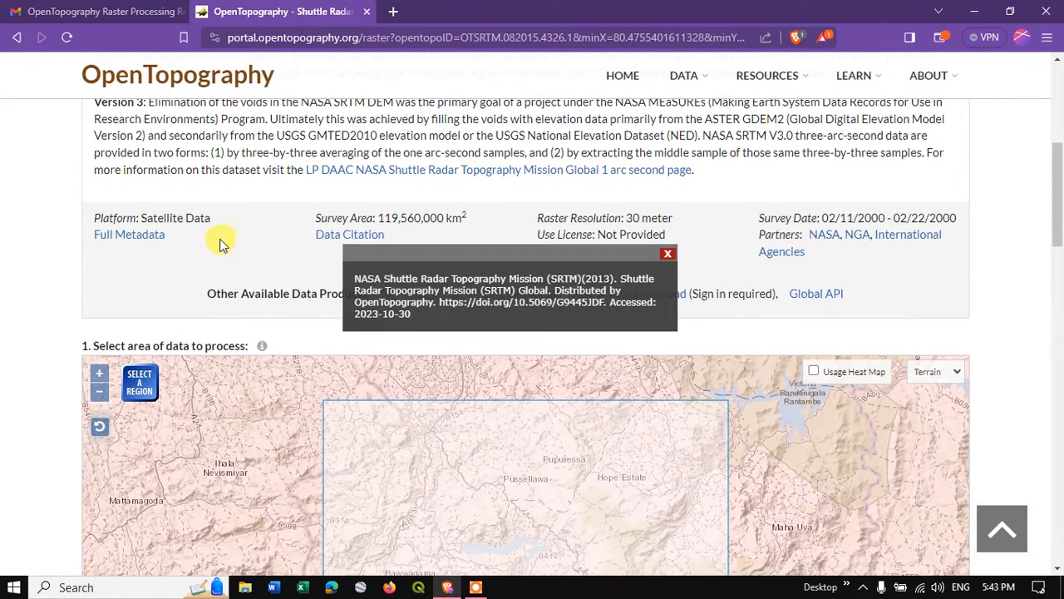
pyautogui.moveTo(408, 210)
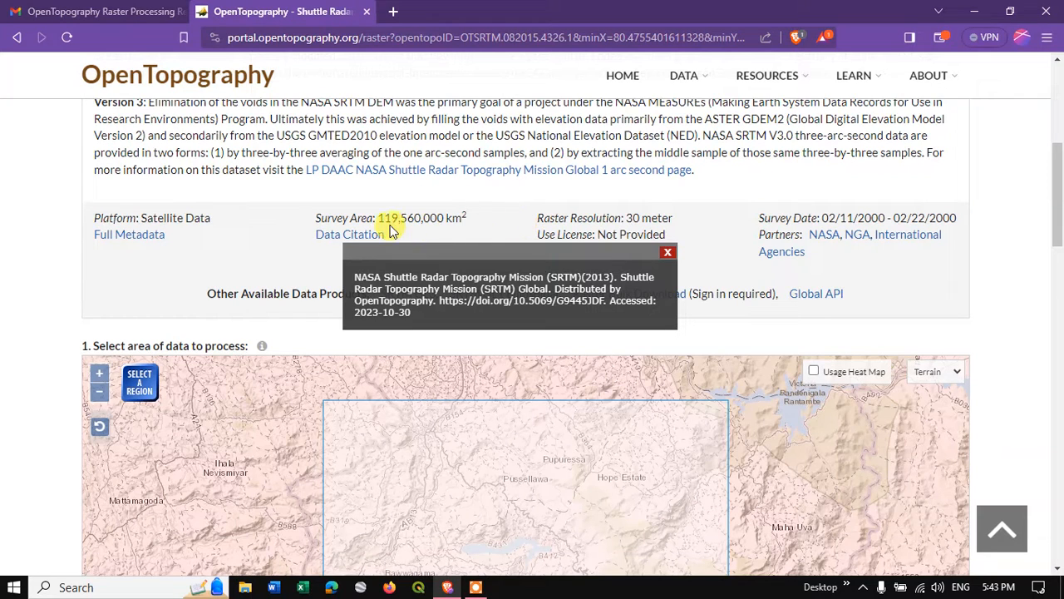
pyautogui.doubleClick(420, 217)
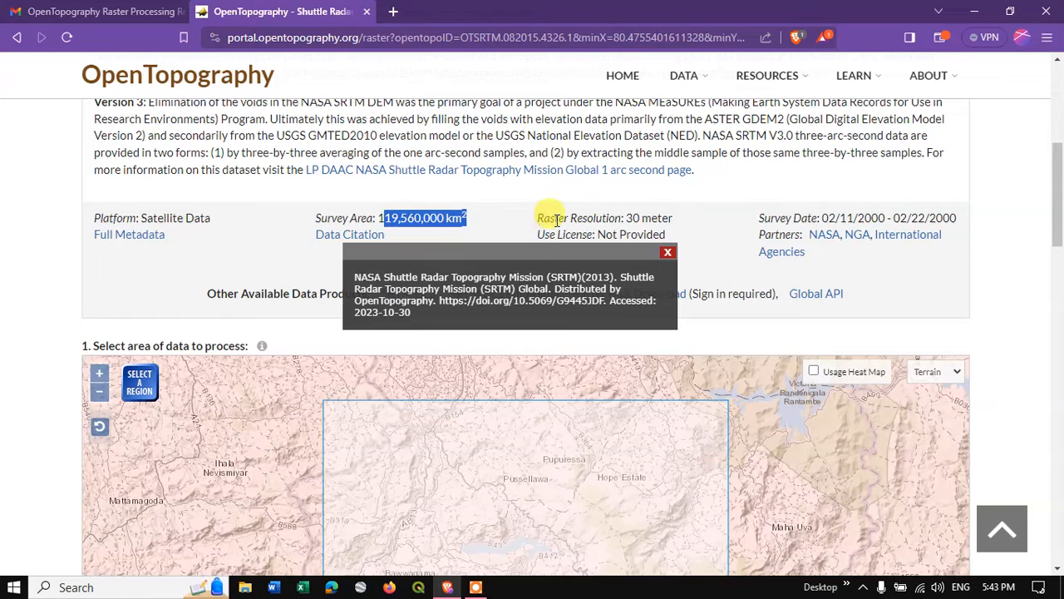
pyautogui.doubleClick(648, 218)
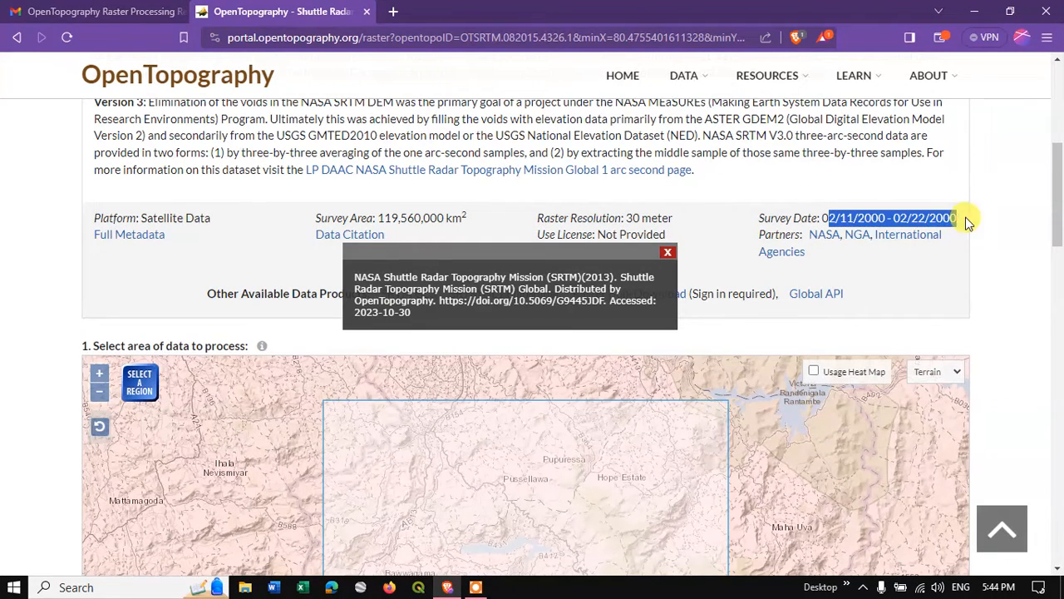
pyautogui.click(668, 252)
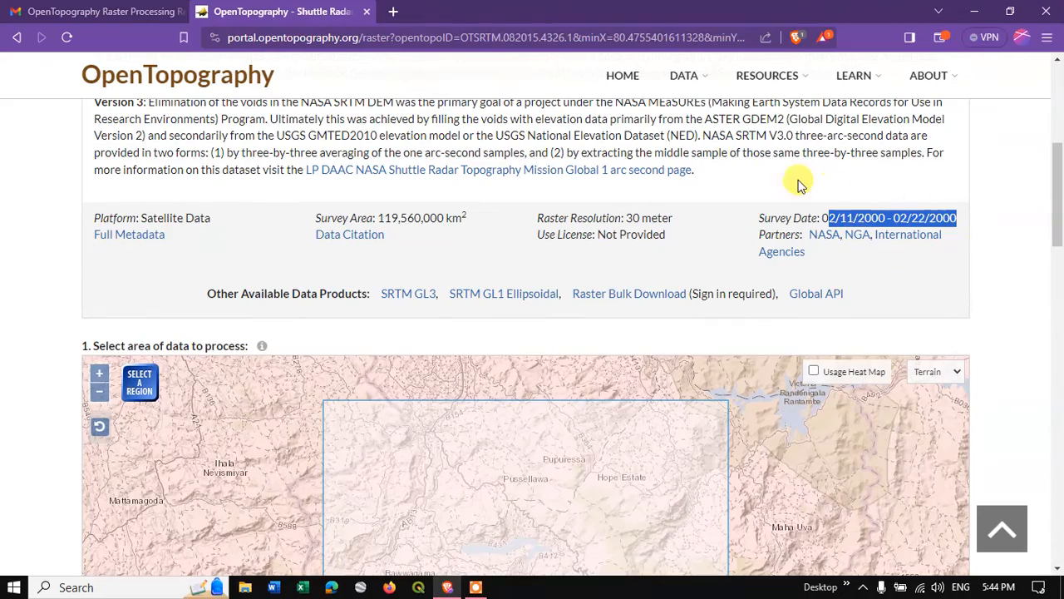
pyautogui.scroll(-3)
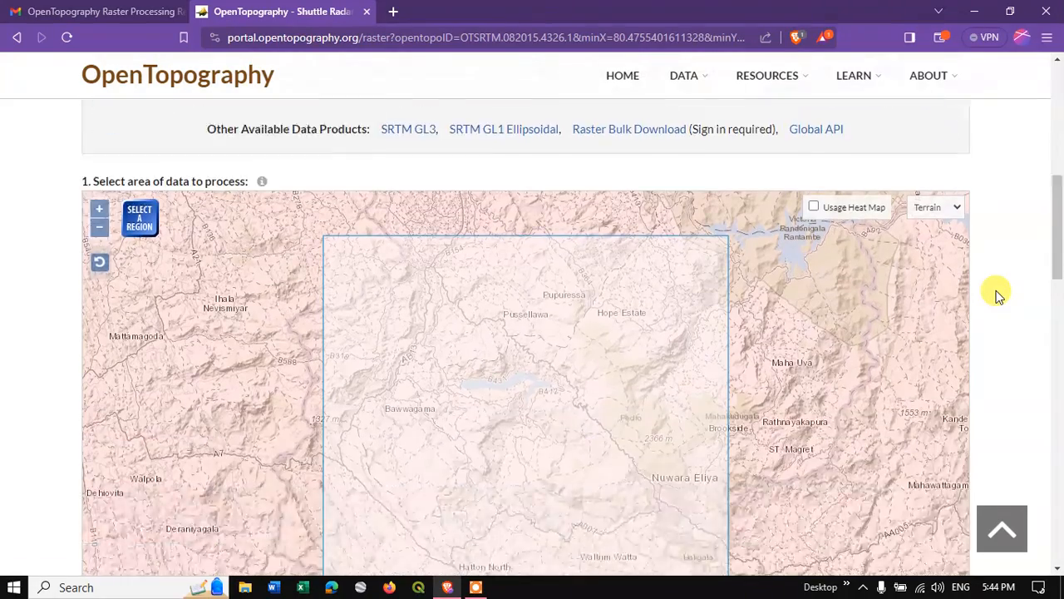
pyautogui.scroll(-3)
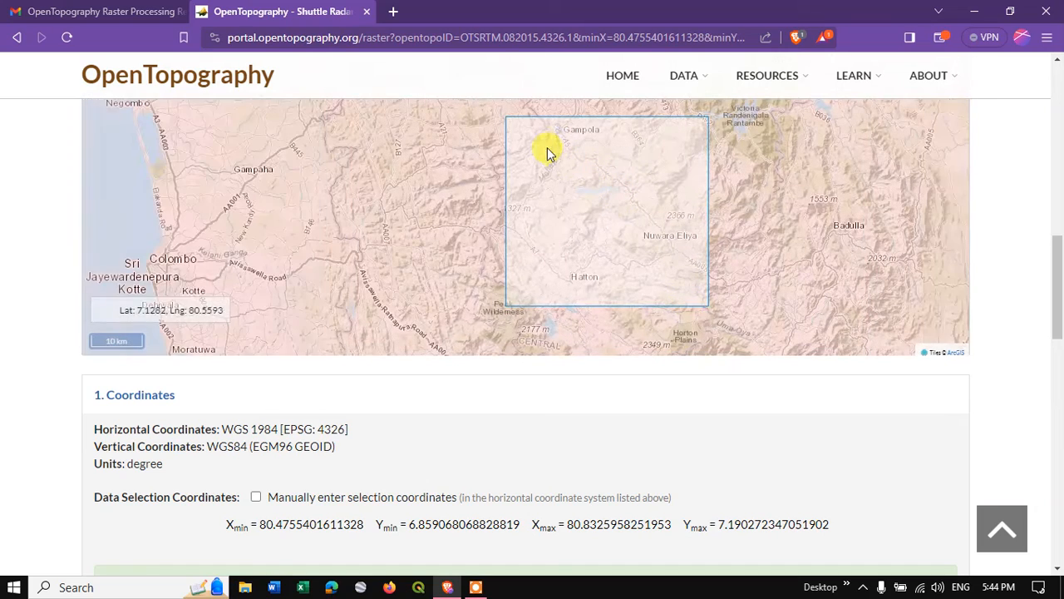
pyautogui.scroll(-3)
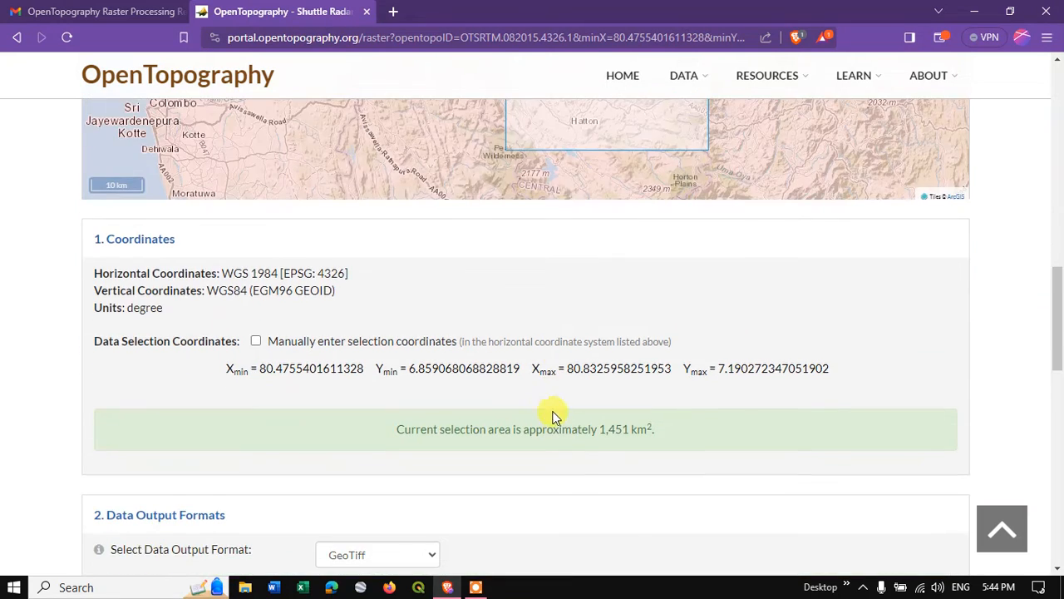
pyautogui.scroll(-3)
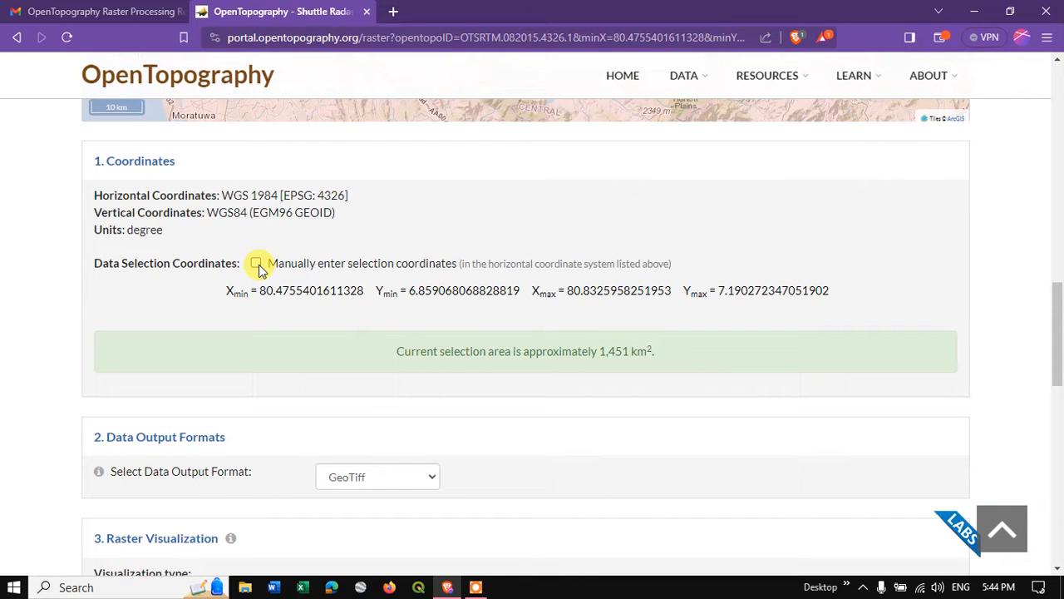
pyautogui.click(256, 263)
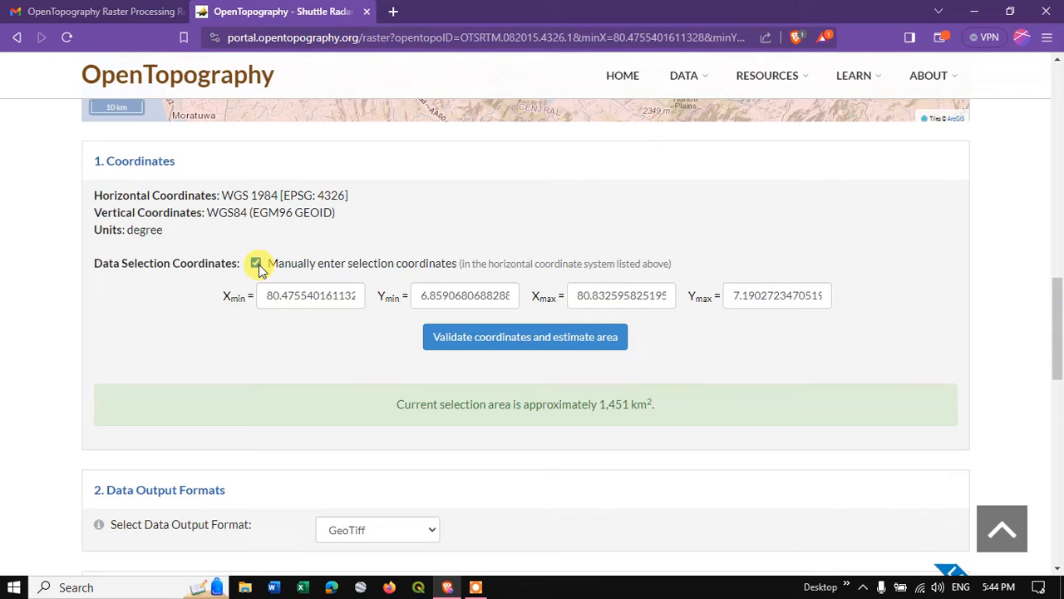
pyautogui.click(256, 263)
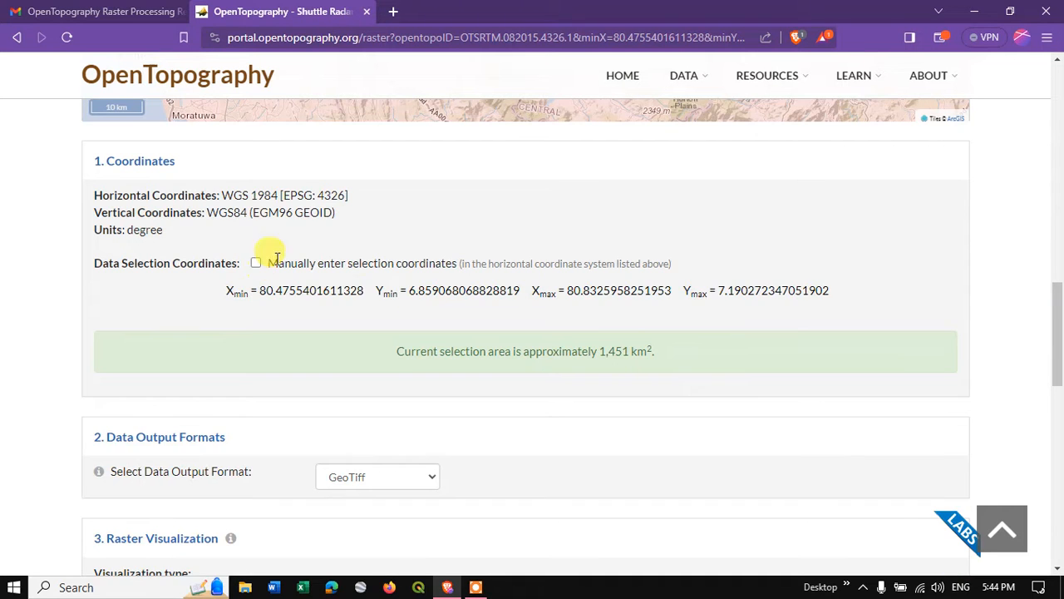
# Choose GeoTiff from the Arc ASCII Grid, GeoTiff and IMG output formats.
pyautogui.scroll(-3)
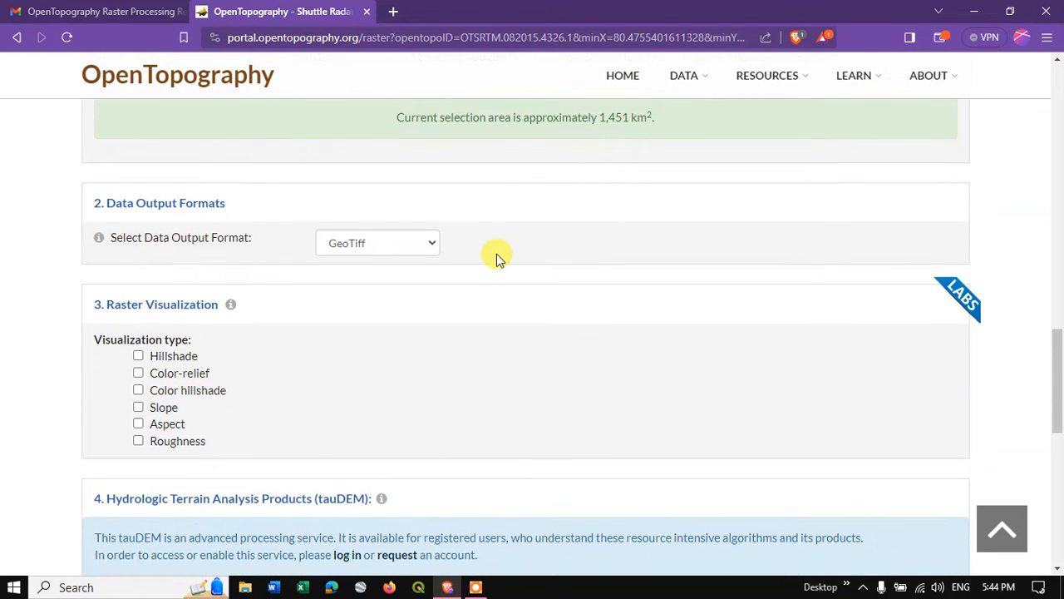
pyautogui.moveTo(225, 237)
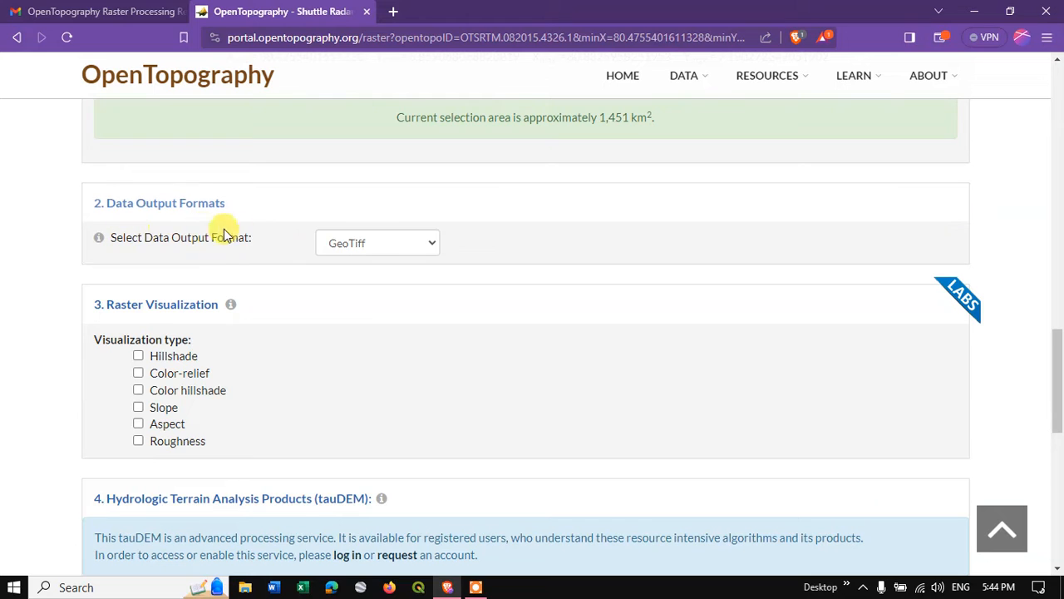
pyautogui.moveTo(370, 250)
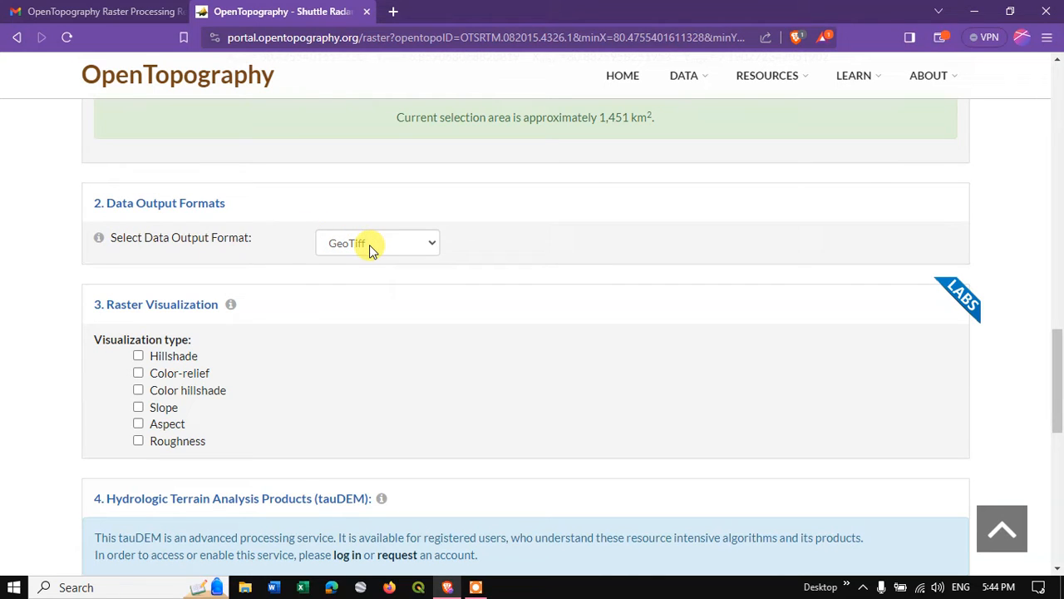
pyautogui.click(377, 242)
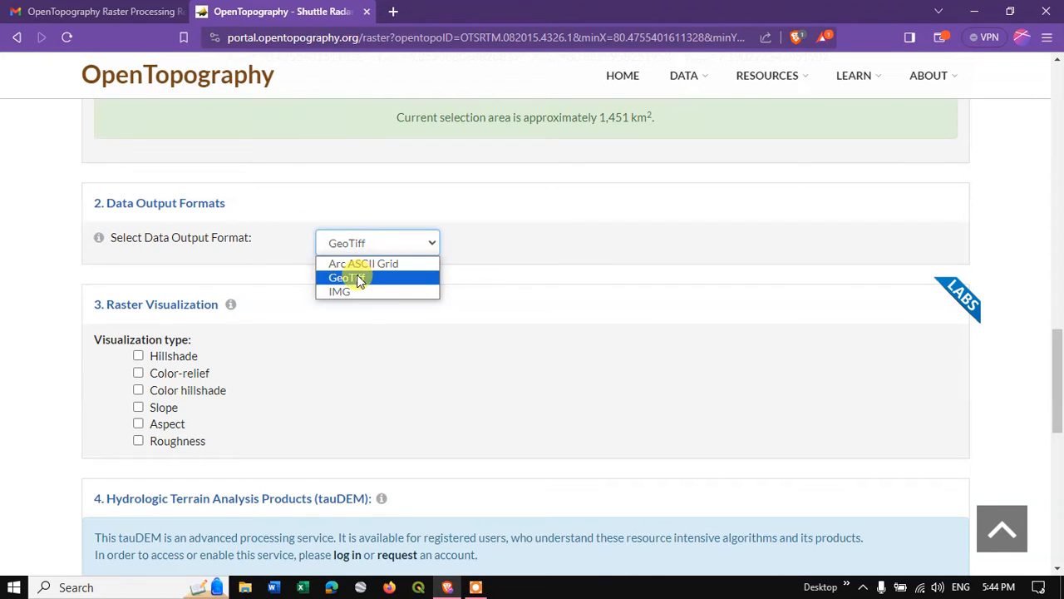
pyautogui.moveTo(376, 253)
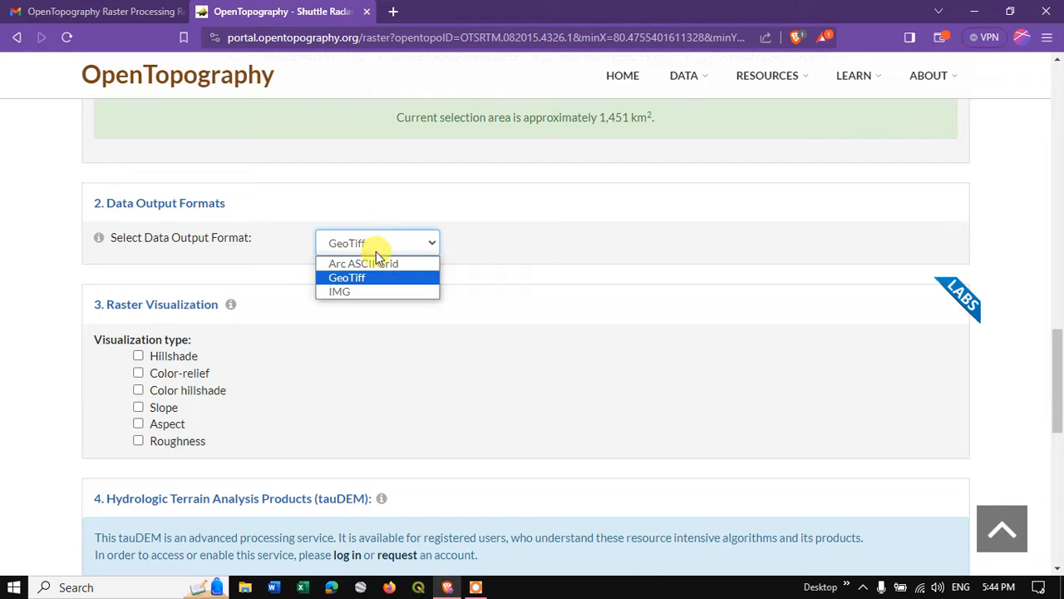
pyautogui.moveTo(363, 264)
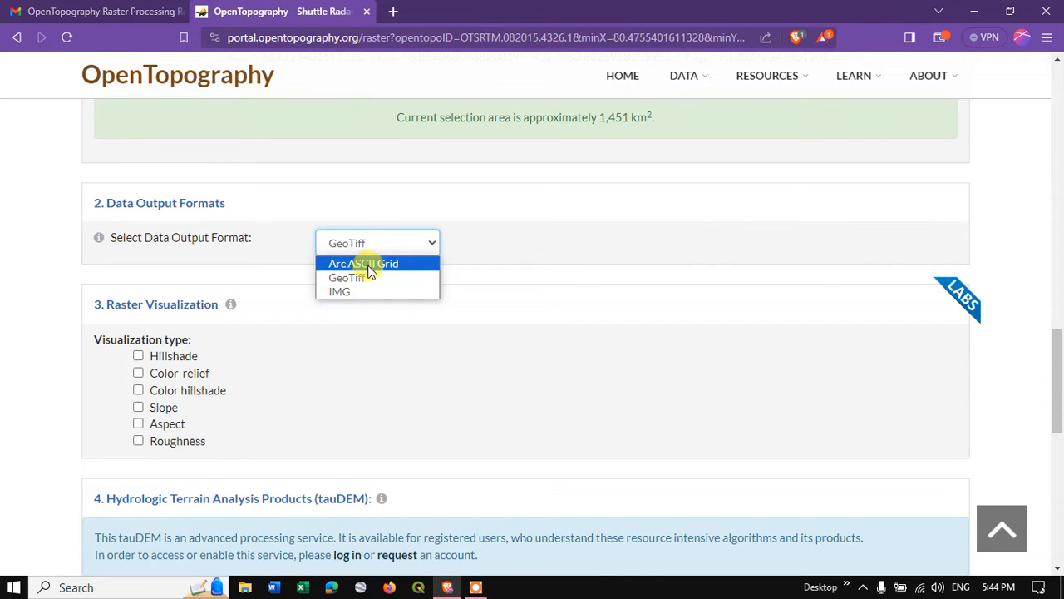
pyautogui.moveTo(357, 277)
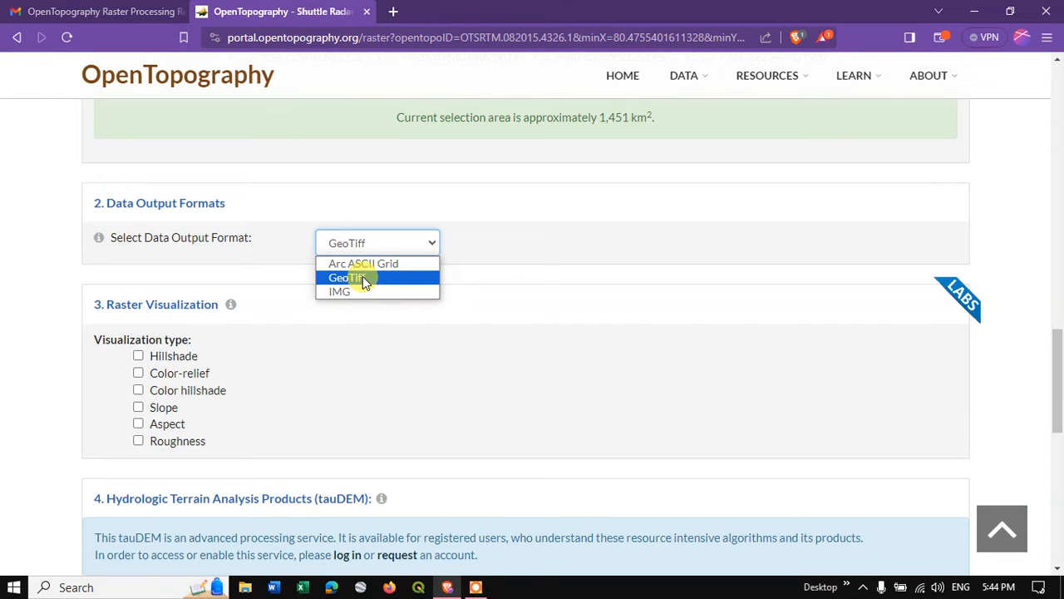
# Keep GeoTiff output and add Color hillshade and Aspect raster visualizations.
pyautogui.click(347, 277)
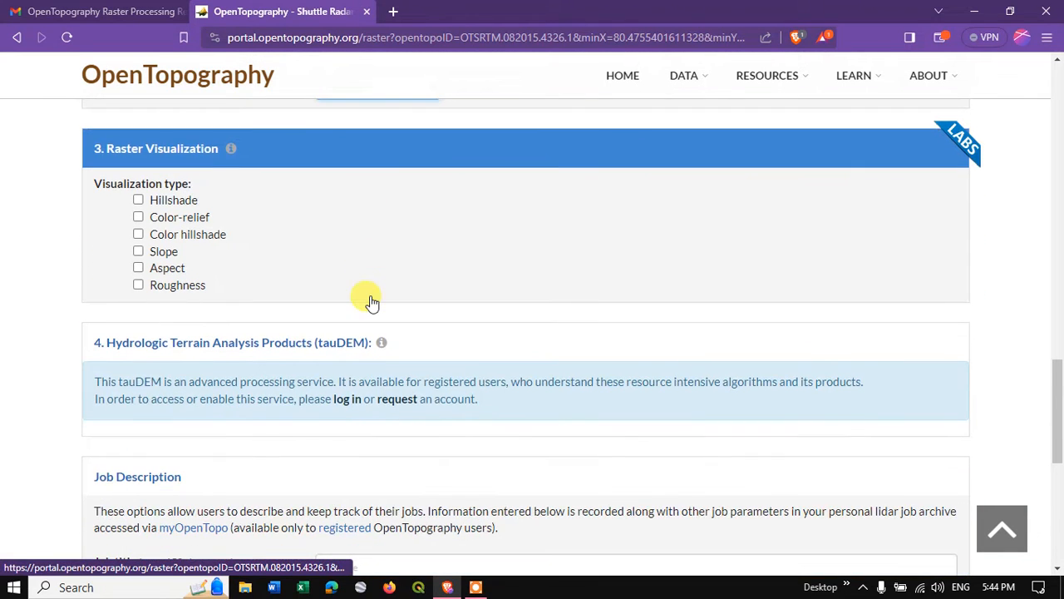
pyautogui.moveTo(174, 196)
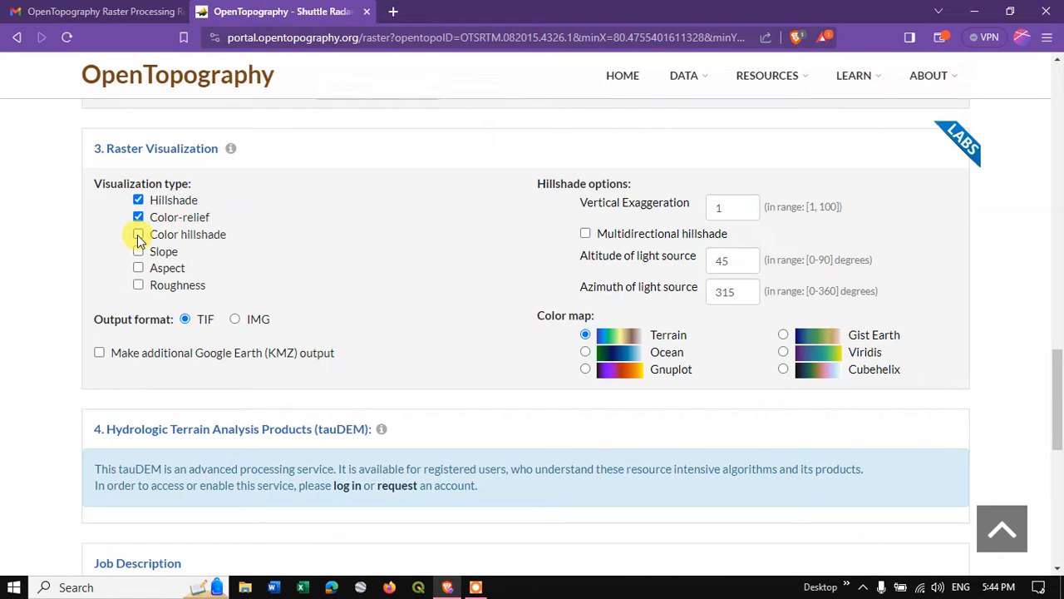
pyautogui.click(138, 234)
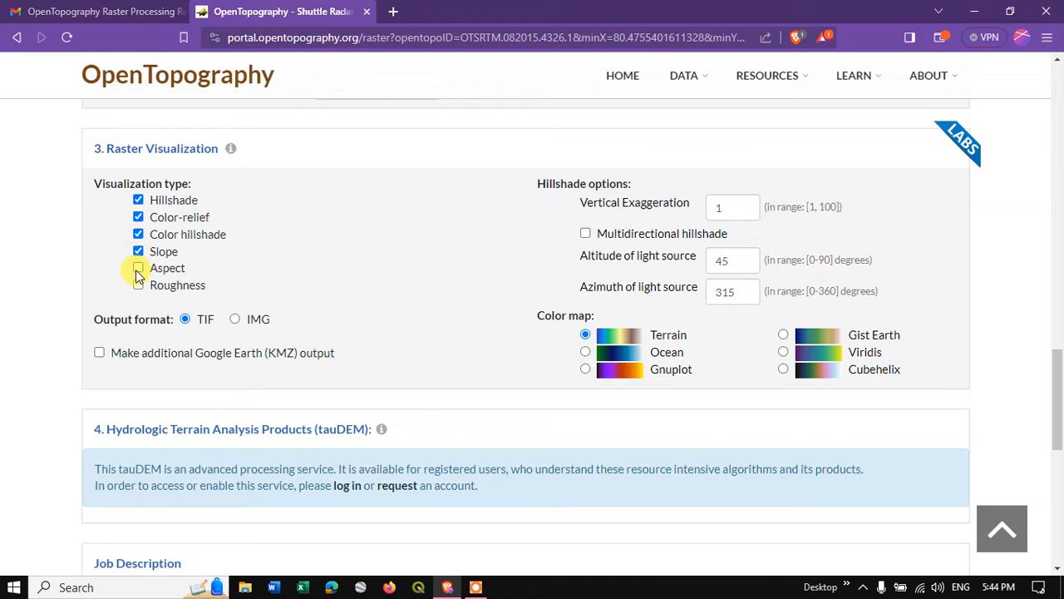
pyautogui.click(138, 266)
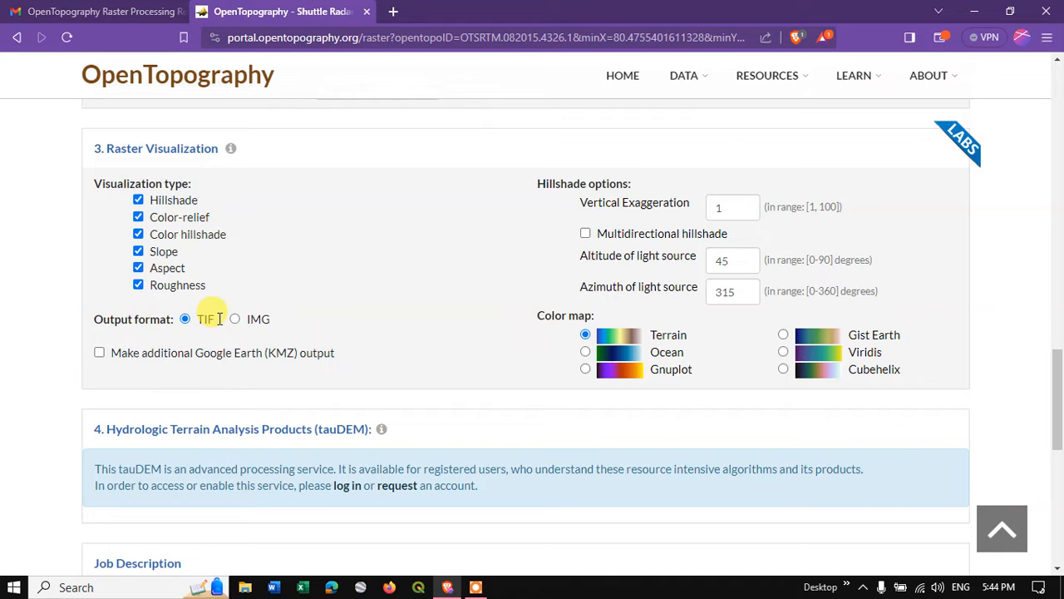
pyautogui.moveTo(385, 281)
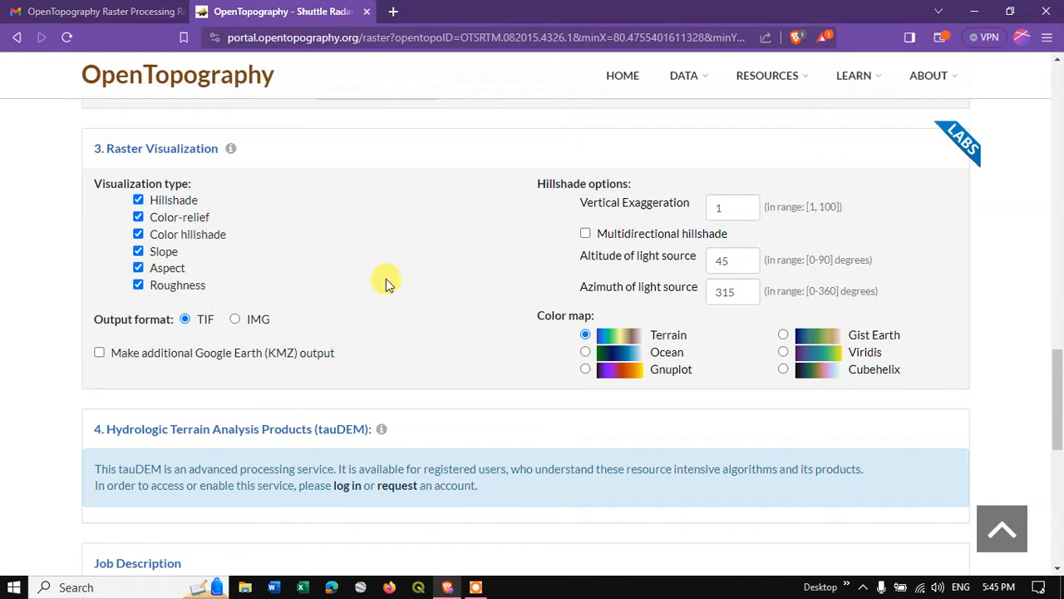
pyautogui.moveTo(640, 221)
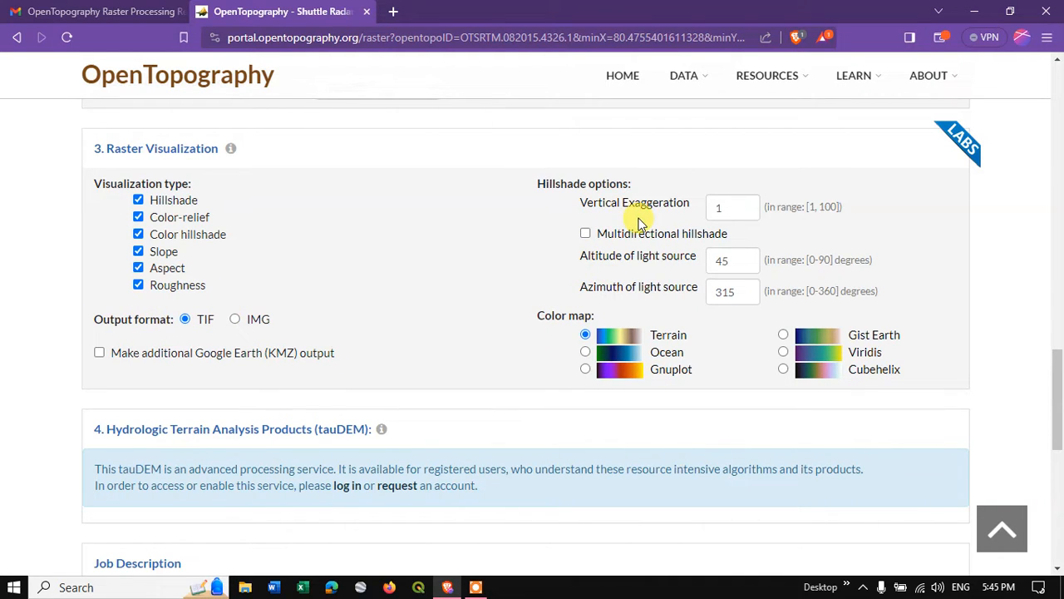
pyautogui.moveTo(686, 215)
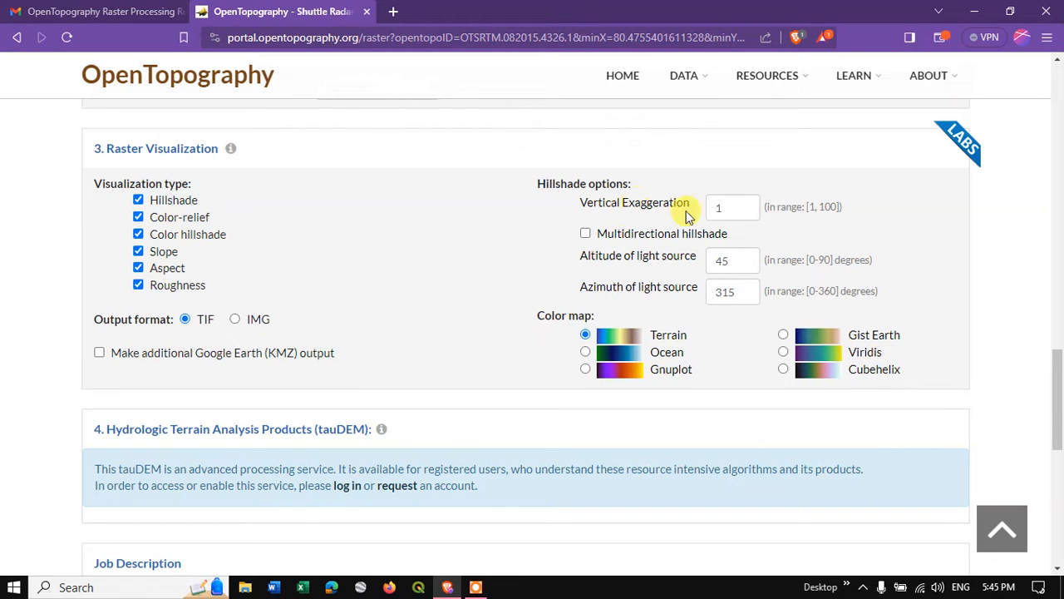
pyautogui.moveTo(829, 208)
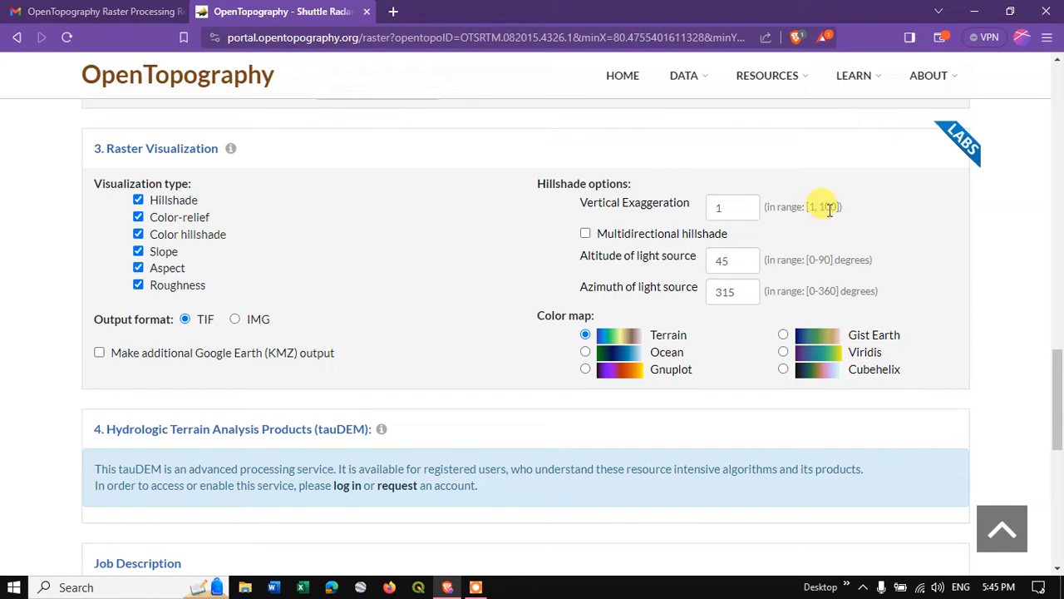
pyautogui.moveTo(610, 247)
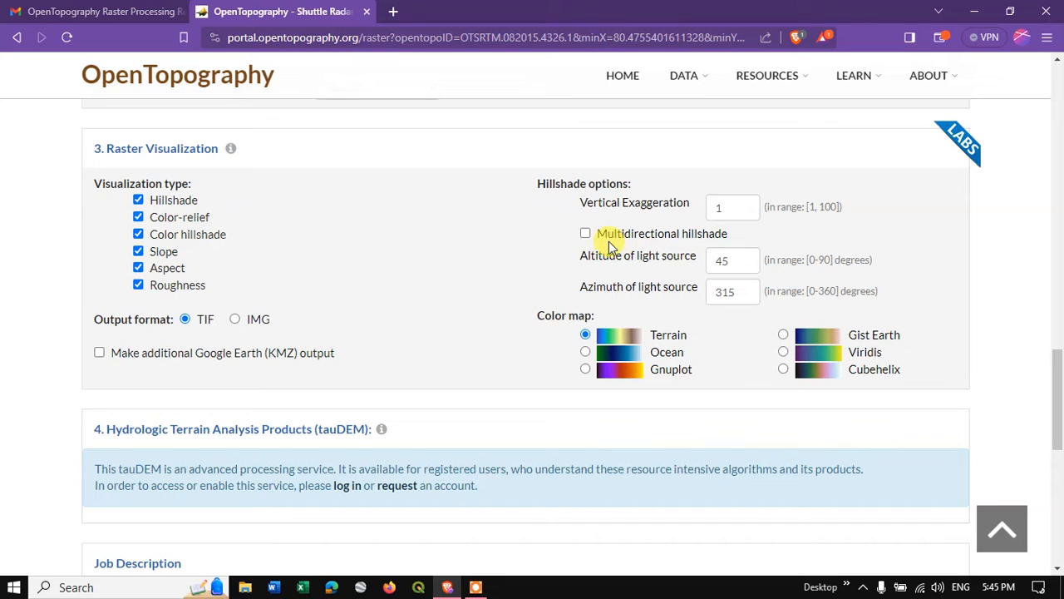
pyautogui.moveTo(586, 234)
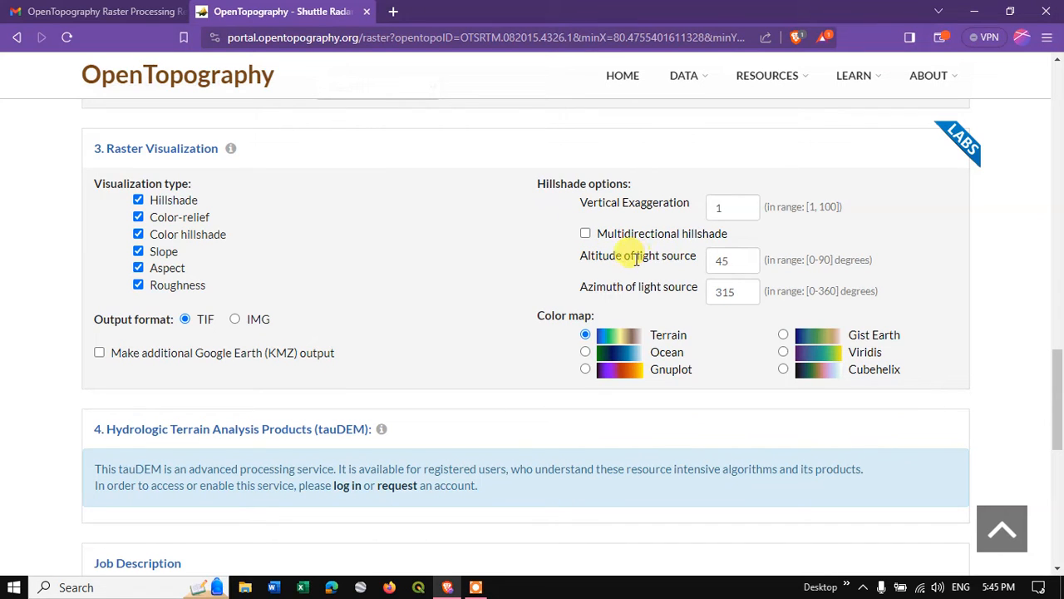
pyautogui.moveTo(655, 255)
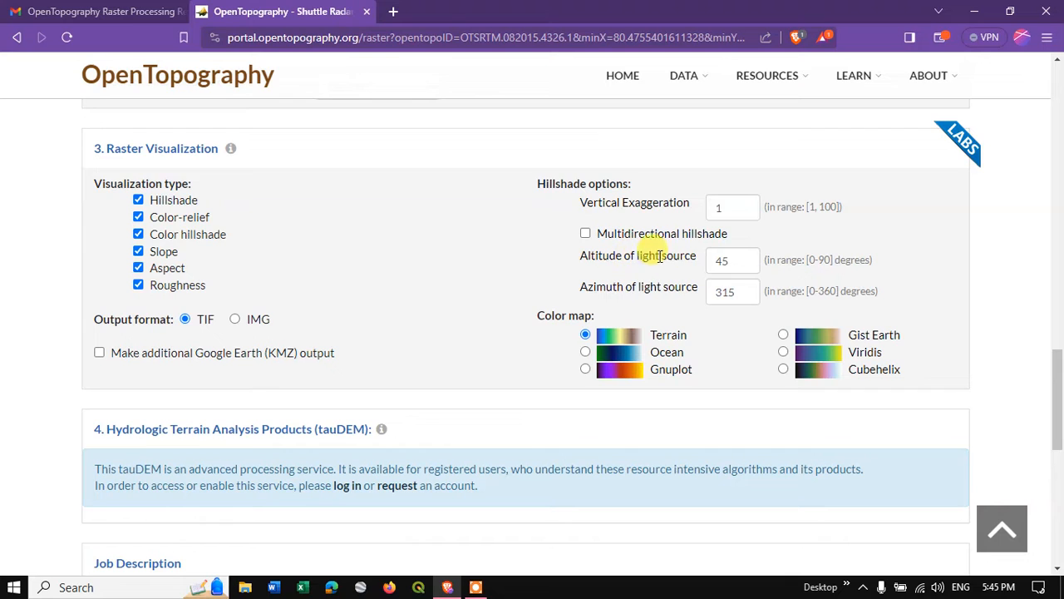
pyautogui.moveTo(776, 264)
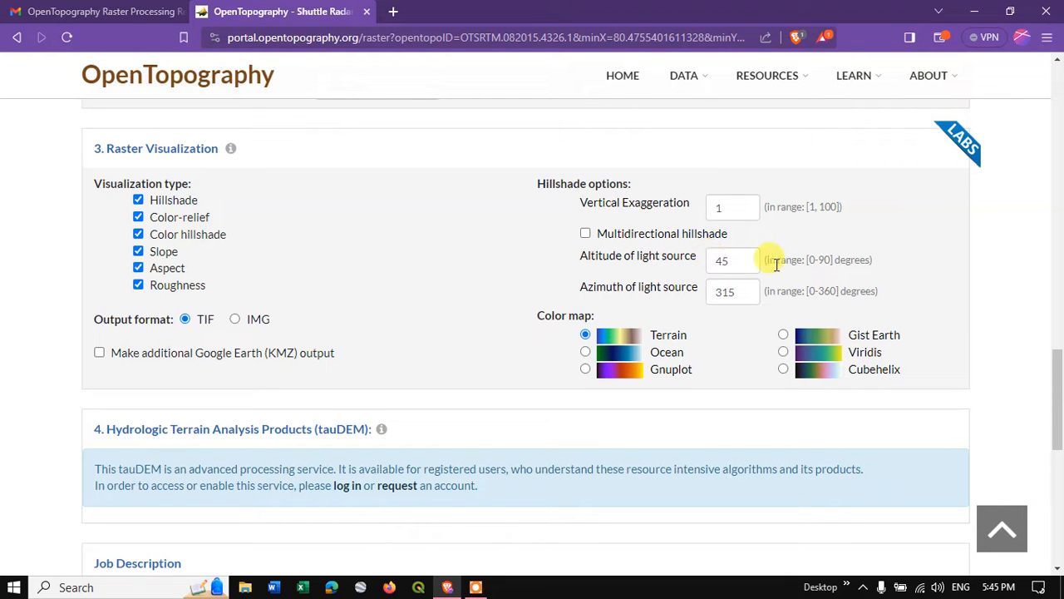
pyautogui.moveTo(663, 286)
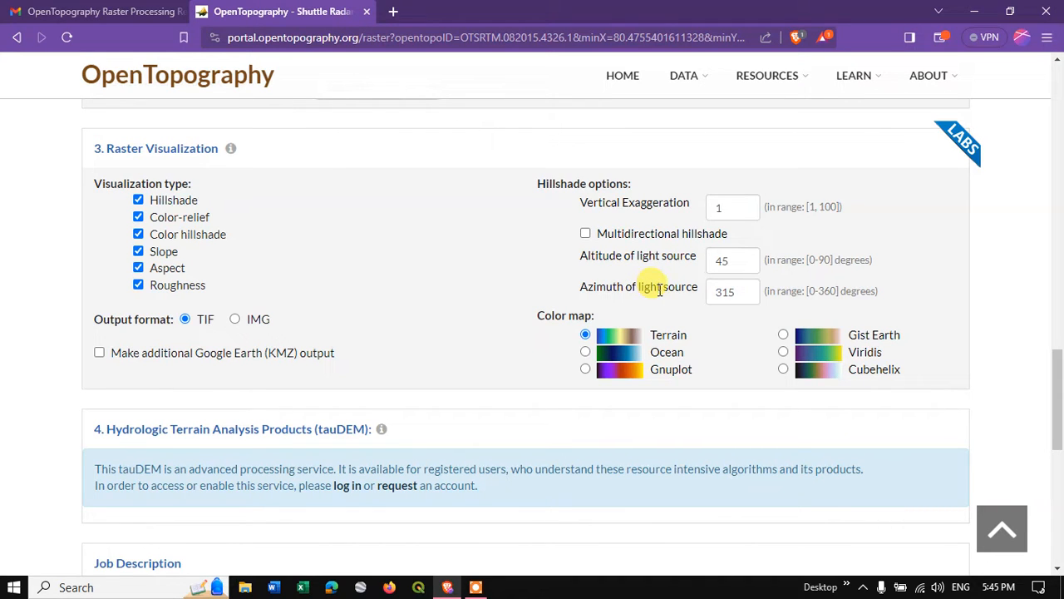
pyautogui.moveTo(753, 281)
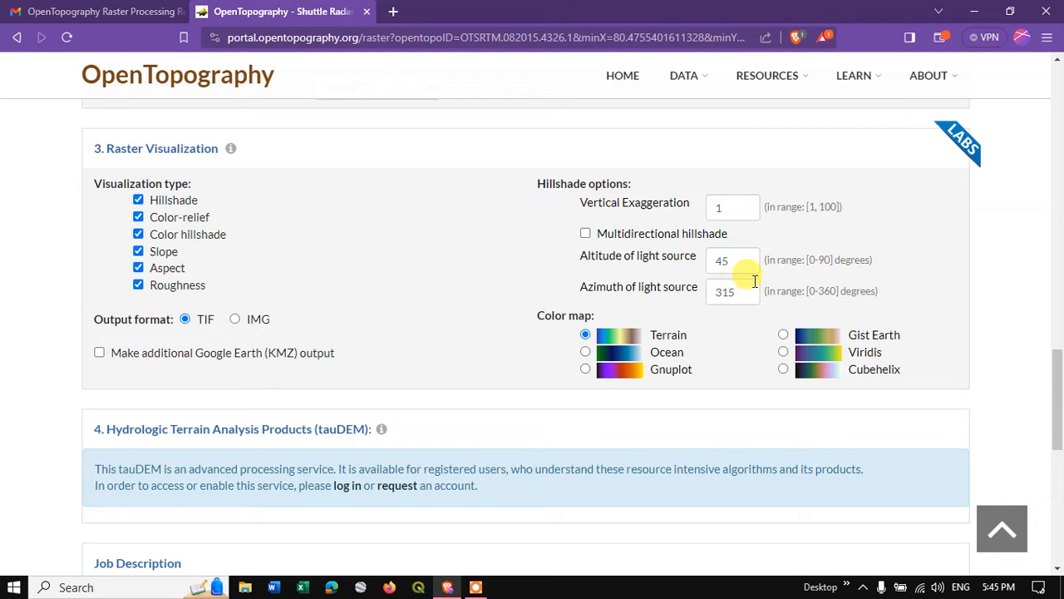
pyautogui.moveTo(752, 286)
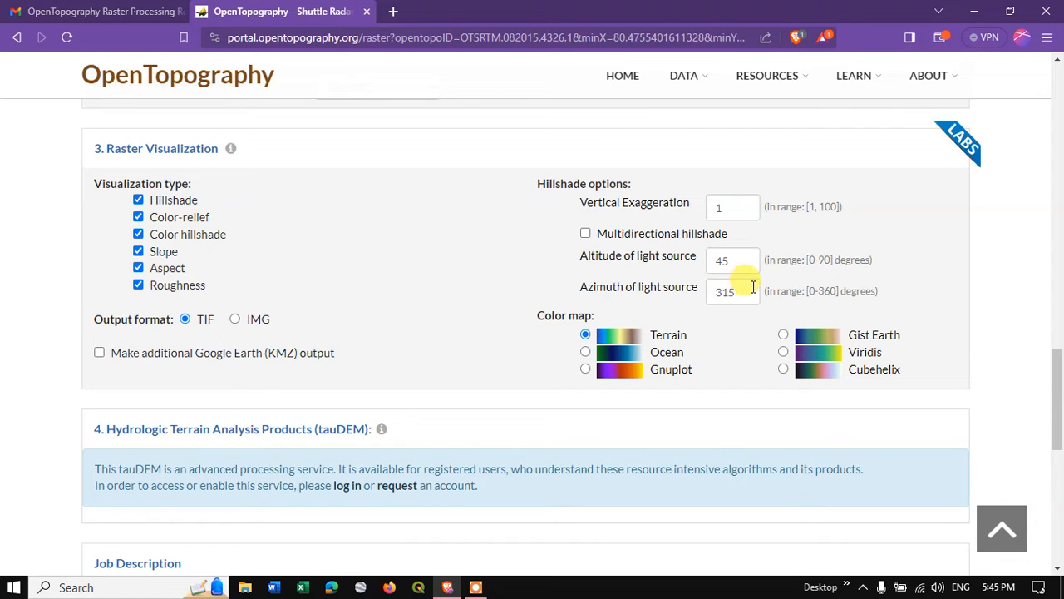
pyautogui.moveTo(574, 315)
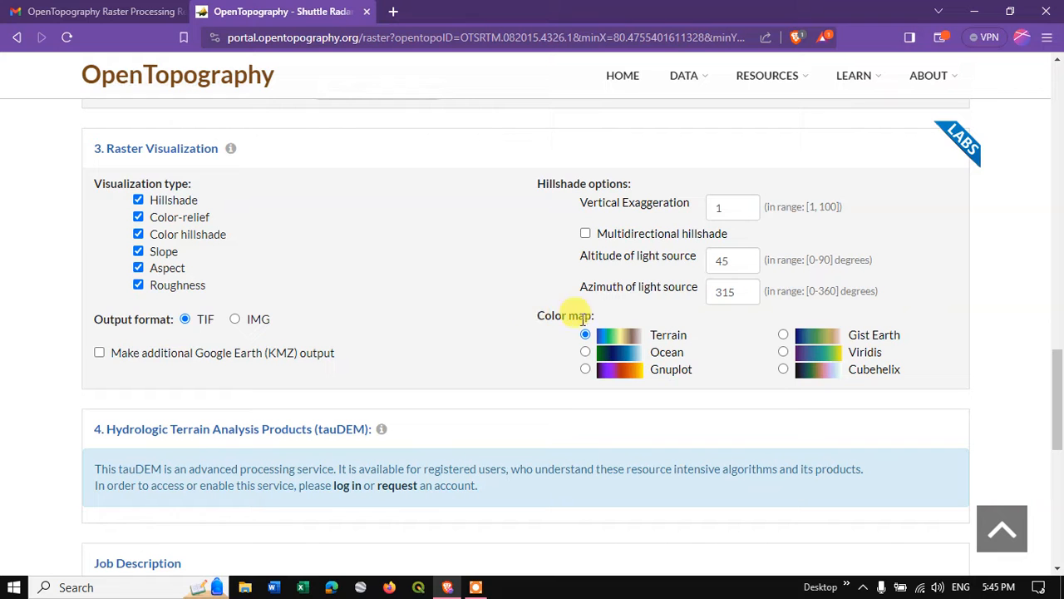
pyautogui.scroll(-3)
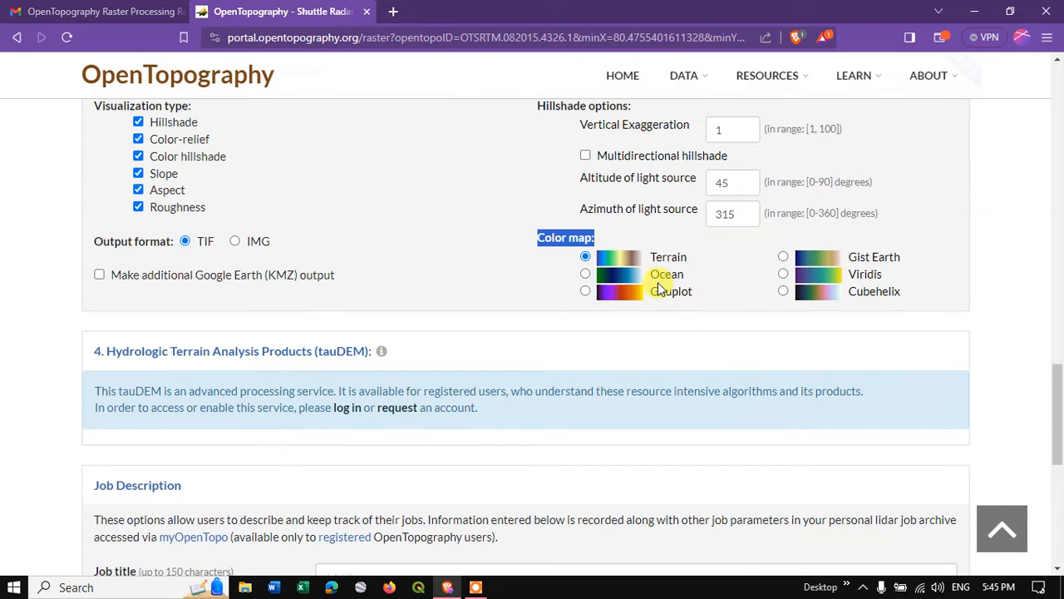
pyautogui.moveTo(503, 299)
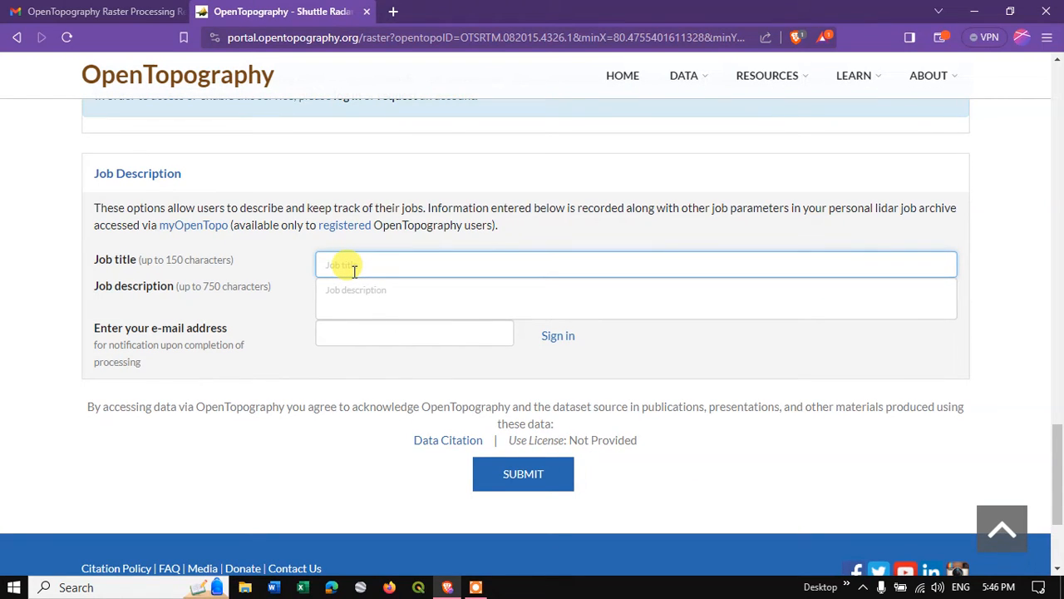
# Enter job title 'Research', description 'Terrain Analysis', and pick the suggested e-mail.
pyautogui.write('Research')
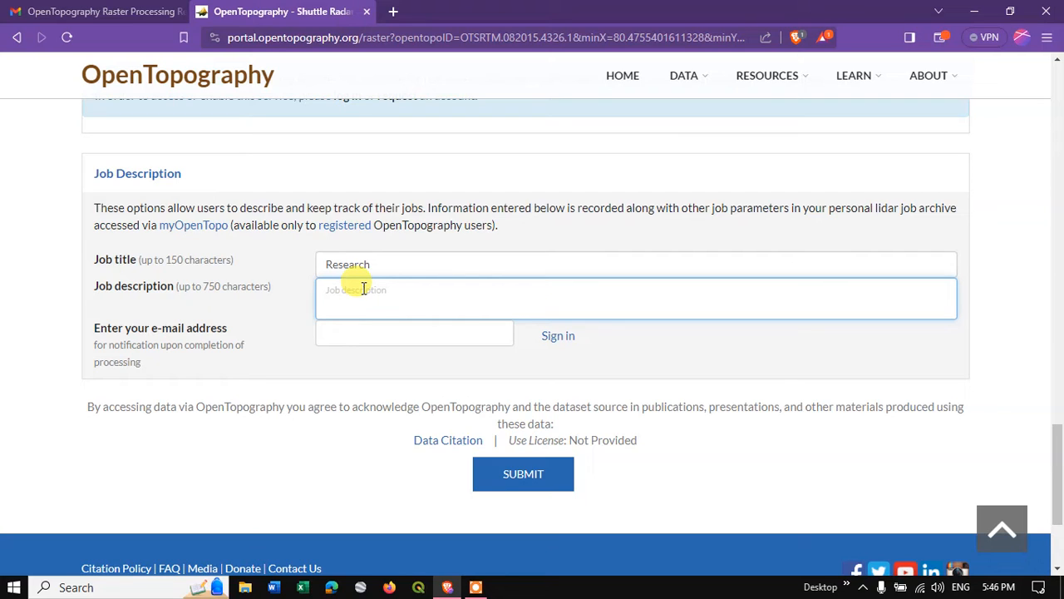
pyautogui.moveTo(470, 237)
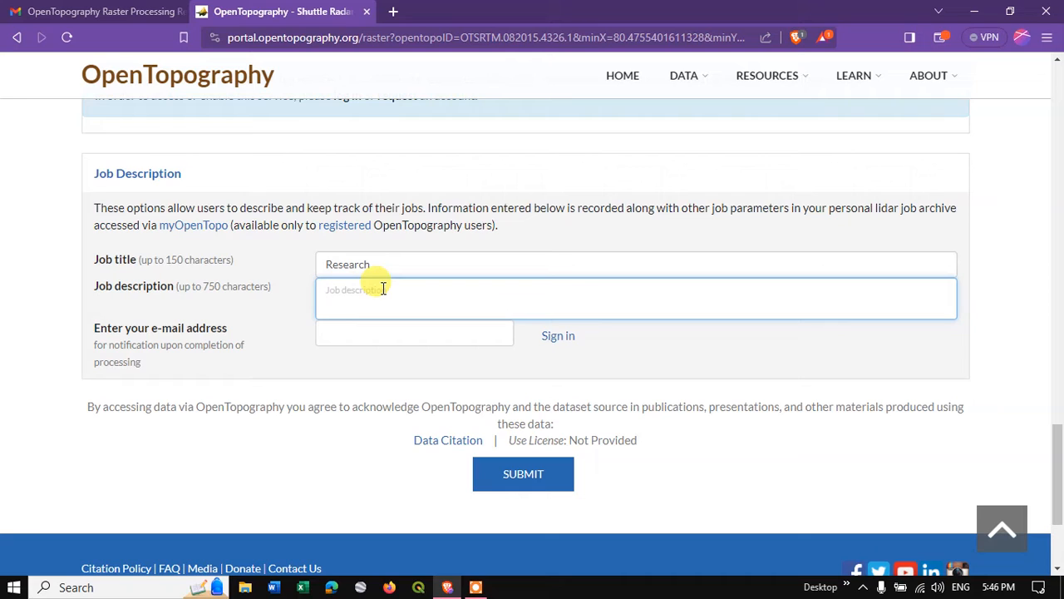
pyautogui.write('Terr')
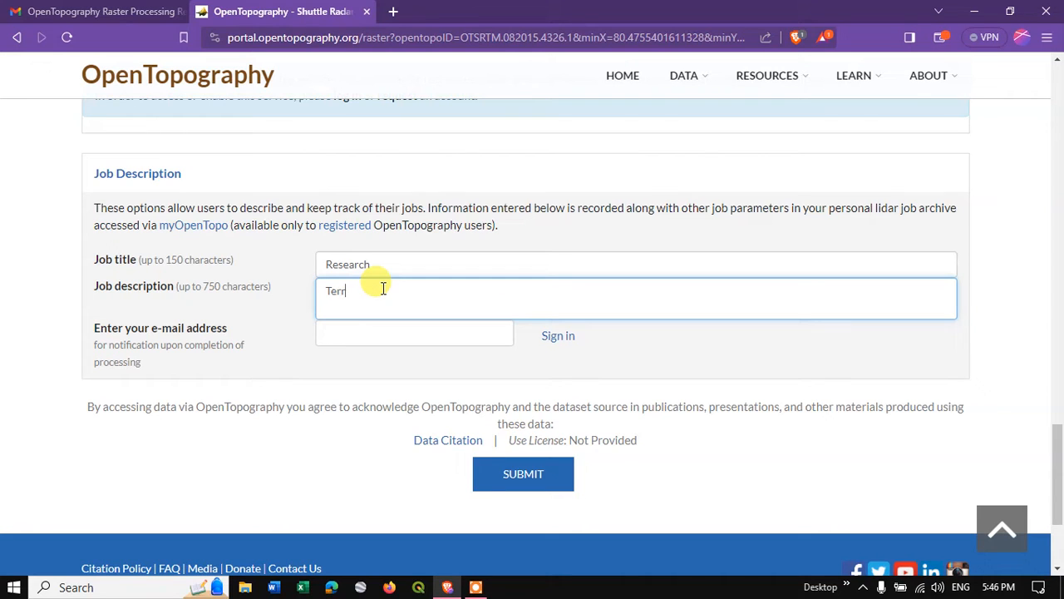
pyautogui.write('ain A')
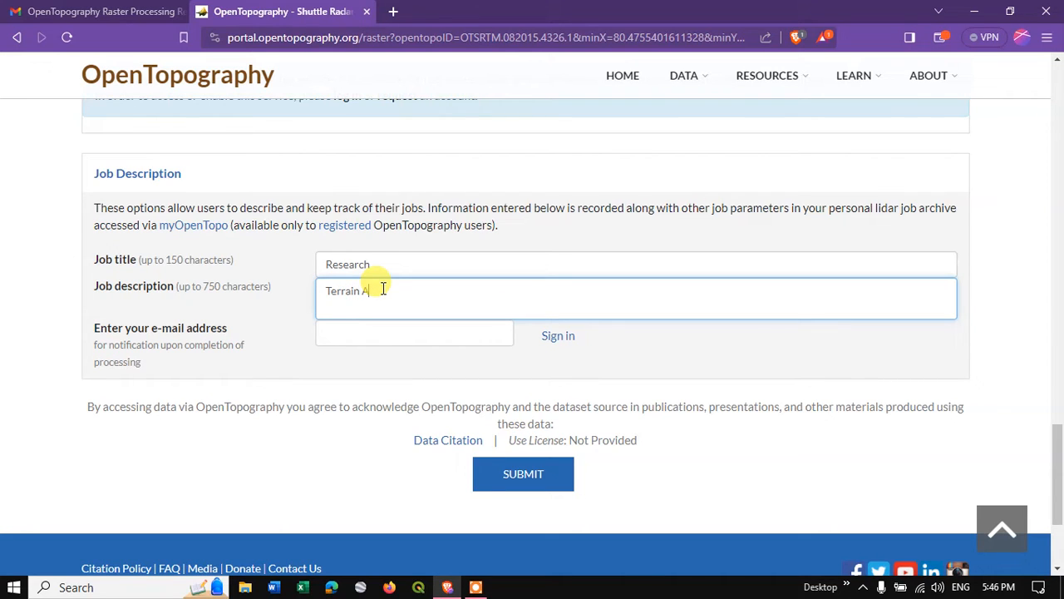
pyautogui.write('nalysis')
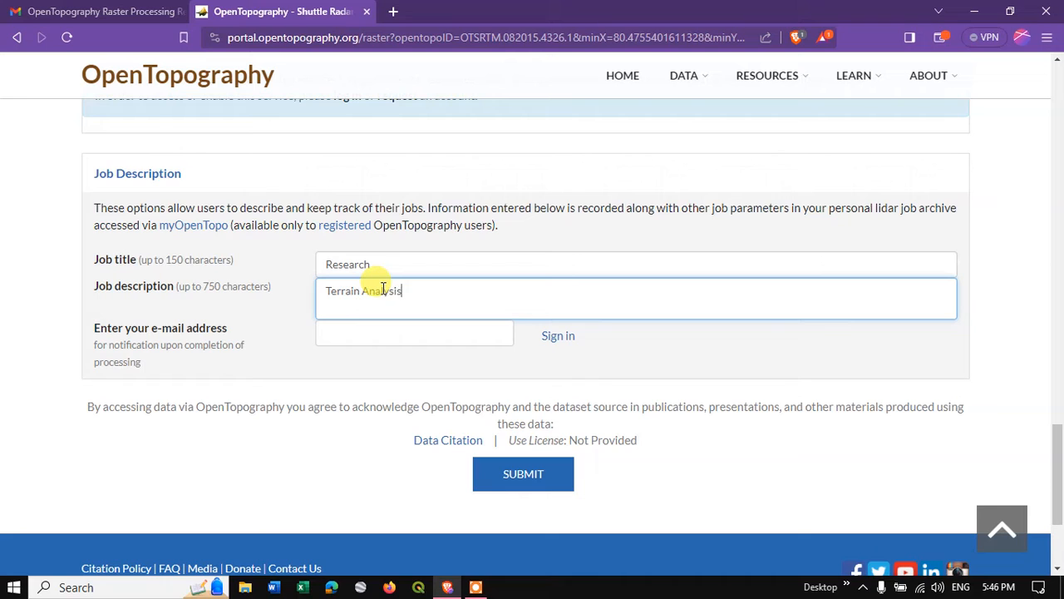
pyautogui.moveTo(431, 286)
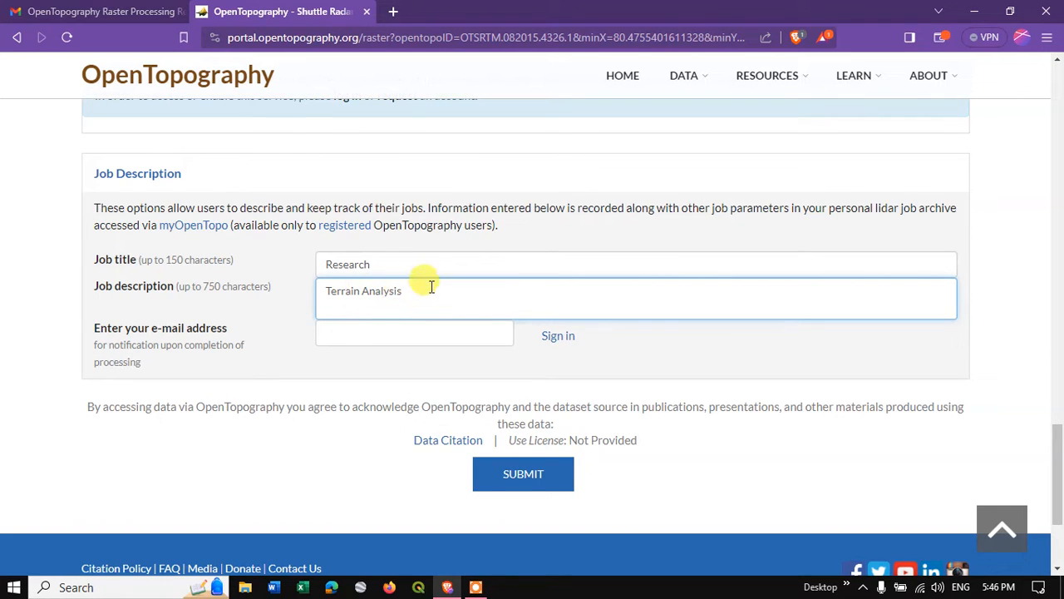
pyautogui.moveTo(204, 286)
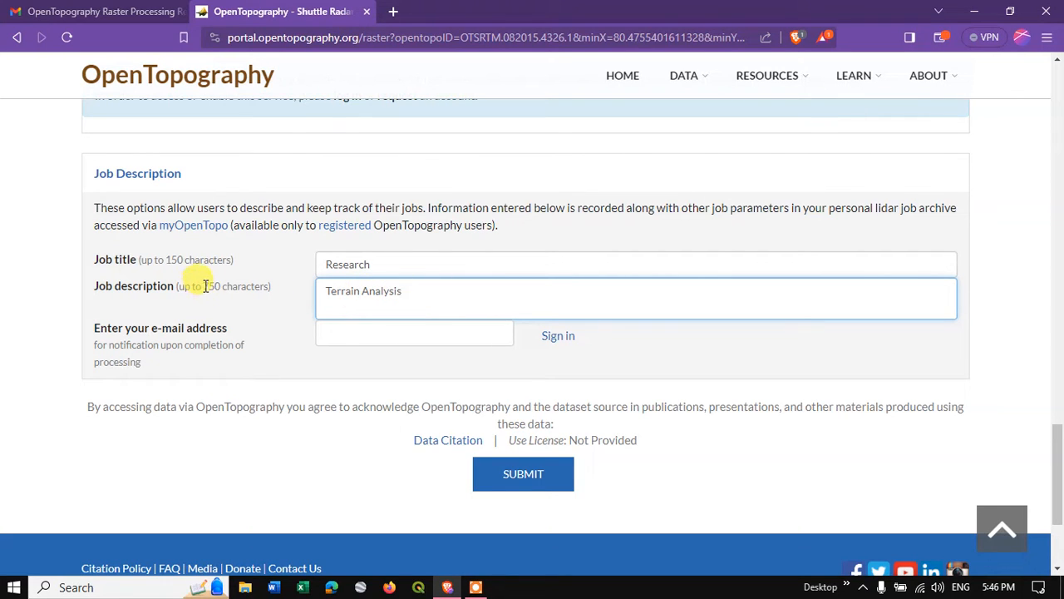
pyautogui.doubleClick(233, 286)
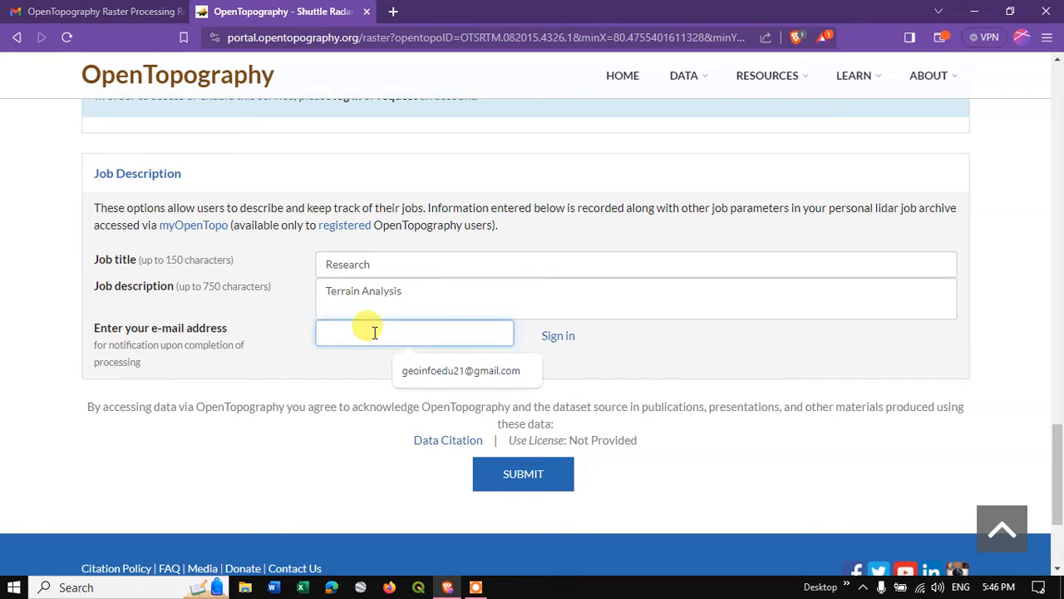
pyautogui.click(461, 370)
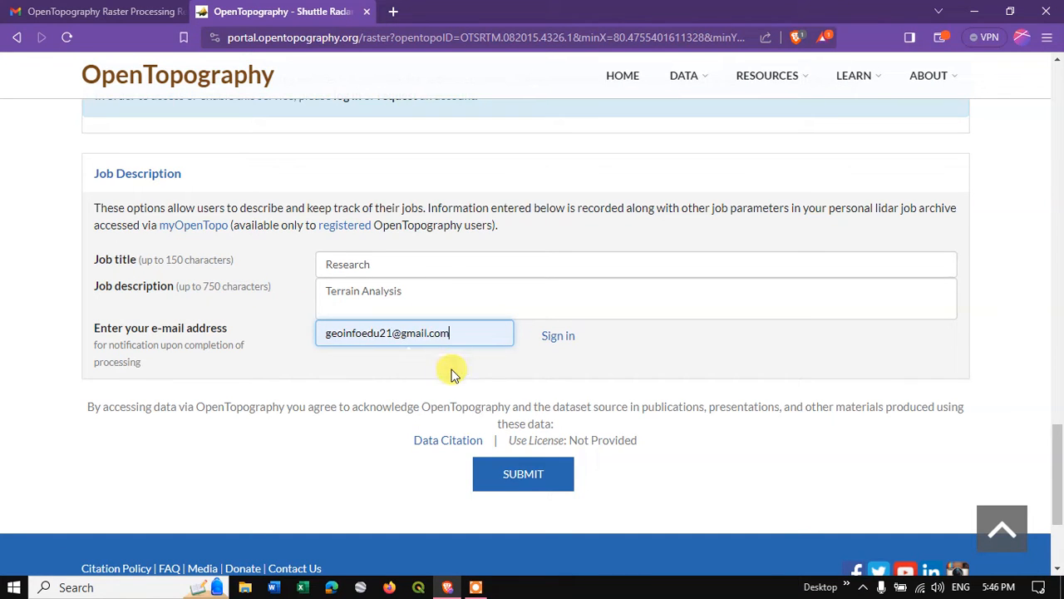
pyautogui.moveTo(518, 346)
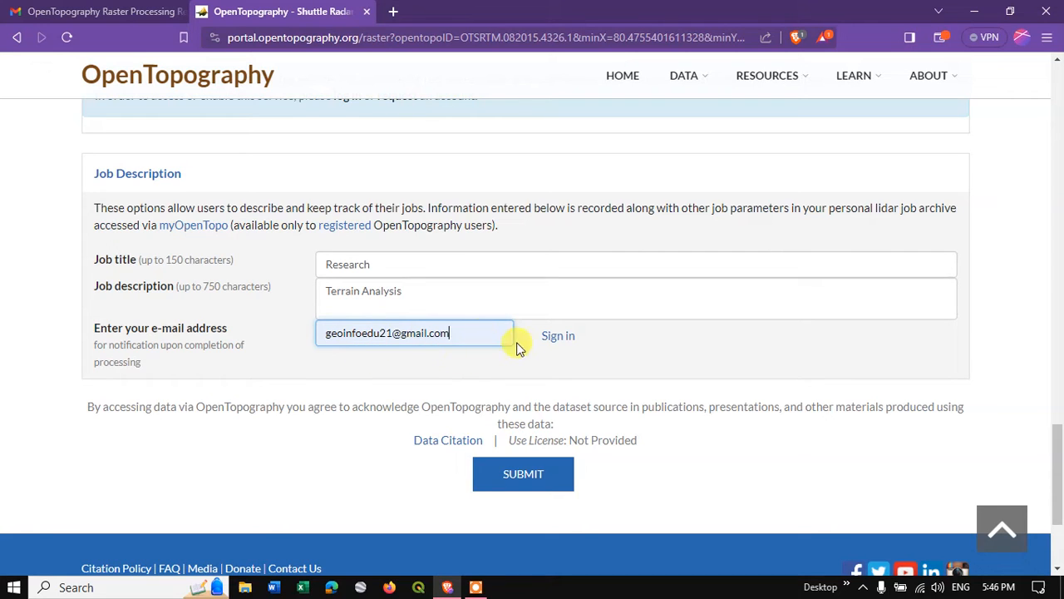
pyautogui.moveTo(540, 424)
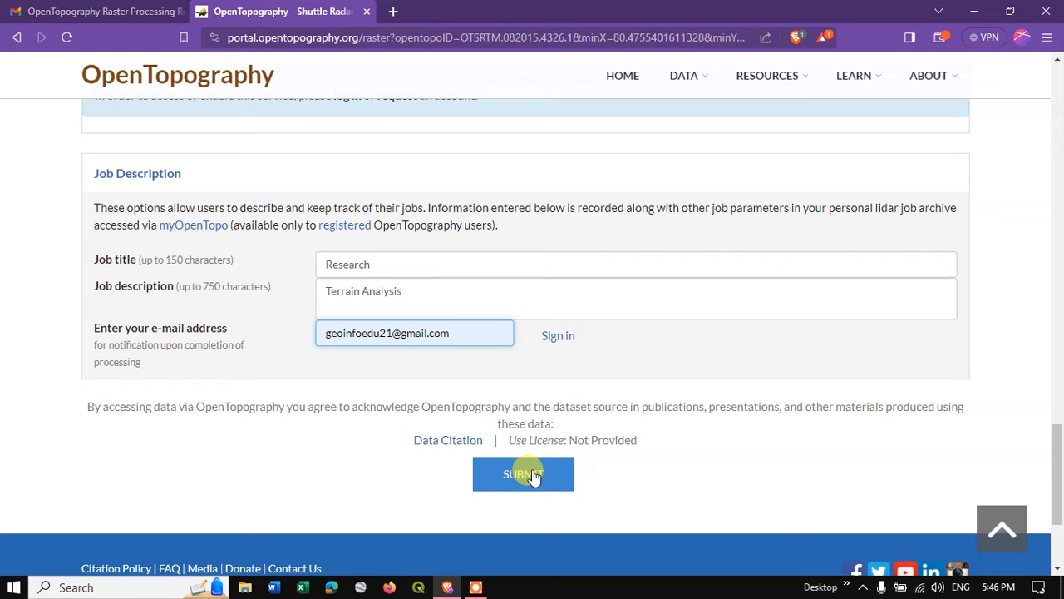
pyautogui.click(523, 474)
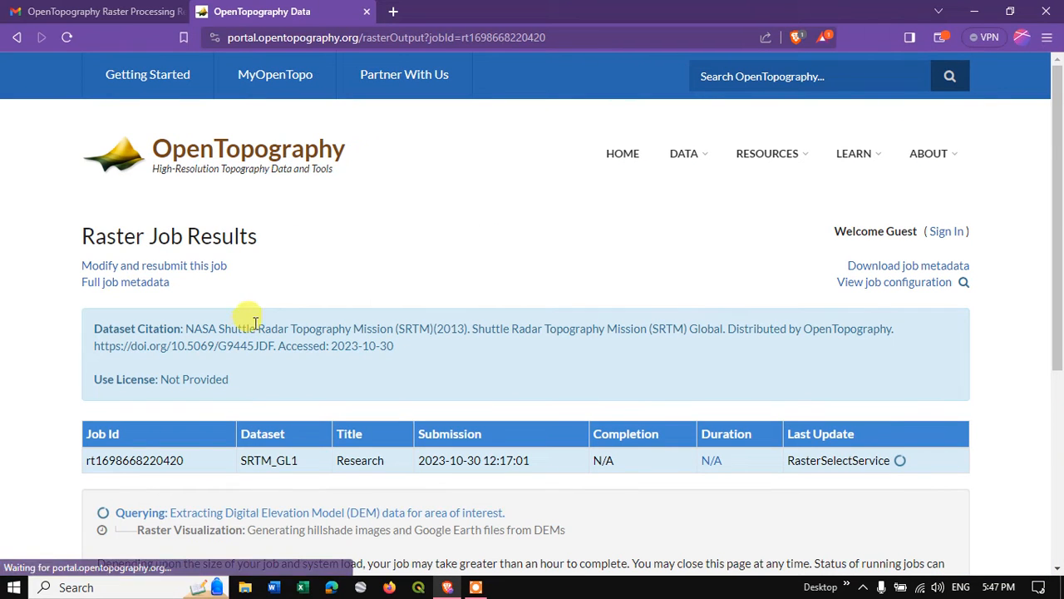
pyautogui.scroll(-3)
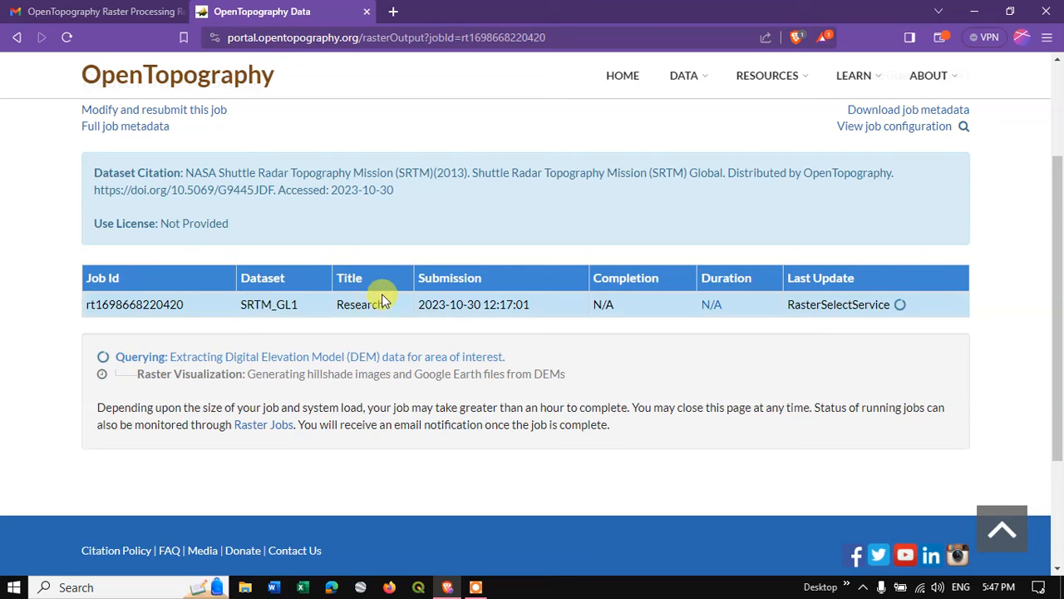
pyautogui.scroll(-3)
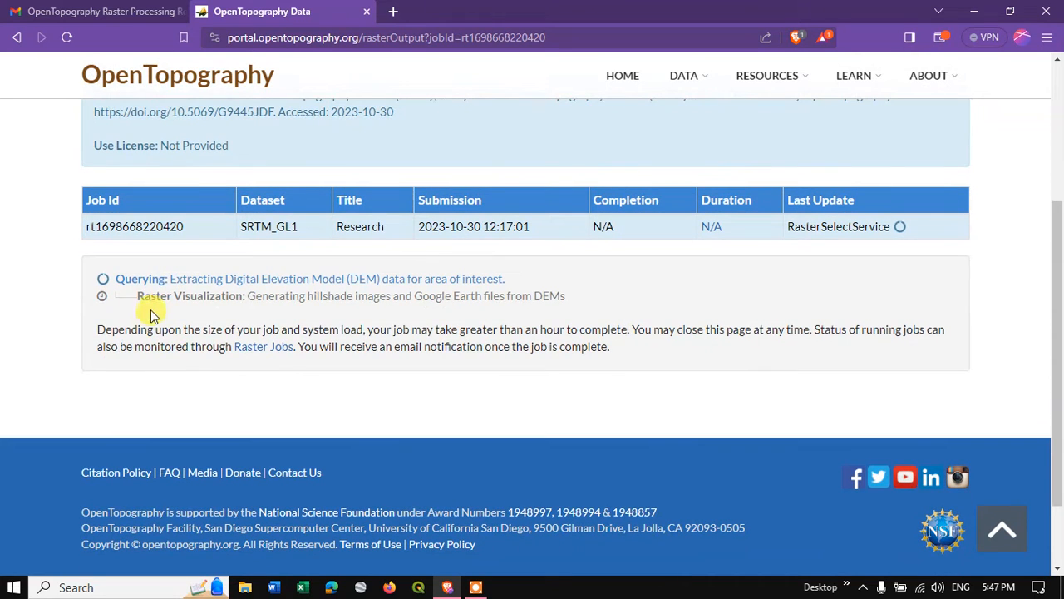
pyautogui.moveTo(190, 284)
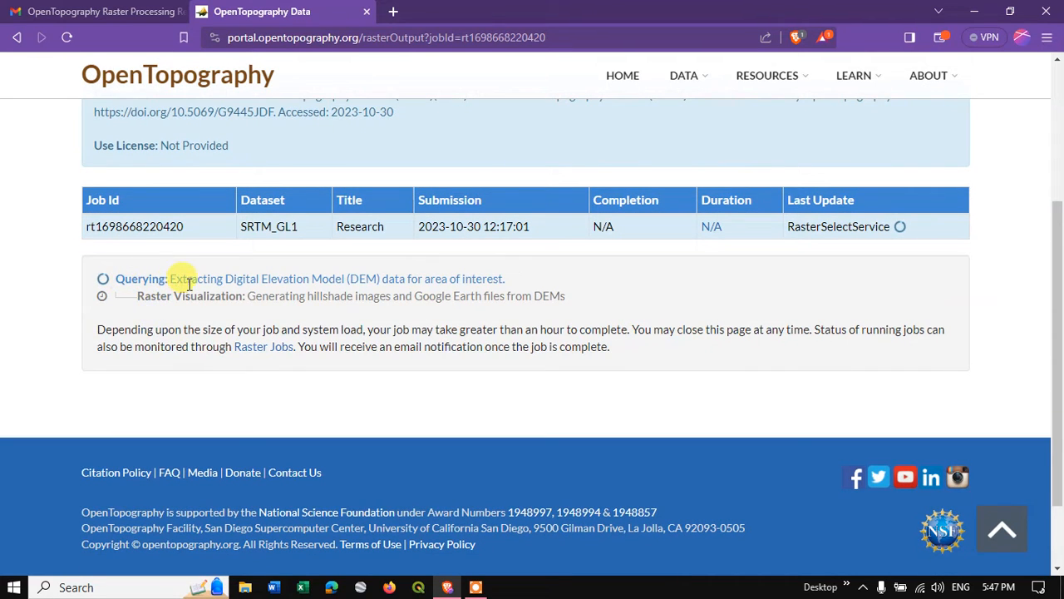
pyautogui.moveTo(392, 281)
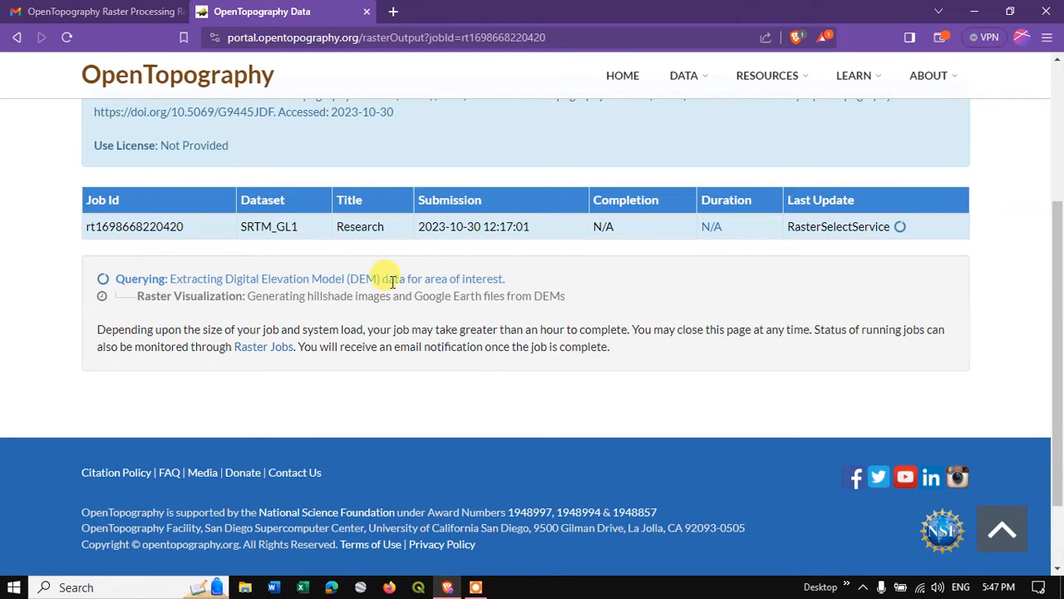
pyautogui.moveTo(429, 282)
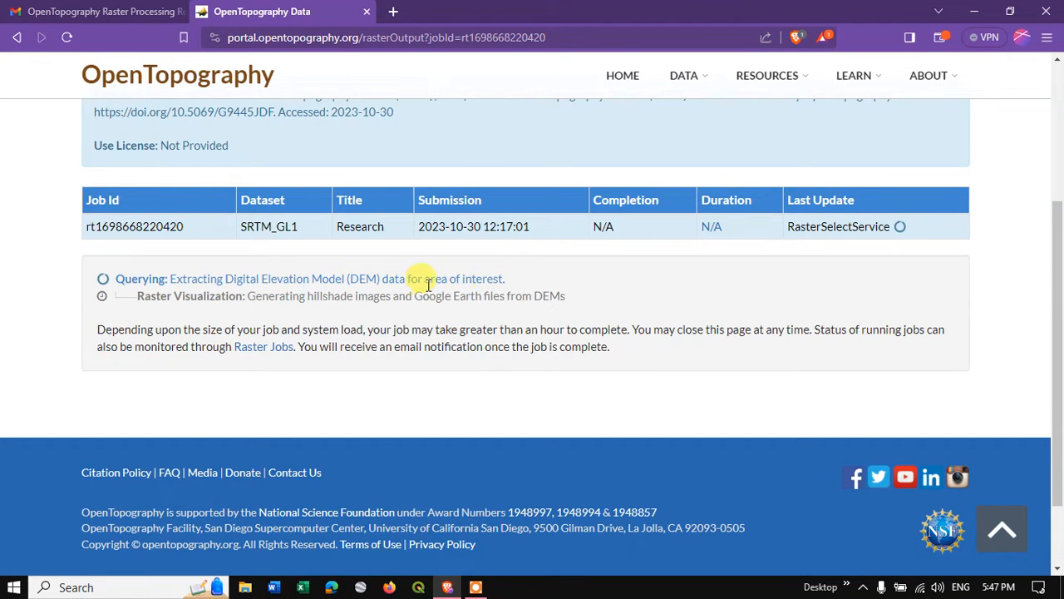
pyautogui.moveTo(147, 297)
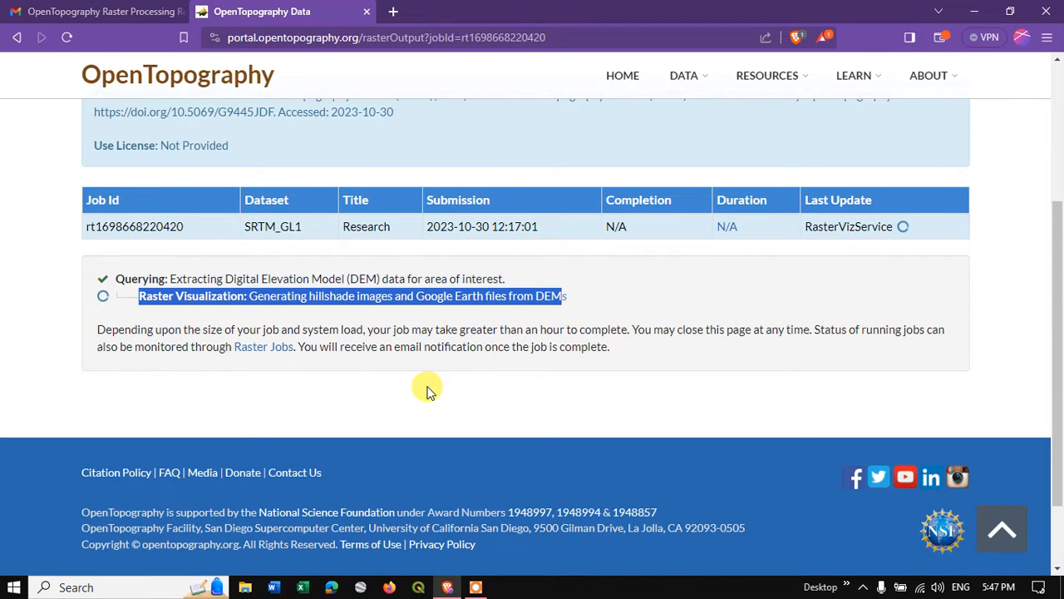
pyautogui.moveTo(432, 361)
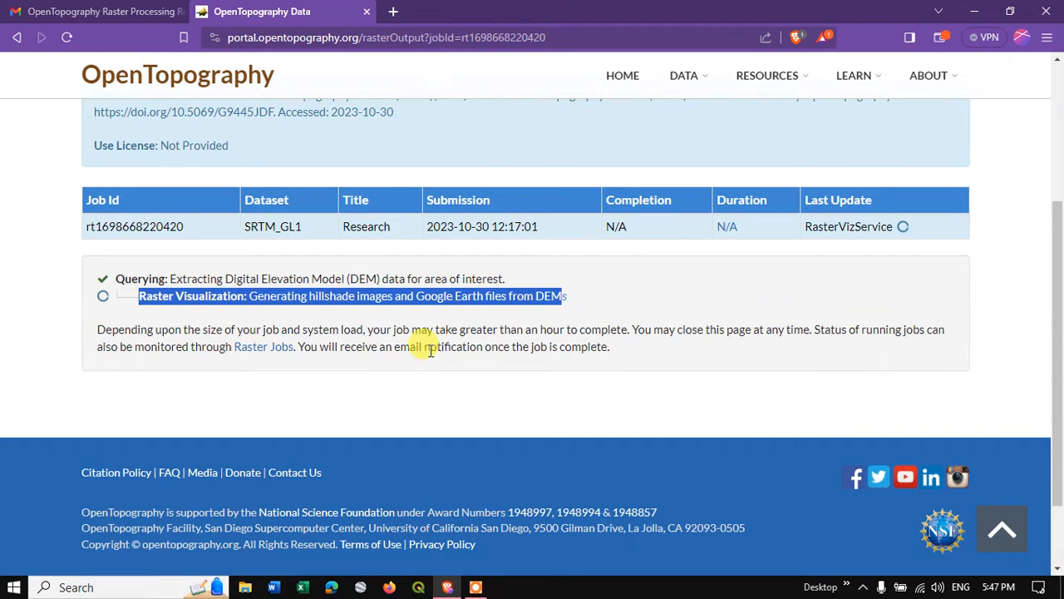
pyautogui.moveTo(431, 320)
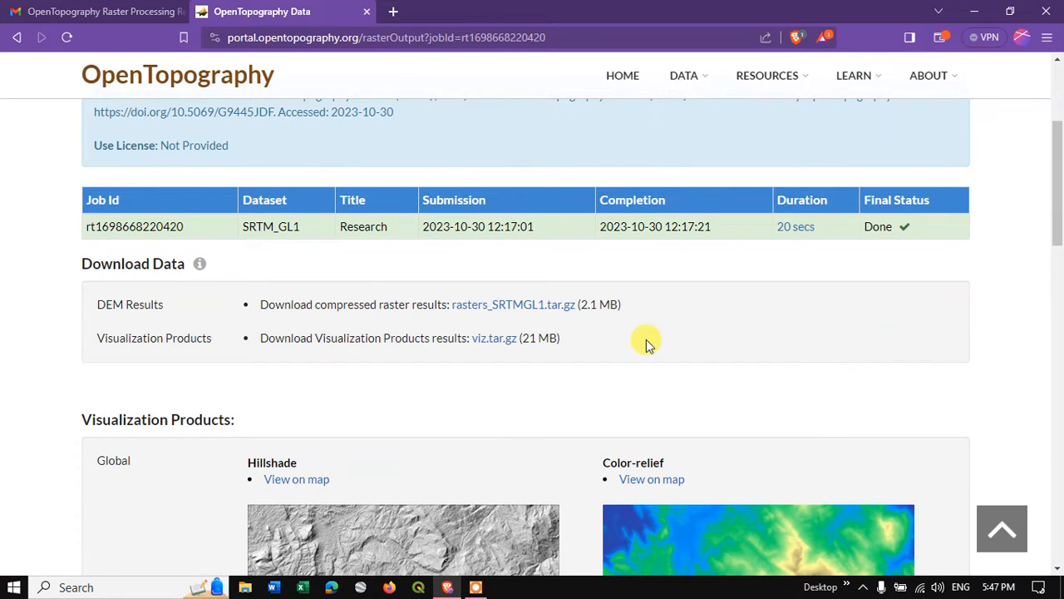
pyautogui.moveTo(796, 226)
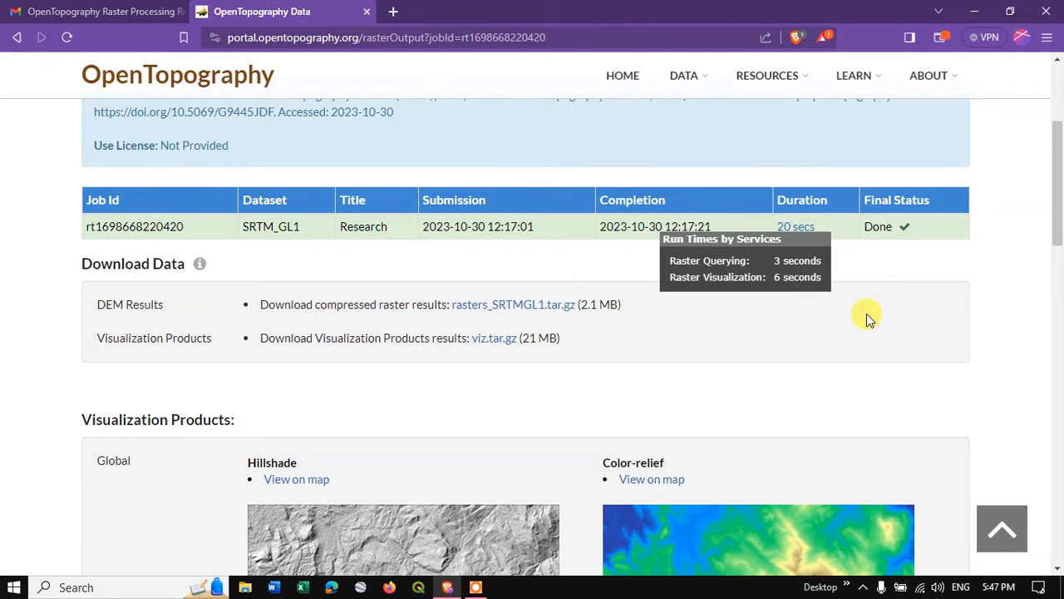
pyautogui.moveTo(796, 226)
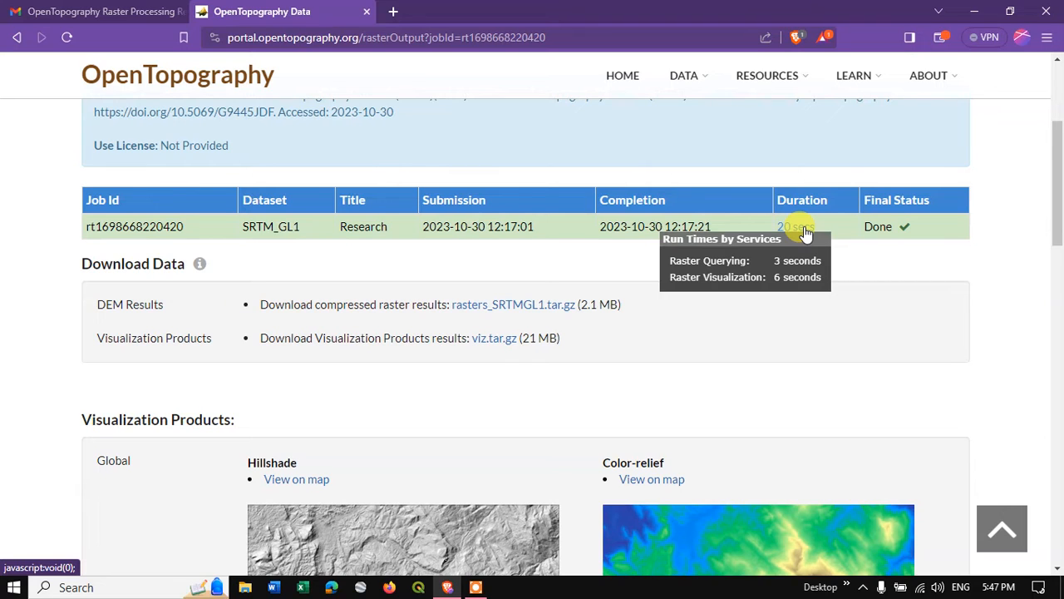
pyautogui.moveTo(683, 261)
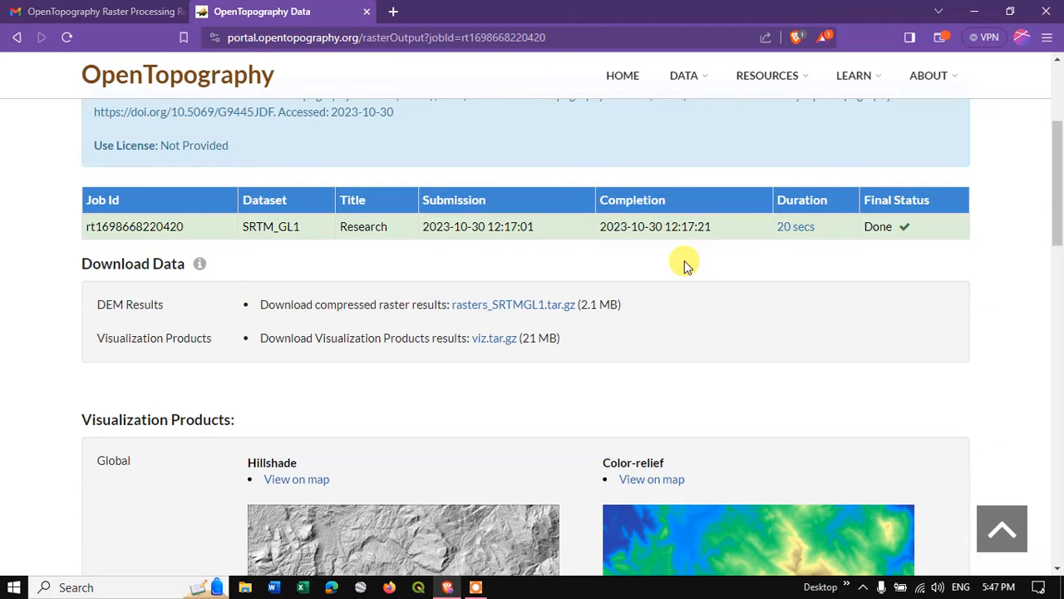
# Download rasters_SRTMGL1.tar.gz from DEM Results after the job reads Done.
pyautogui.scroll(-3)
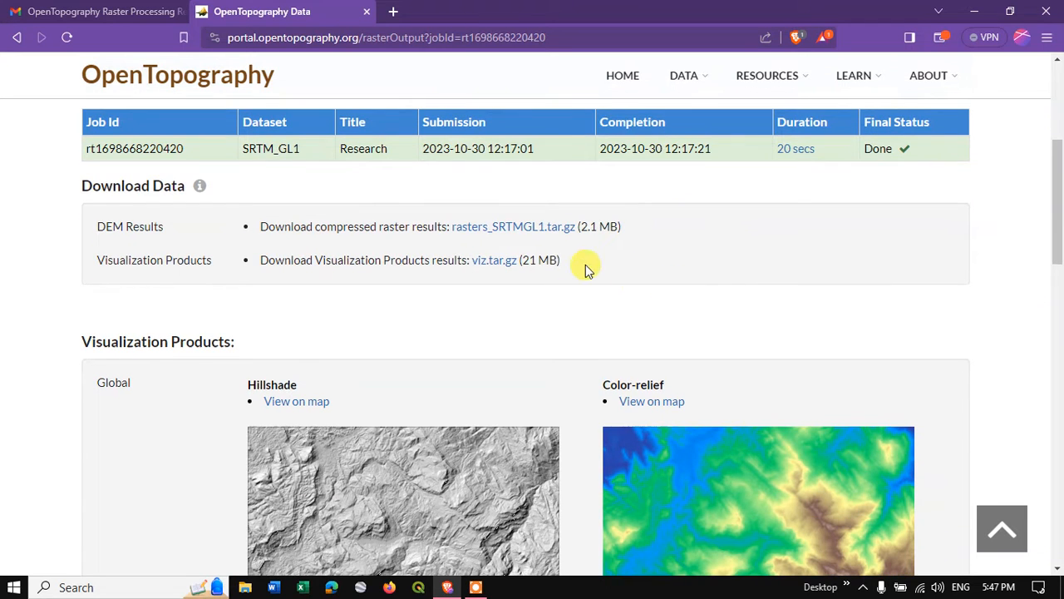
pyautogui.moveTo(528, 231)
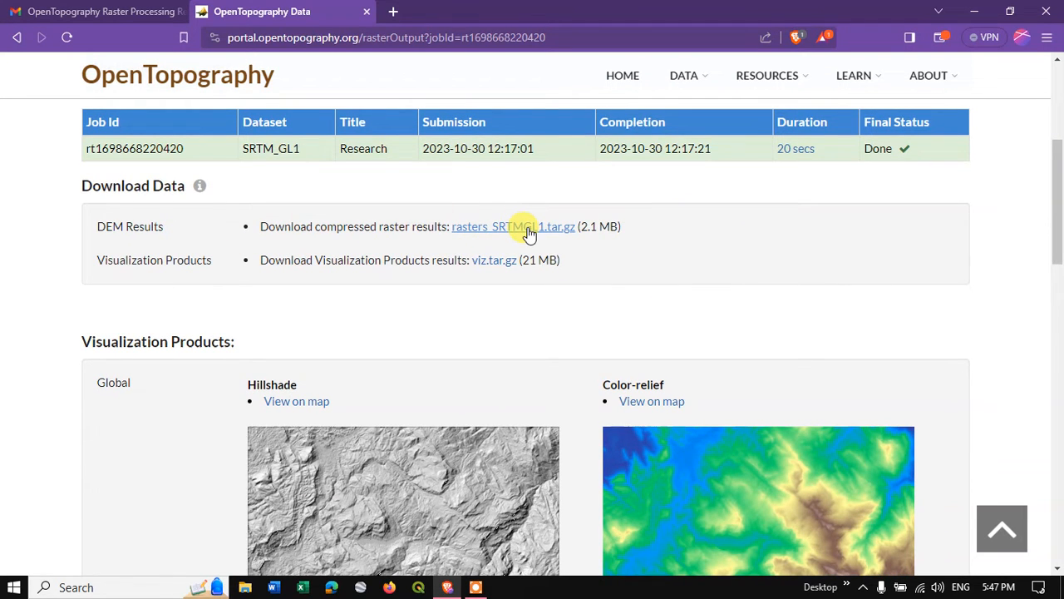
pyautogui.click(513, 226)
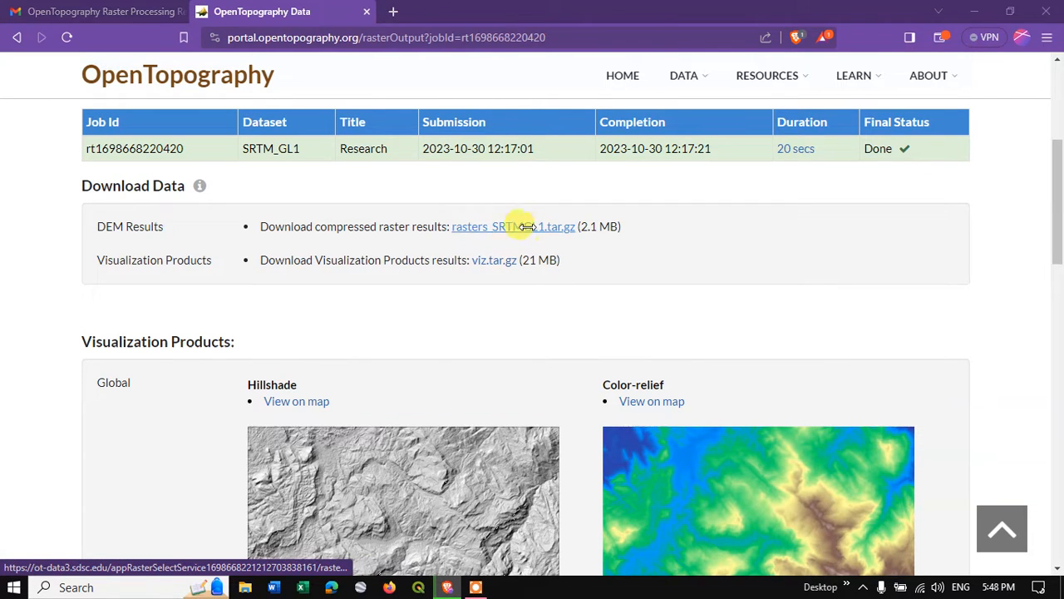
# Save the rasters_SRTMGL1 archive into the OpenTopography folder on New Volume (D:).
pyautogui.click(513, 226)
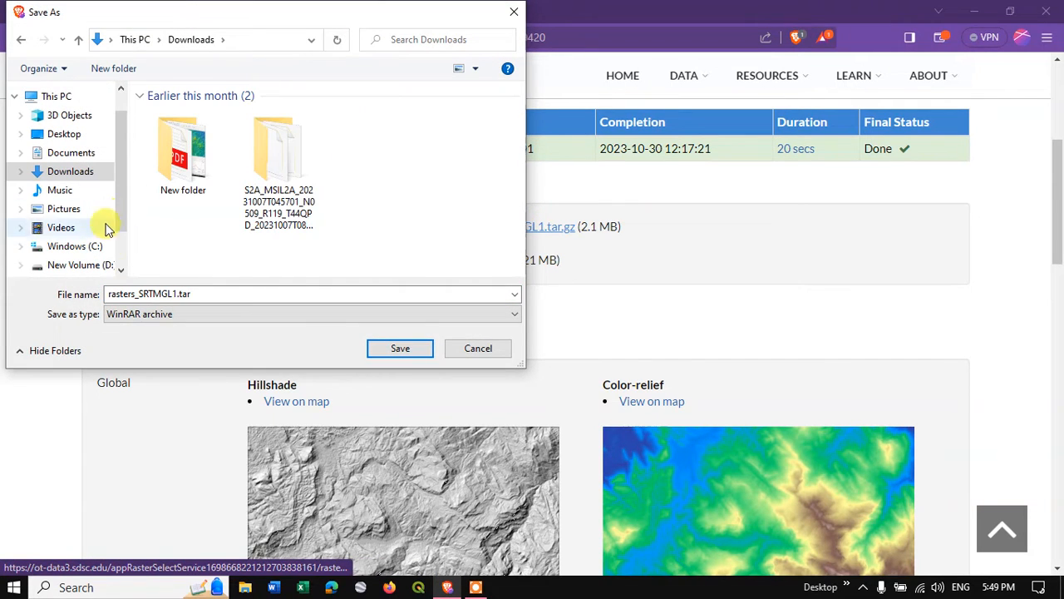
pyautogui.click(80, 265)
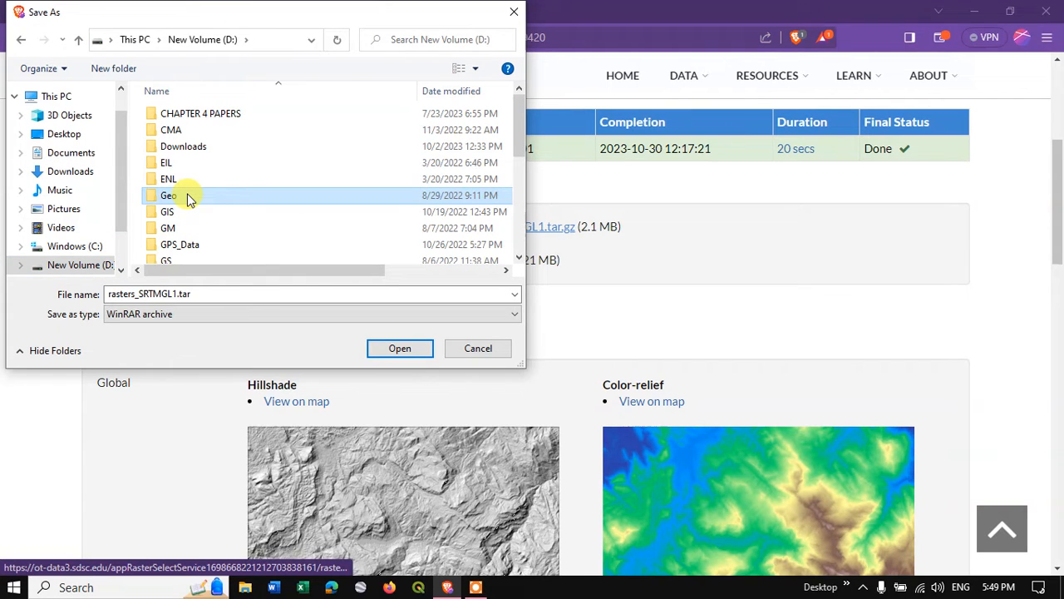
pyautogui.scroll(-3)
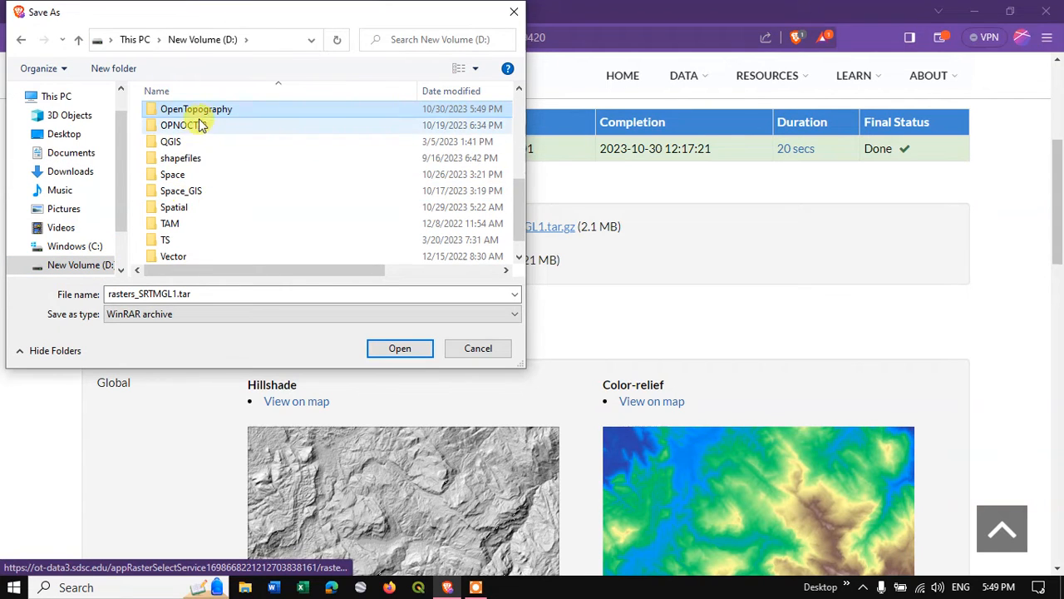
pyautogui.doubleClick(196, 109)
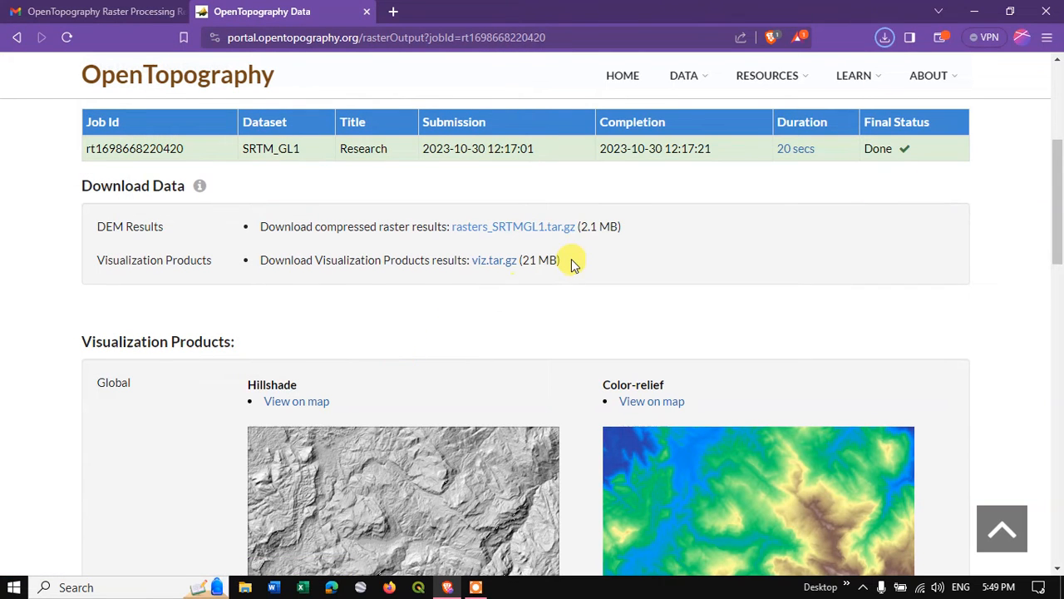
# Download the 21 MB viz.tar.gz visualization products archive.
pyautogui.click(513, 227)
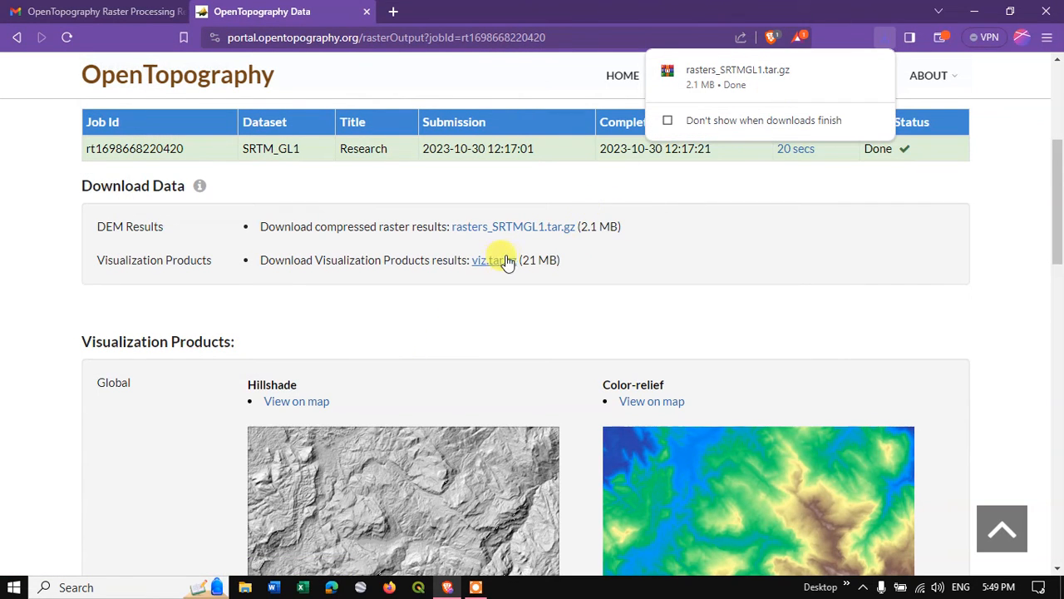
pyautogui.moveTo(430, 272)
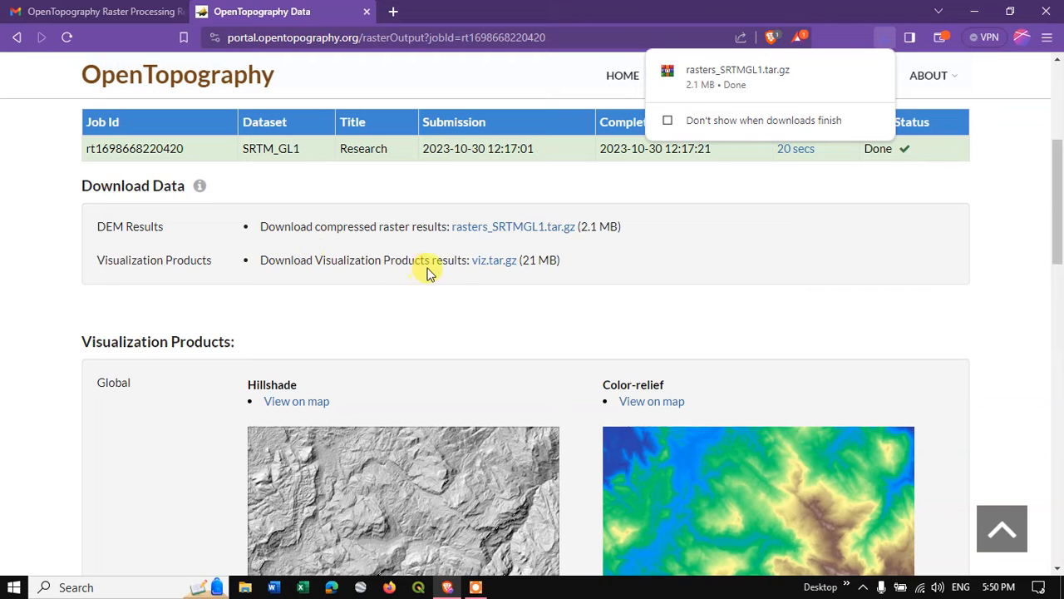
pyautogui.click(493, 260)
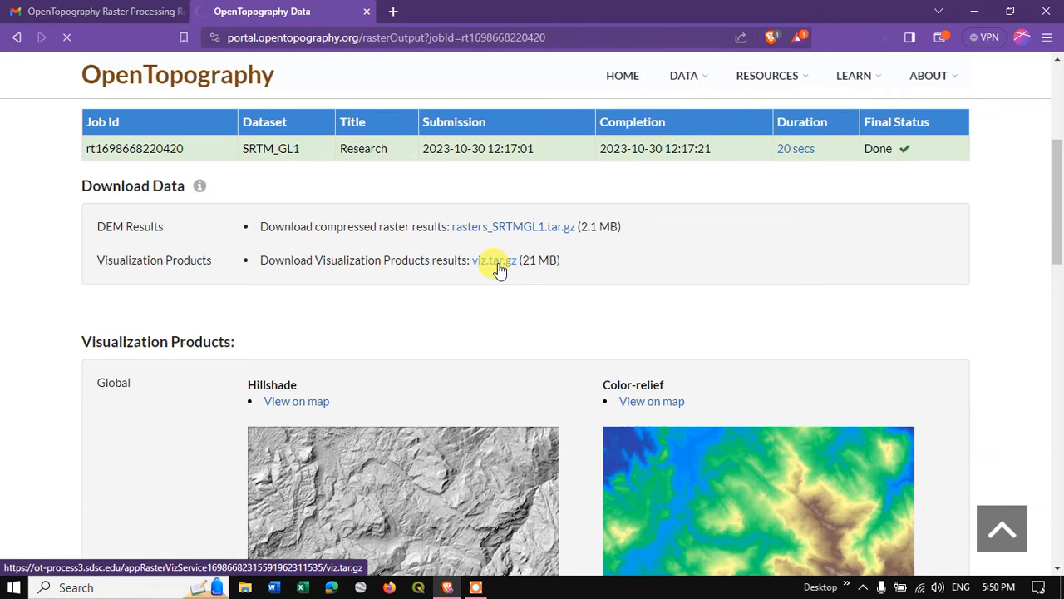
pyautogui.click(494, 260)
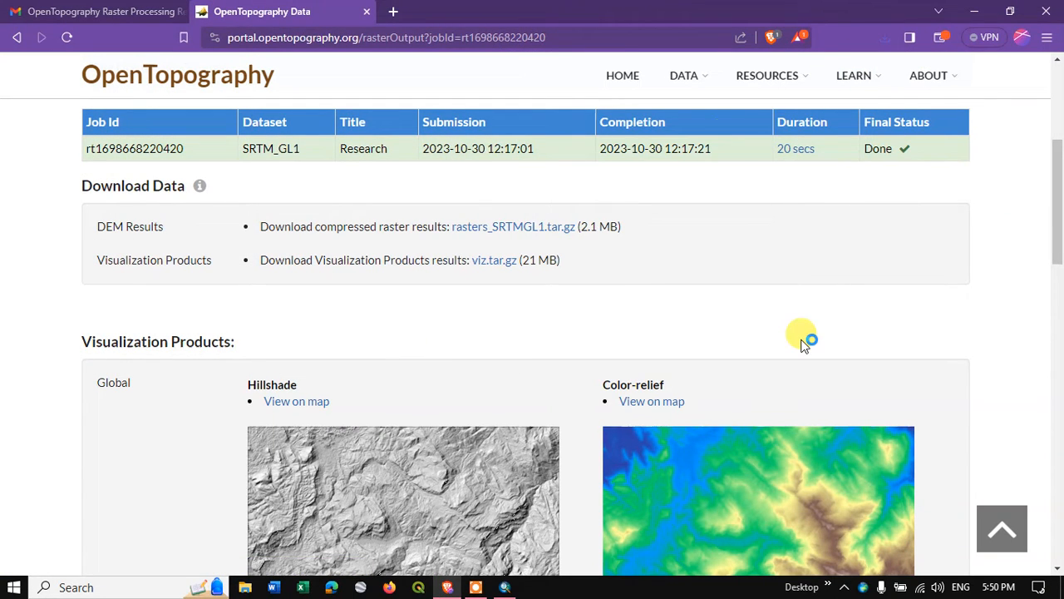
# Scroll the results page to the hillshade, color-relief, color hillshade and slope previews.
pyautogui.scroll(-3)
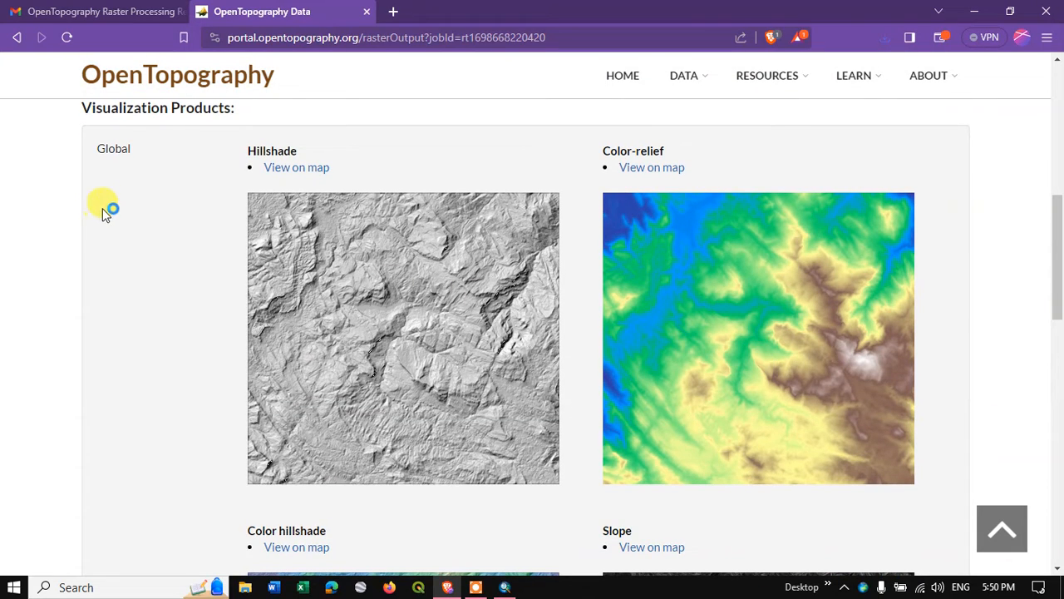
pyautogui.moveTo(582, 233)
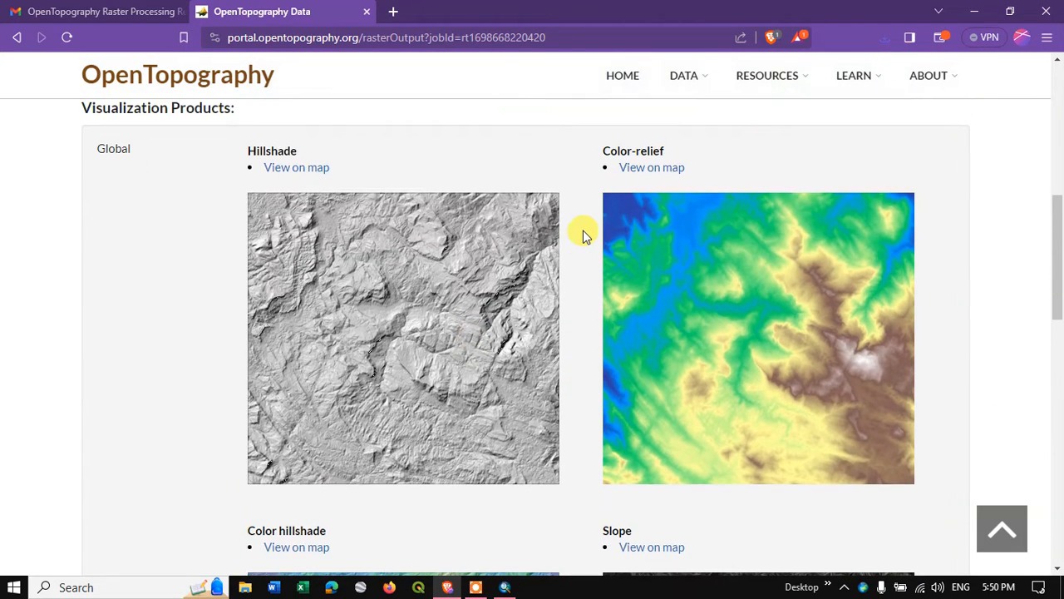
pyautogui.scroll(-3)
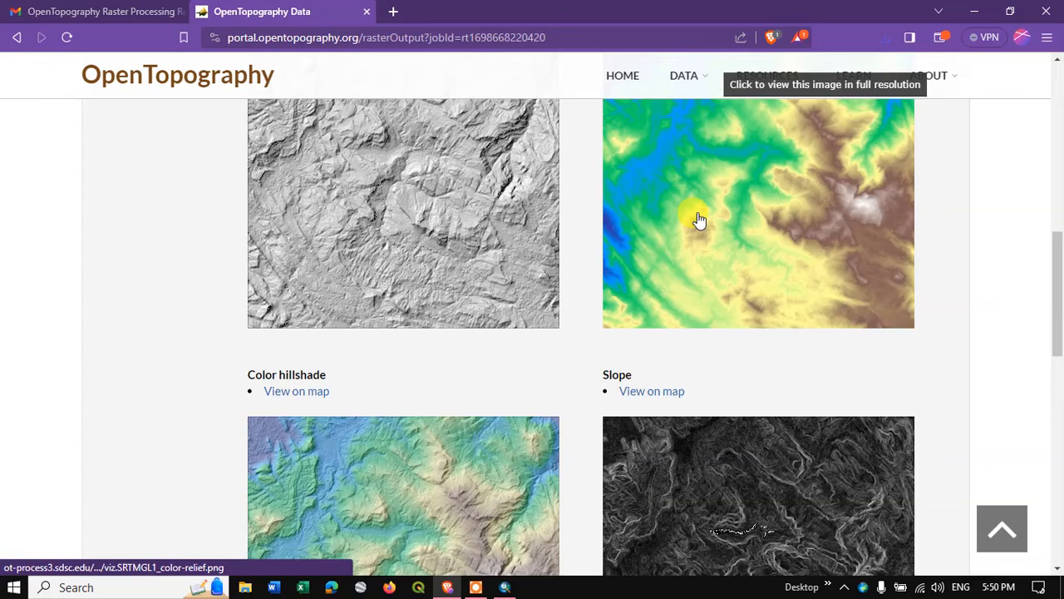
pyautogui.scroll(-3)
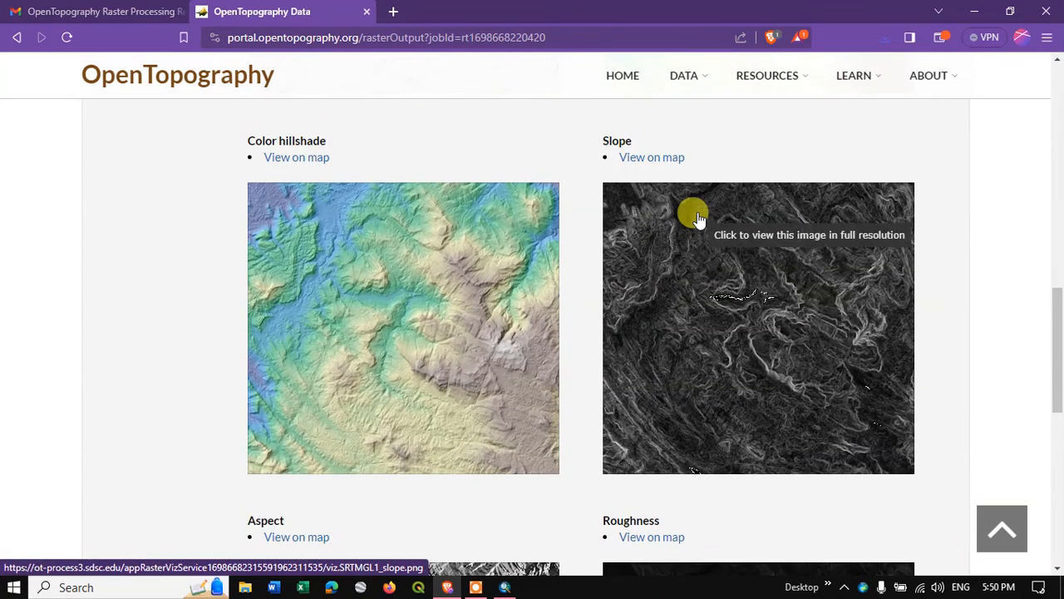
pyautogui.scroll(-3)
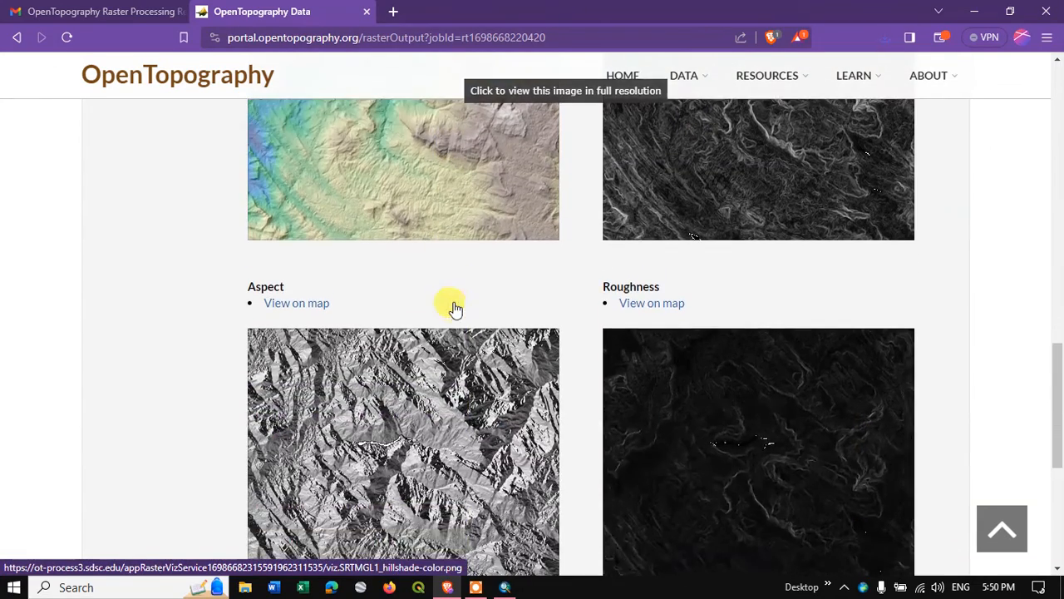
pyautogui.scroll(3)
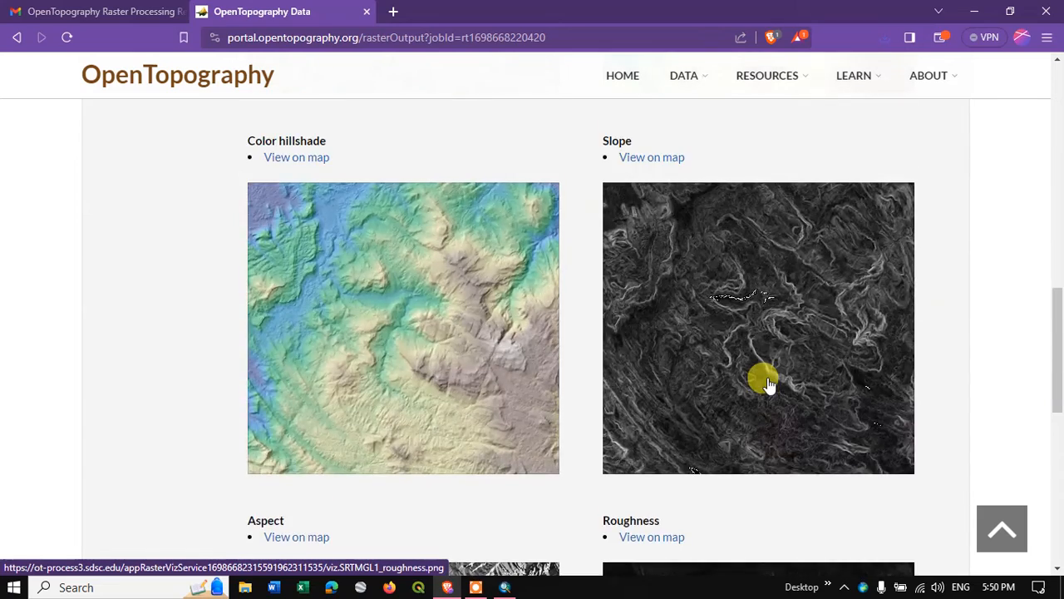
pyautogui.scroll(3)
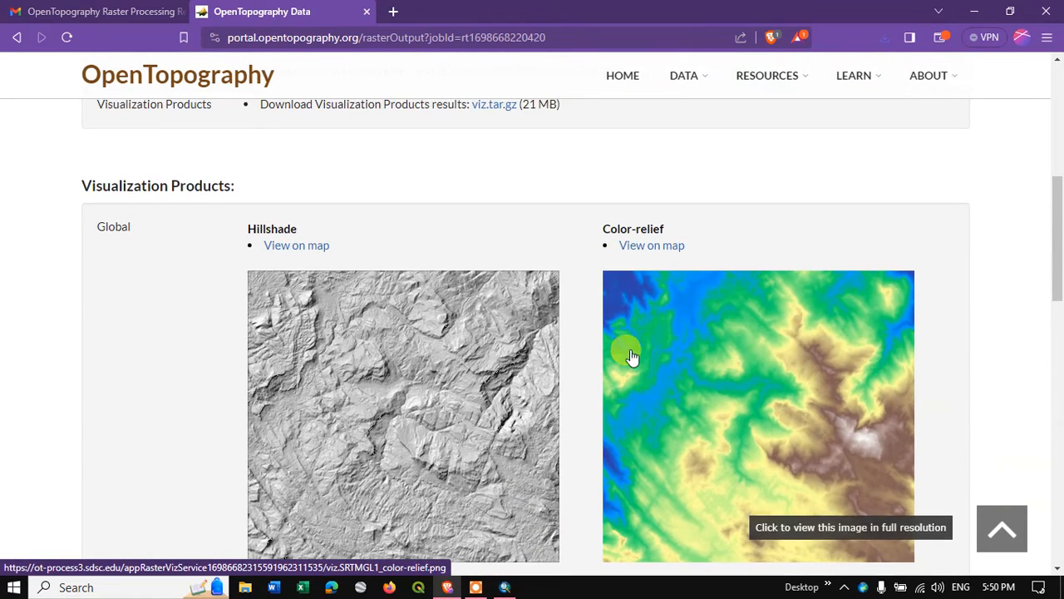
pyautogui.moveTo(358, 301)
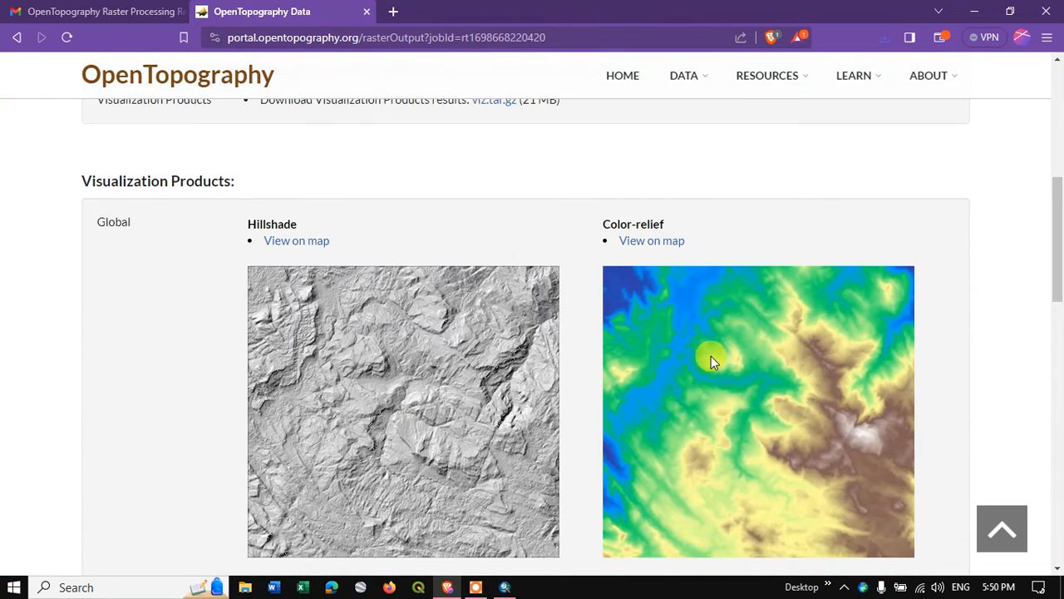
pyautogui.scroll(-3)
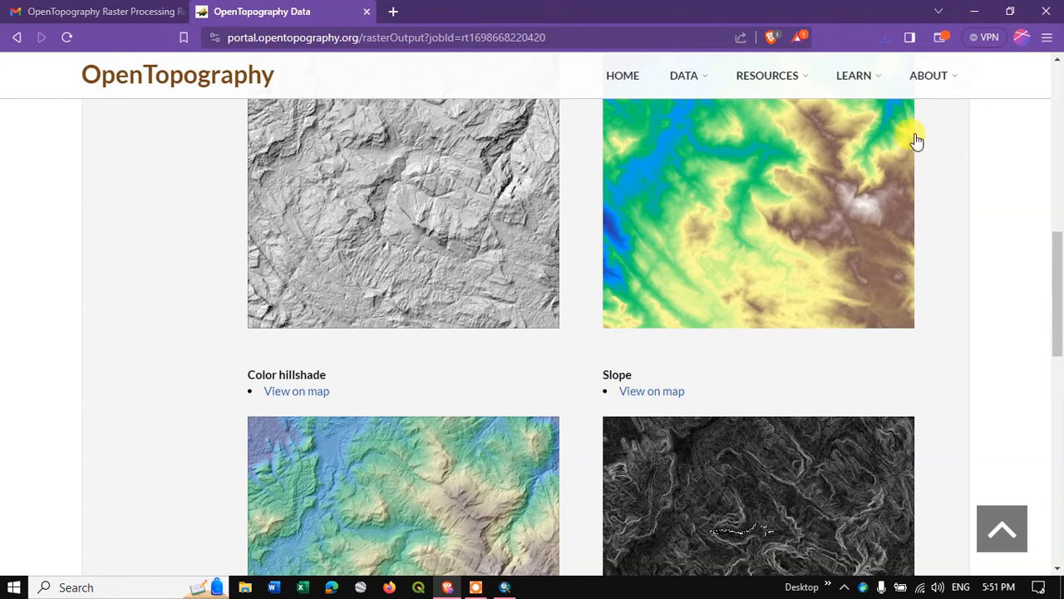
pyautogui.click(766, 75)
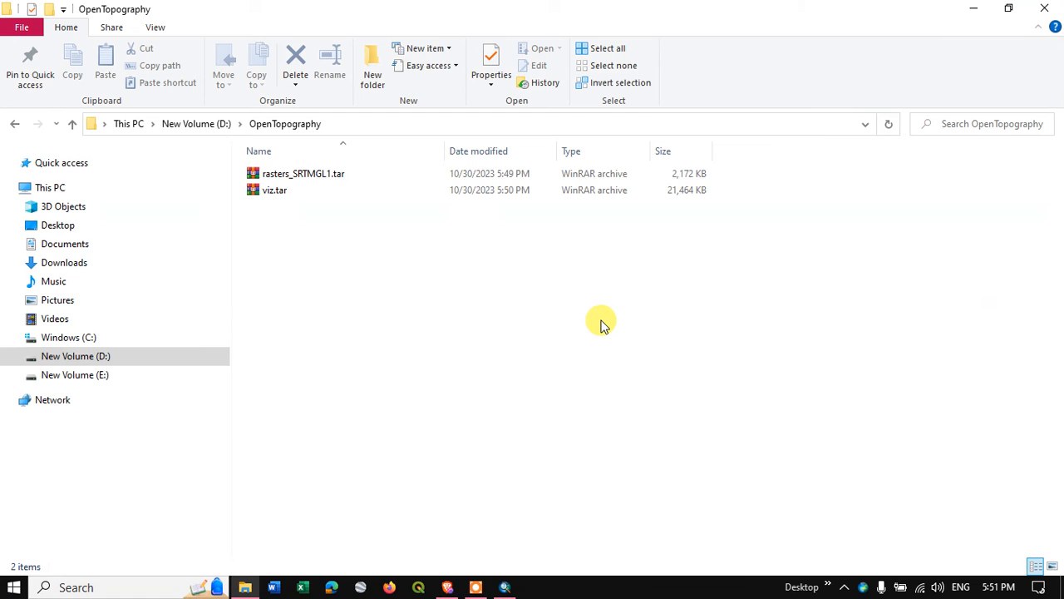
# Extract rasters_SRTMGL1.tar and viz.tar in place using WinRAR's Extract Here.
pyautogui.rightClick(411, 173)
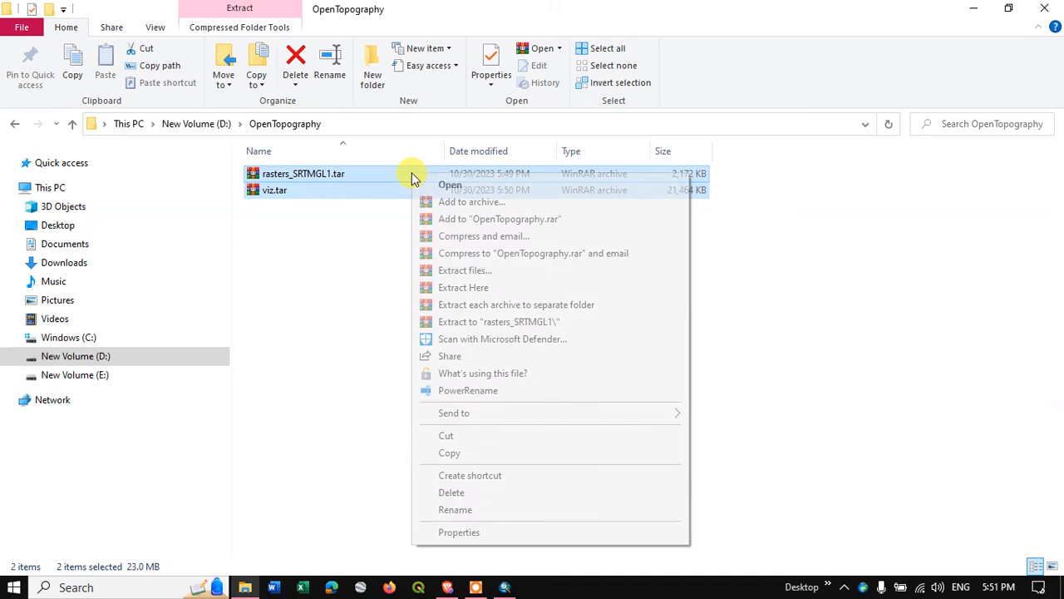
pyautogui.click(463, 287)
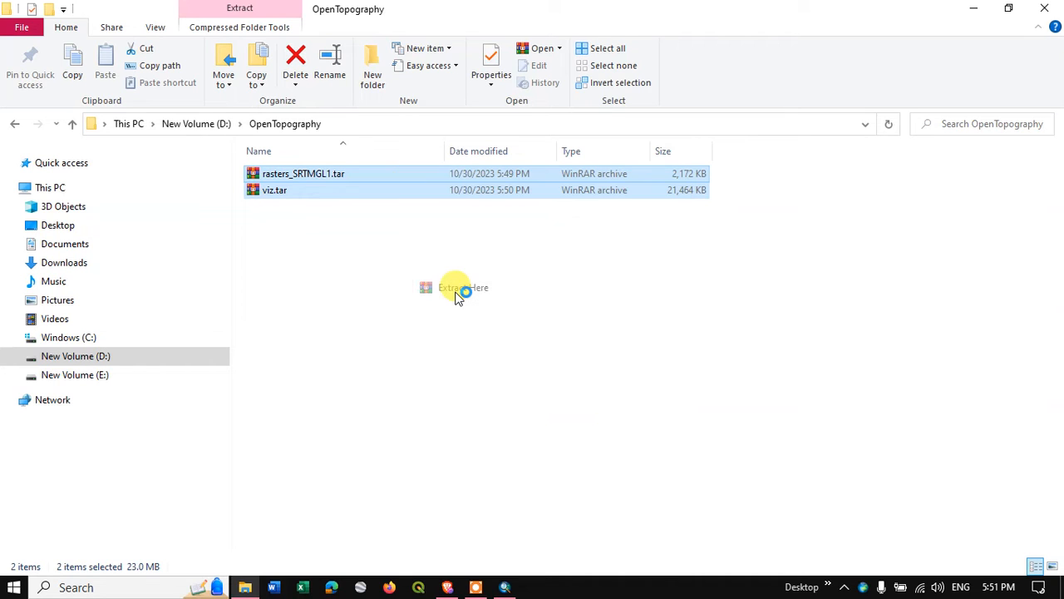
pyautogui.click(463, 287)
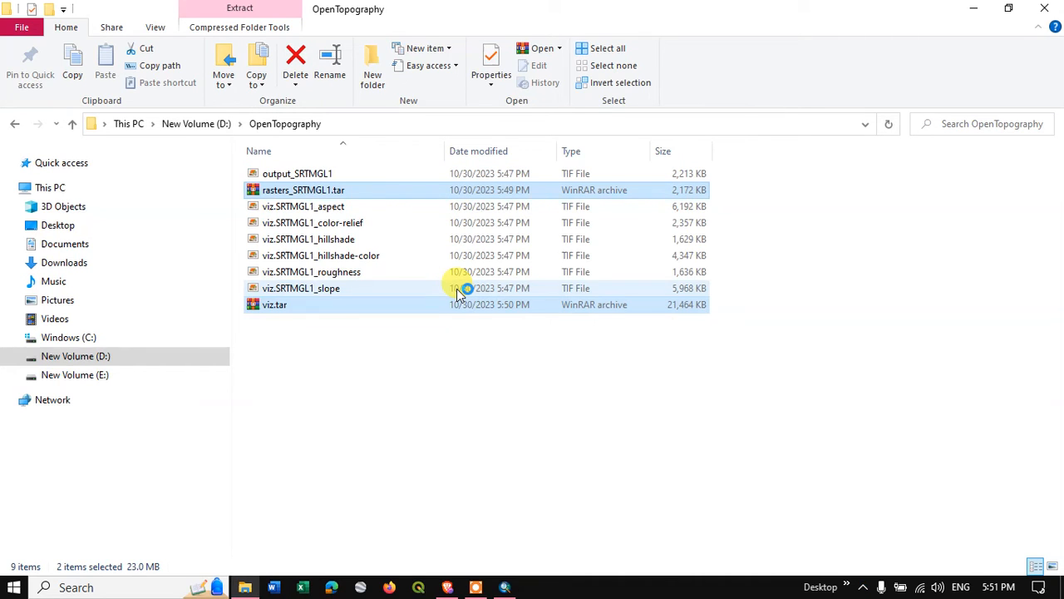
pyautogui.rightClick(744, 325)
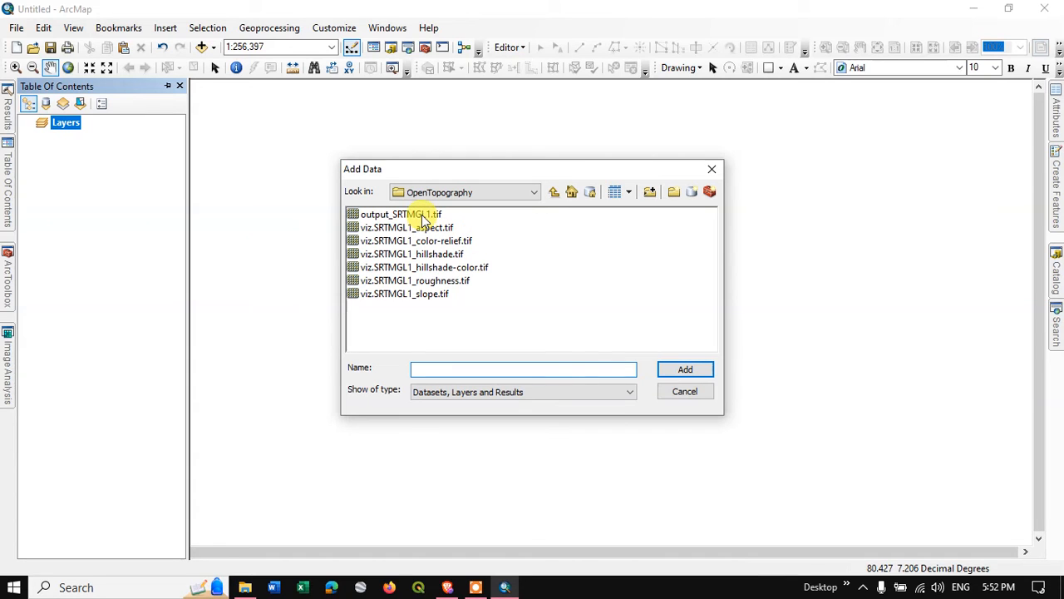
# Add output_SRTMGL1.tif from the OpenTopography folder as a map layer.
pyautogui.click(399, 213)
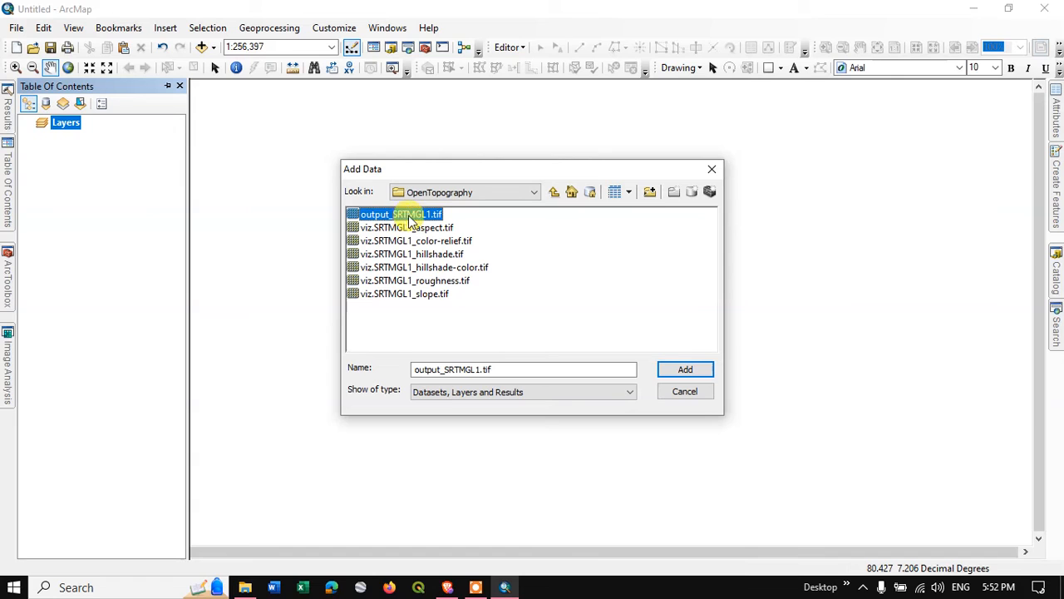
pyautogui.click(685, 368)
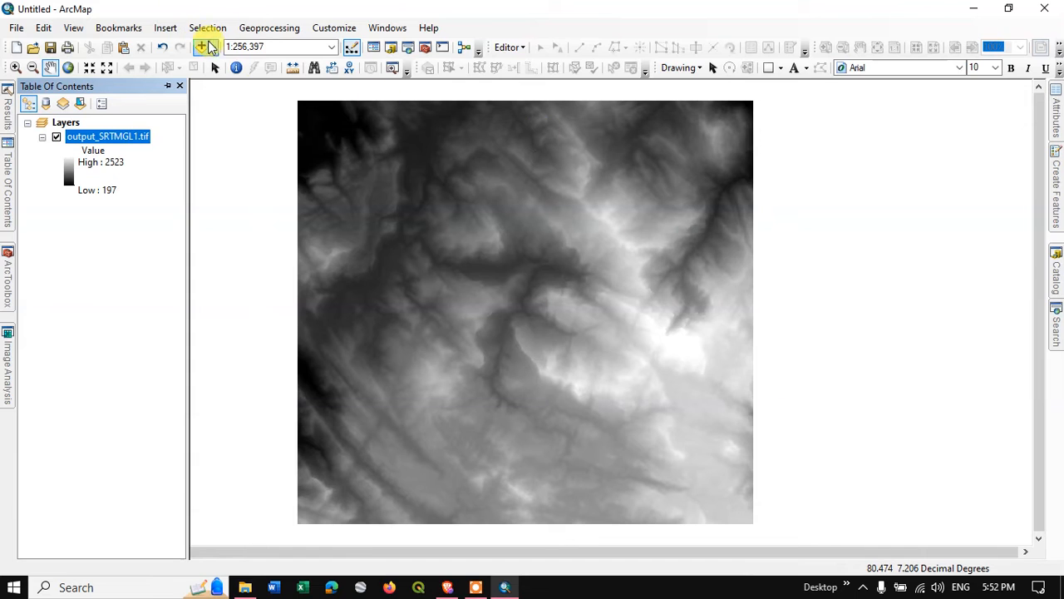
# Add the aspect, hillshade, roughness and slope TIFs, then hide aspect, hillshade and roughness.
pyautogui.click(202, 46)
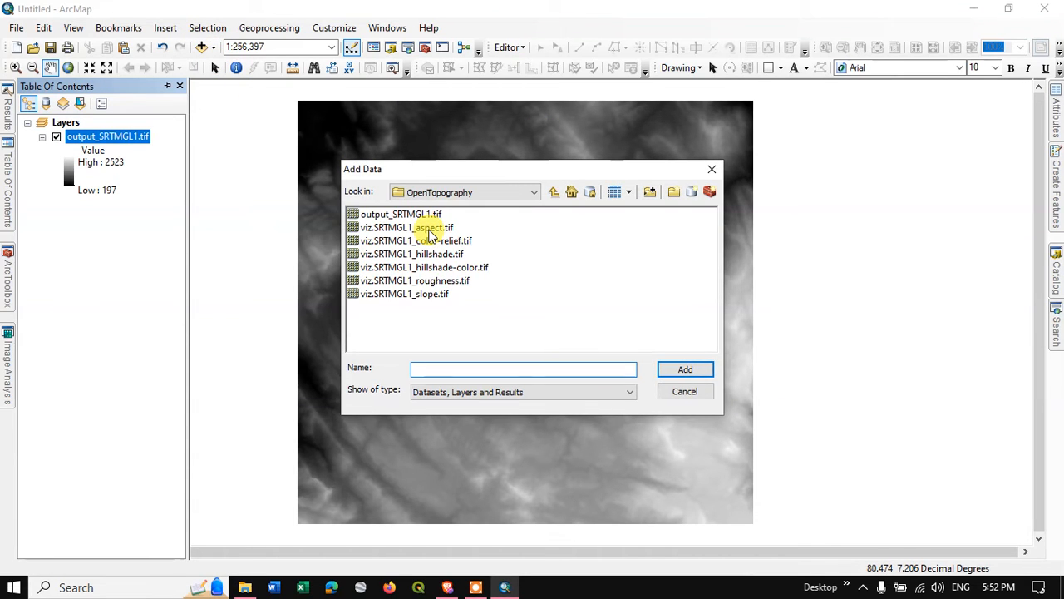
pyautogui.click(405, 227)
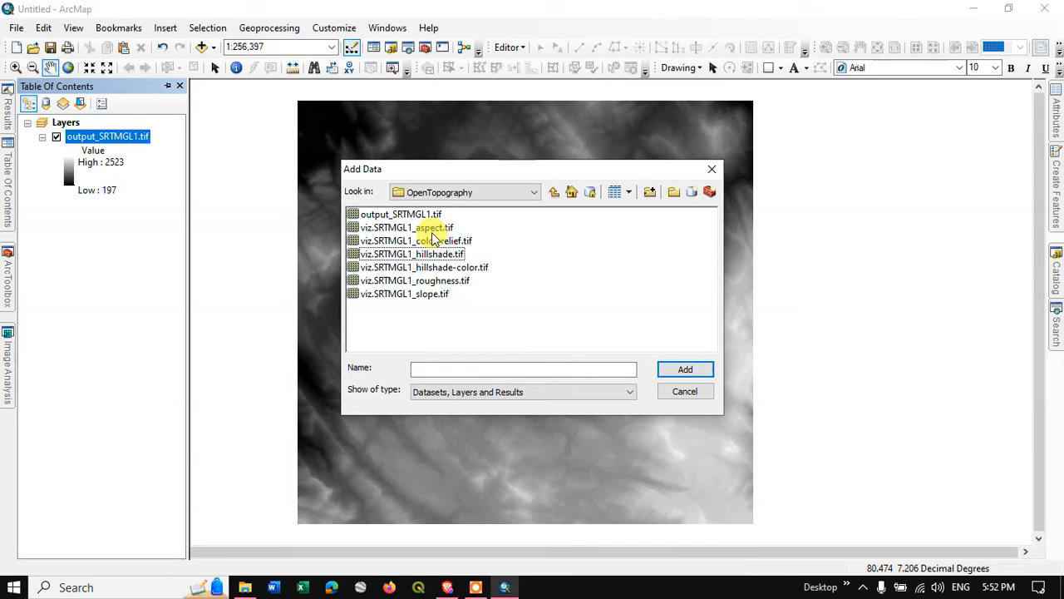
pyautogui.click(406, 227)
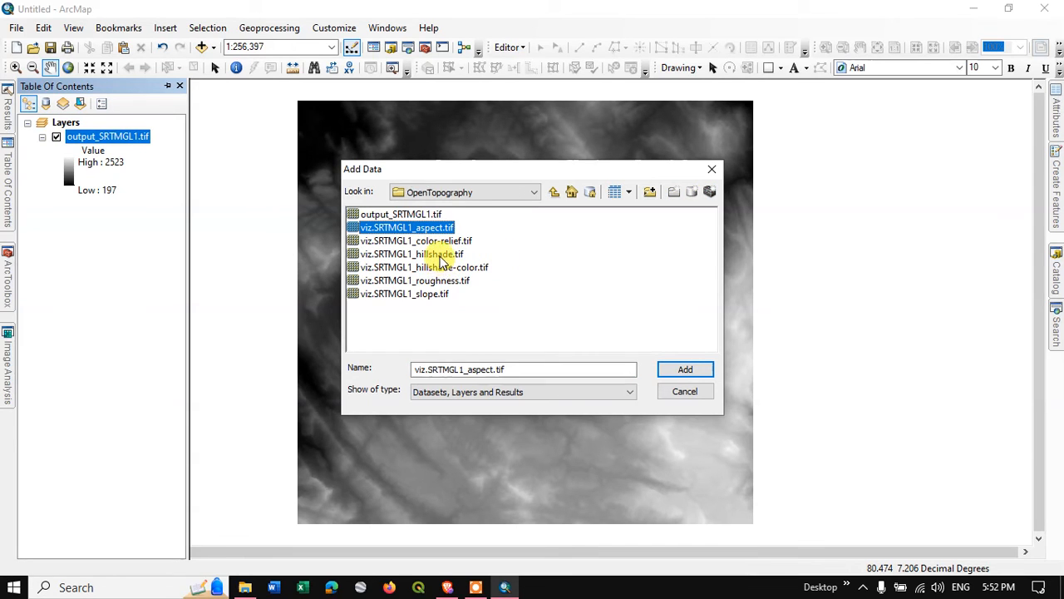
pyautogui.click(433, 293)
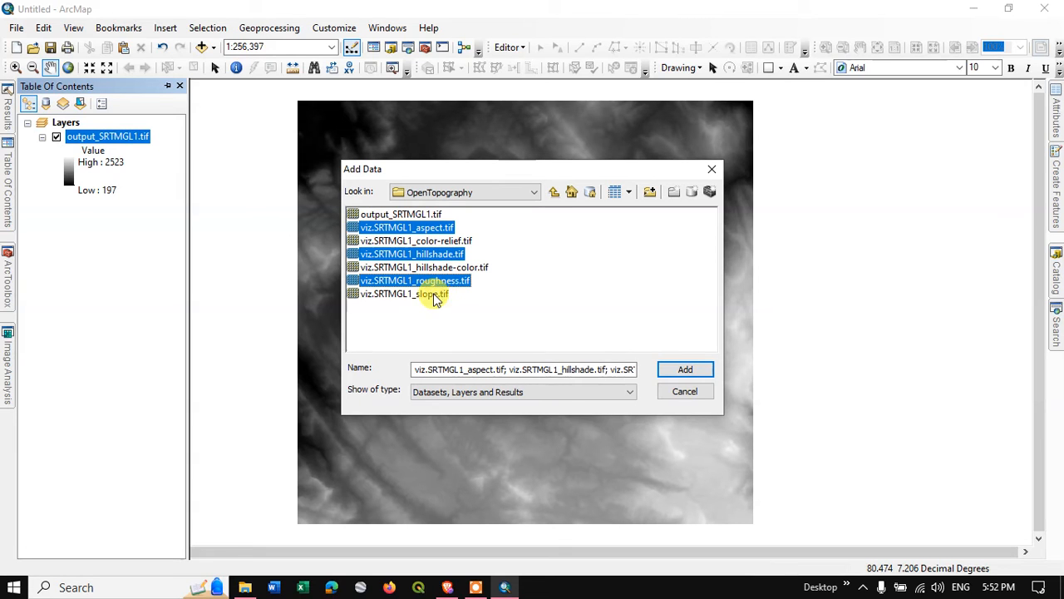
pyautogui.click(684, 368)
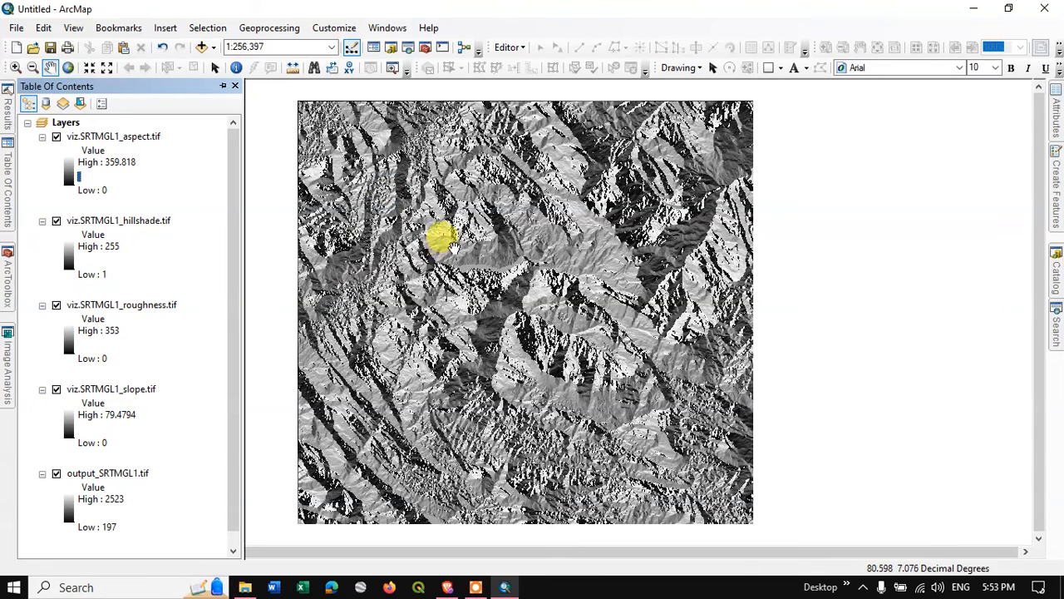
pyautogui.moveTo(121, 225)
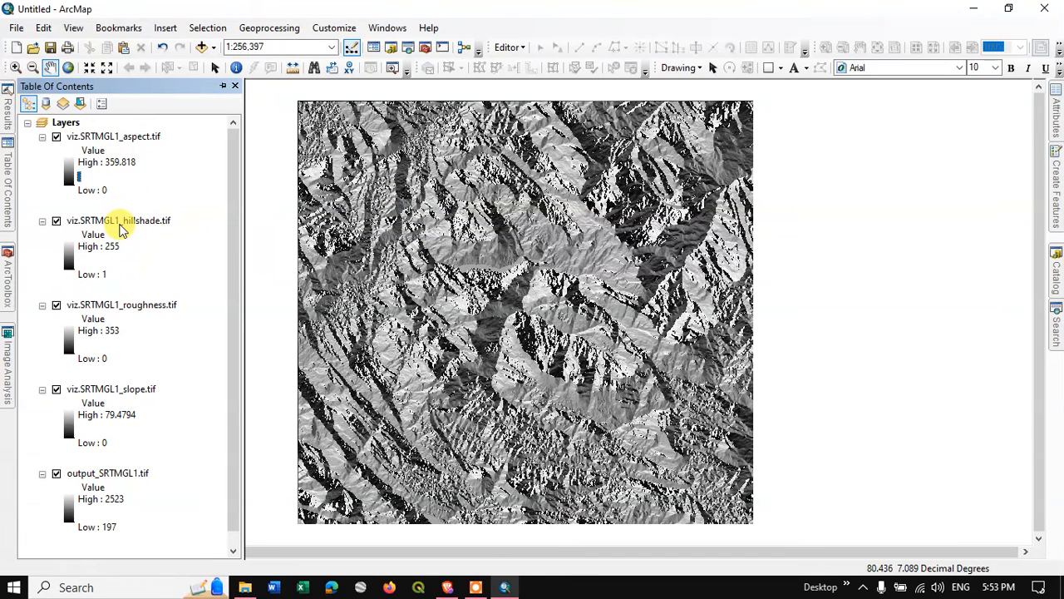
pyautogui.click(56, 136)
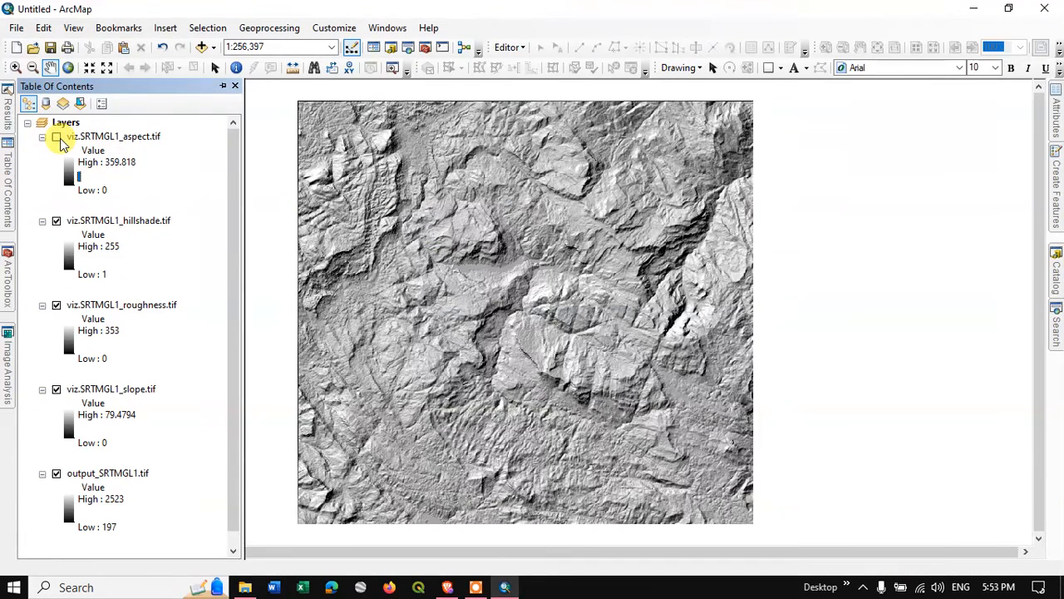
pyautogui.click(57, 136)
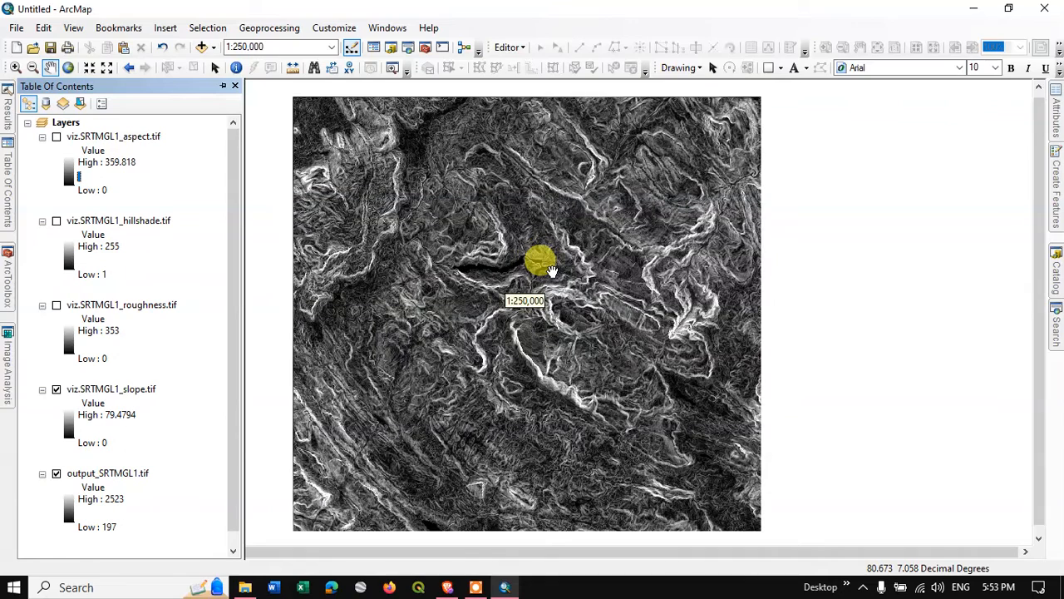
# Add the hillshade-color and color-relief TIFs to the map.
pyautogui.click(204, 47)
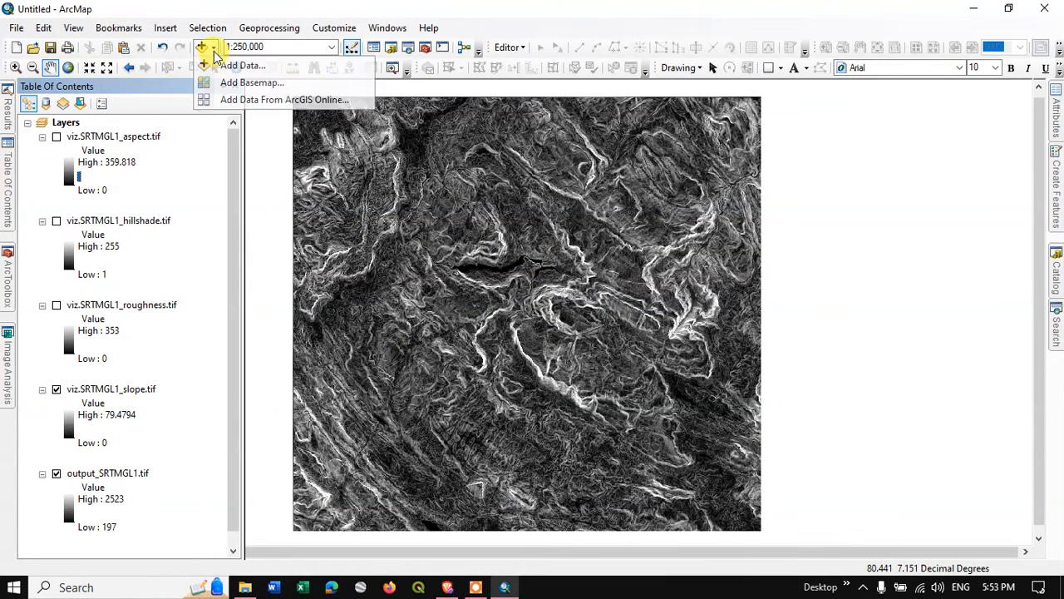
pyautogui.click(243, 65)
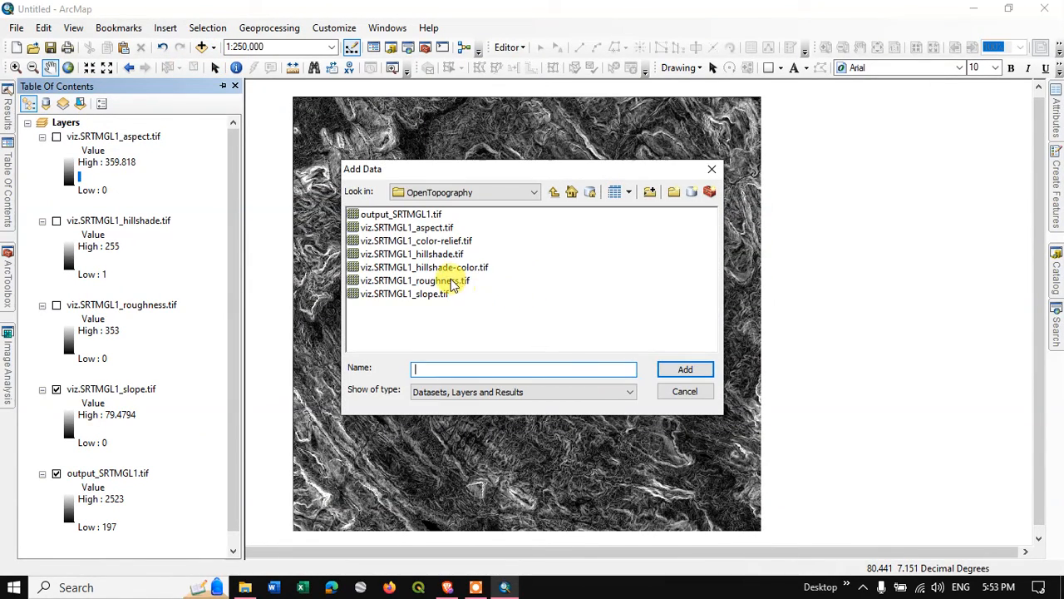
pyautogui.click(424, 267)
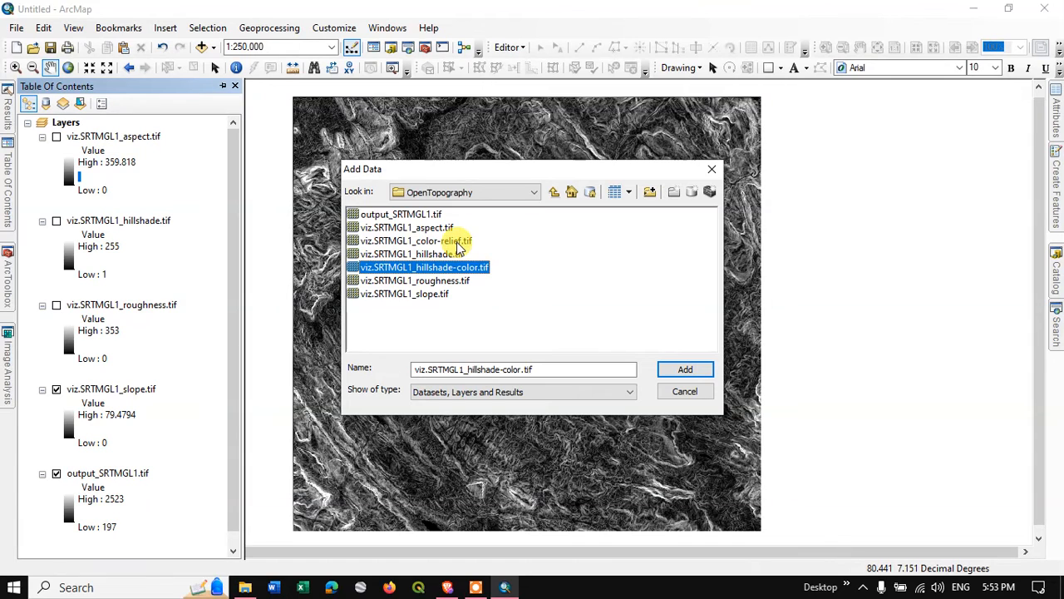
pyautogui.click(415, 240)
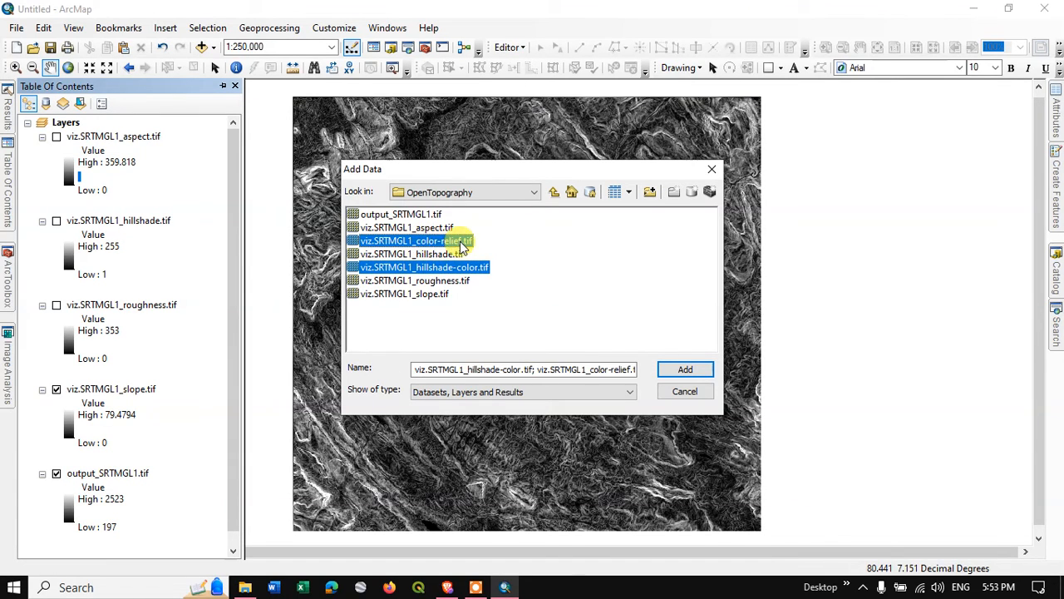
pyautogui.click(685, 368)
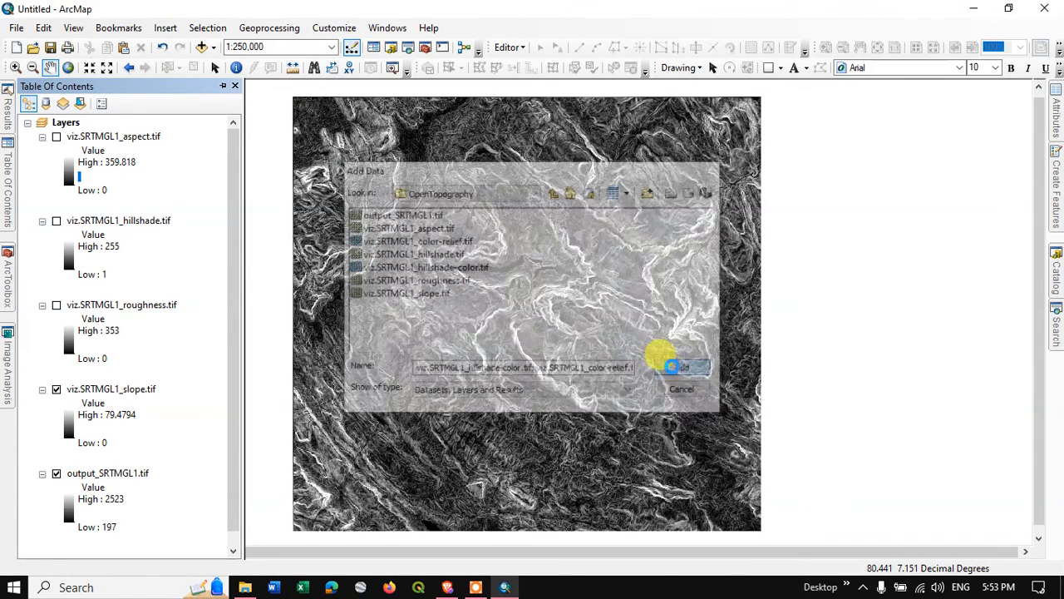
pyautogui.click(677, 367)
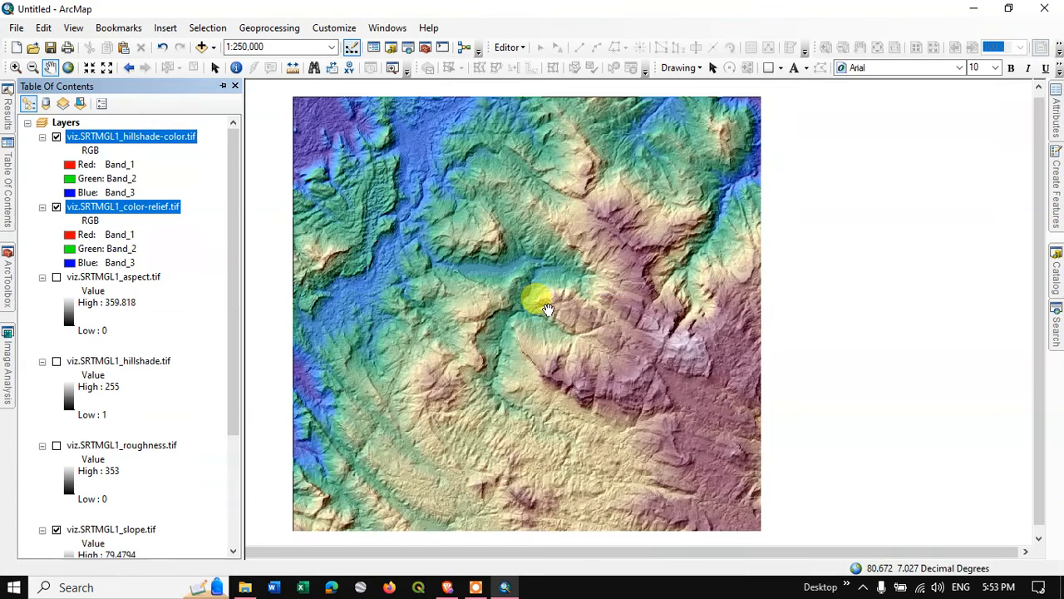
# Turn off the hillshade-color layer so only color-relief stays visible.
pyautogui.click(57, 206)
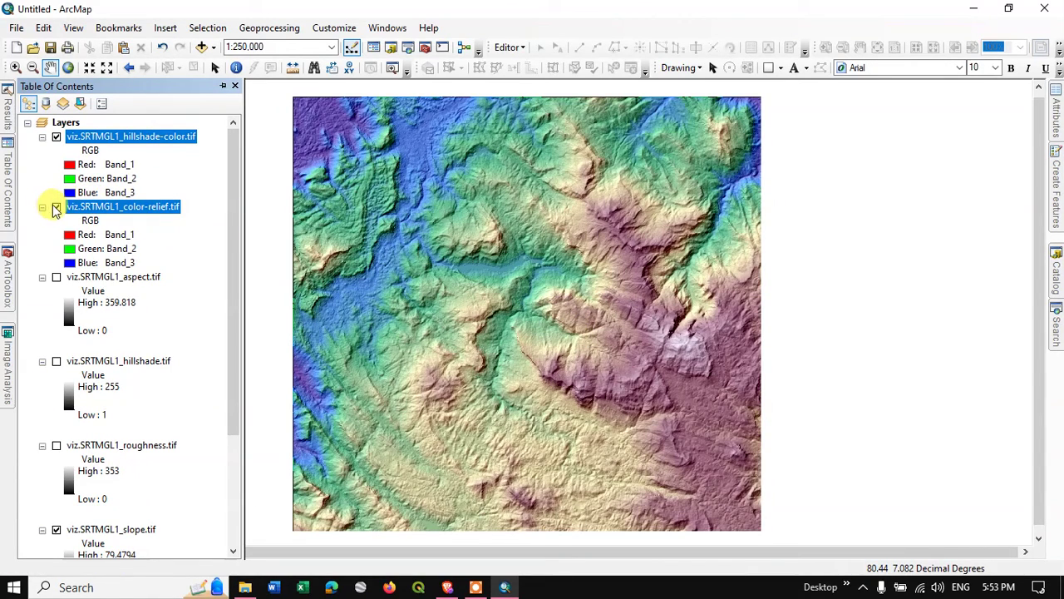
pyautogui.click(56, 207)
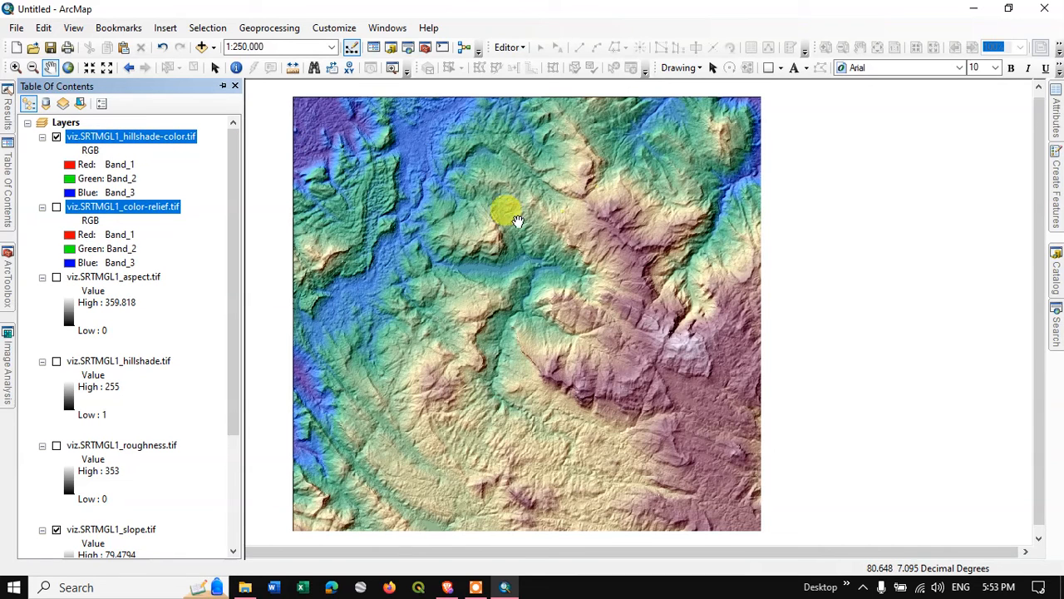
pyautogui.click(55, 137)
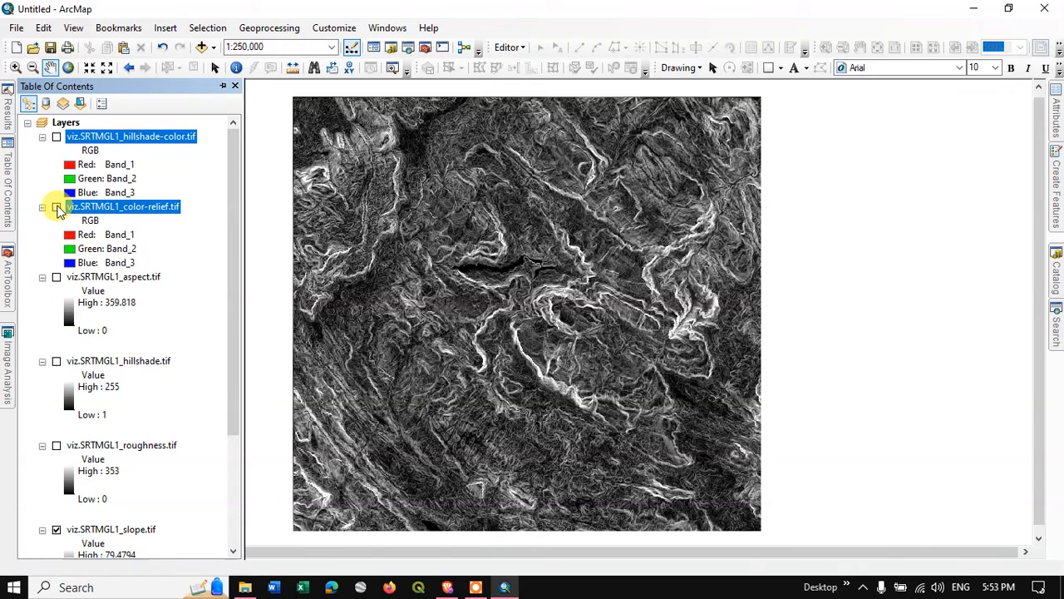
pyautogui.click(56, 206)
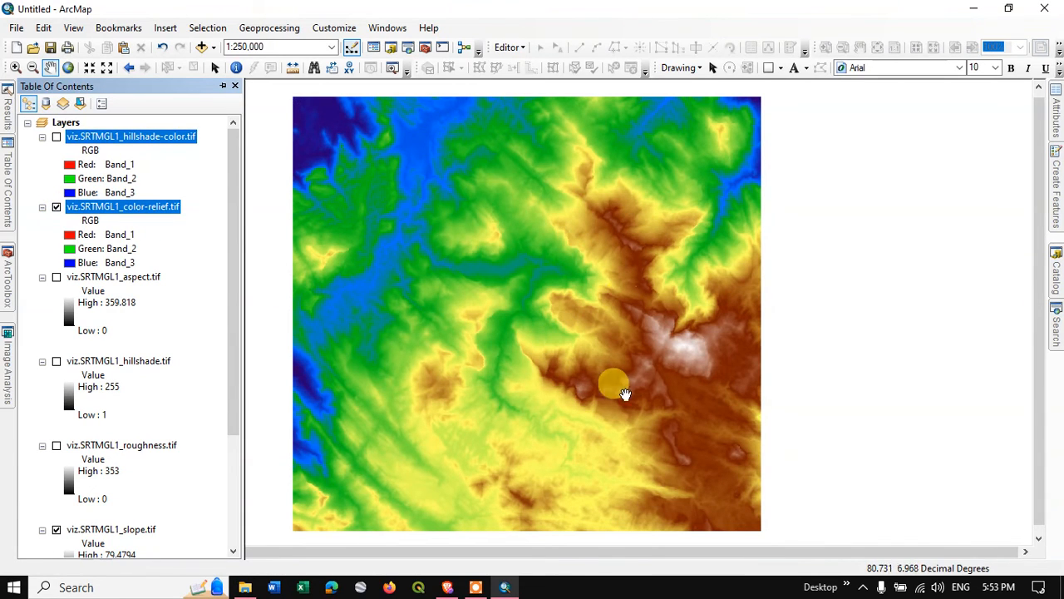